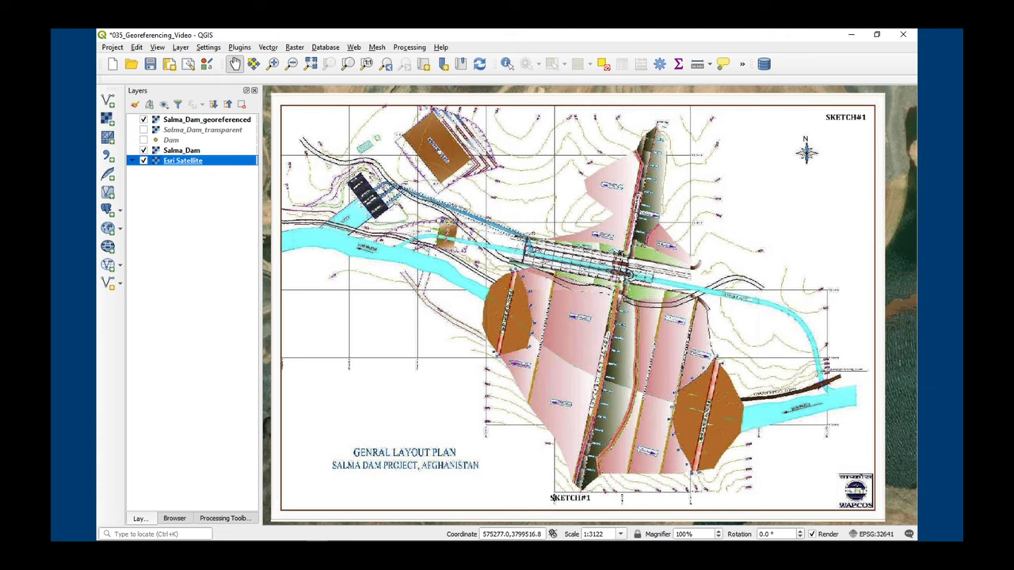
# - Zoom to the SalmaDam layer so the whole layout plan fills the view
pyautogui.click(143, 119)
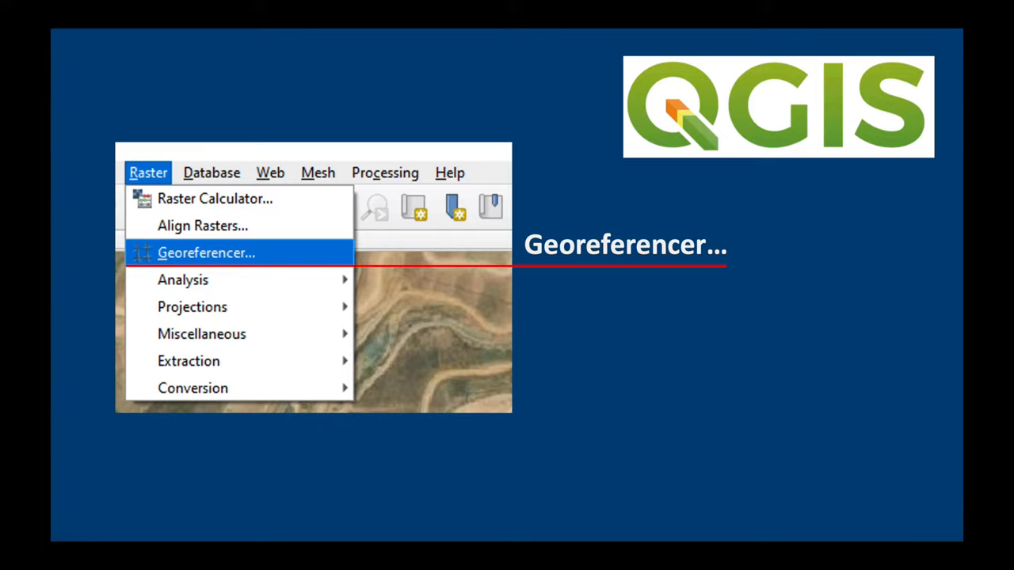
pyautogui.click(206, 253)
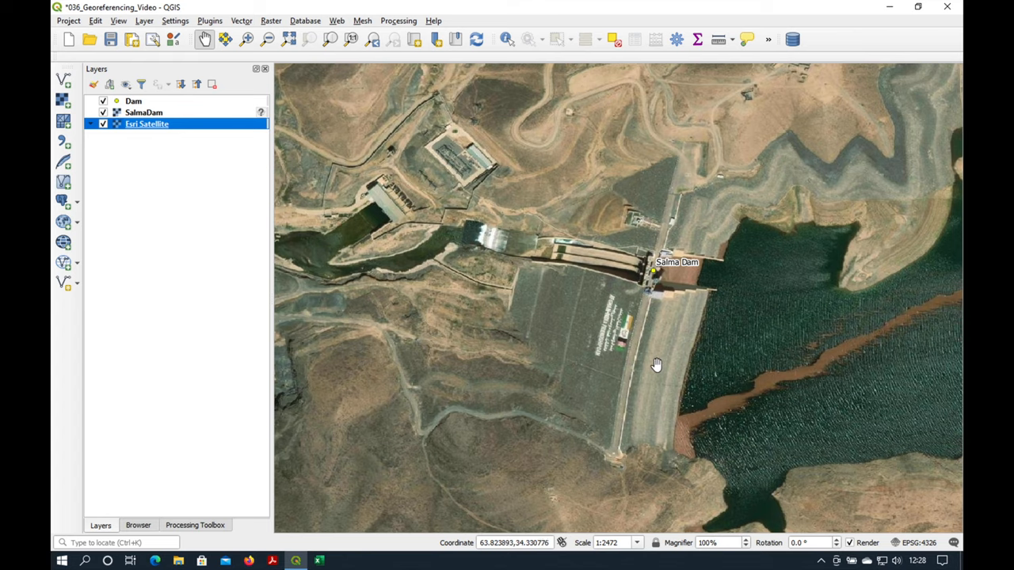
pyautogui.moveTo(656, 365); pyautogui.dragTo(518, 327)
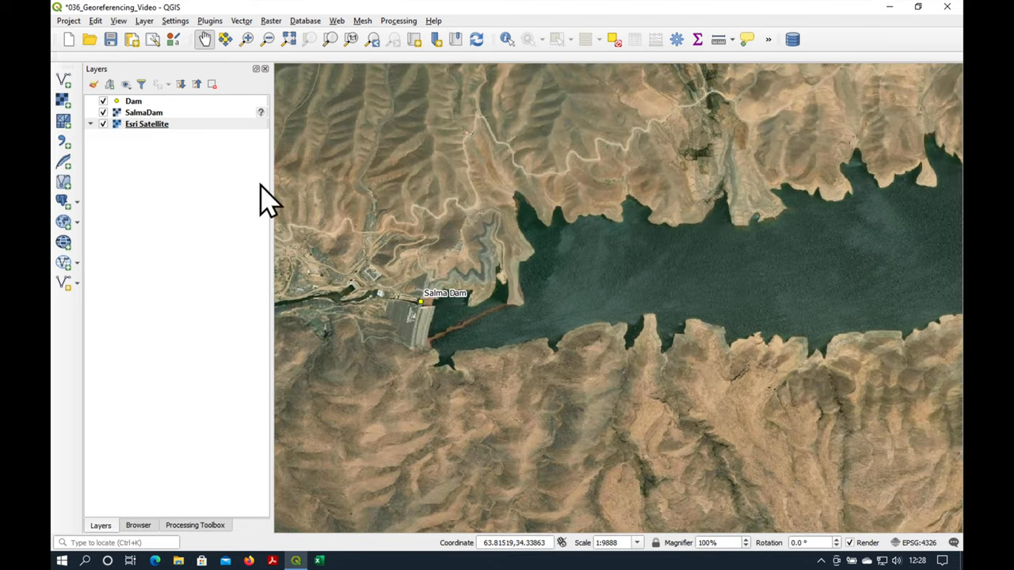
pyautogui.moveTo(162, 127)
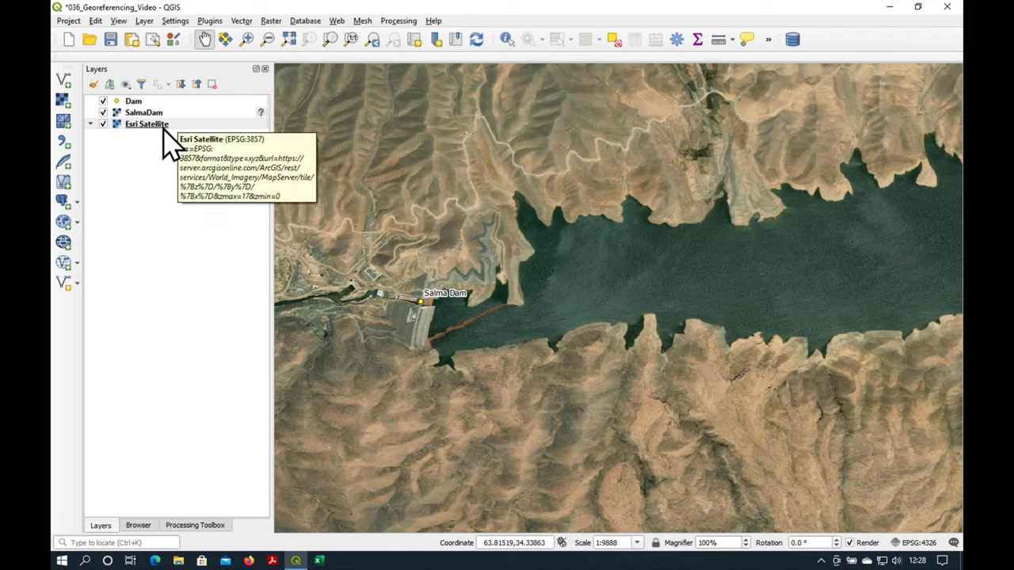
pyautogui.click(144, 111)
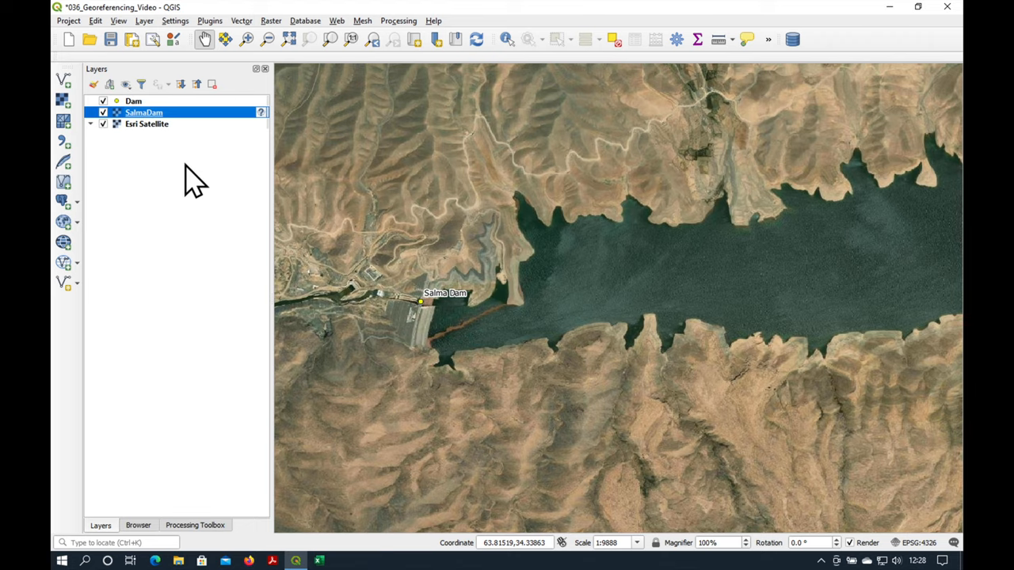
pyautogui.moveTo(198, 131)
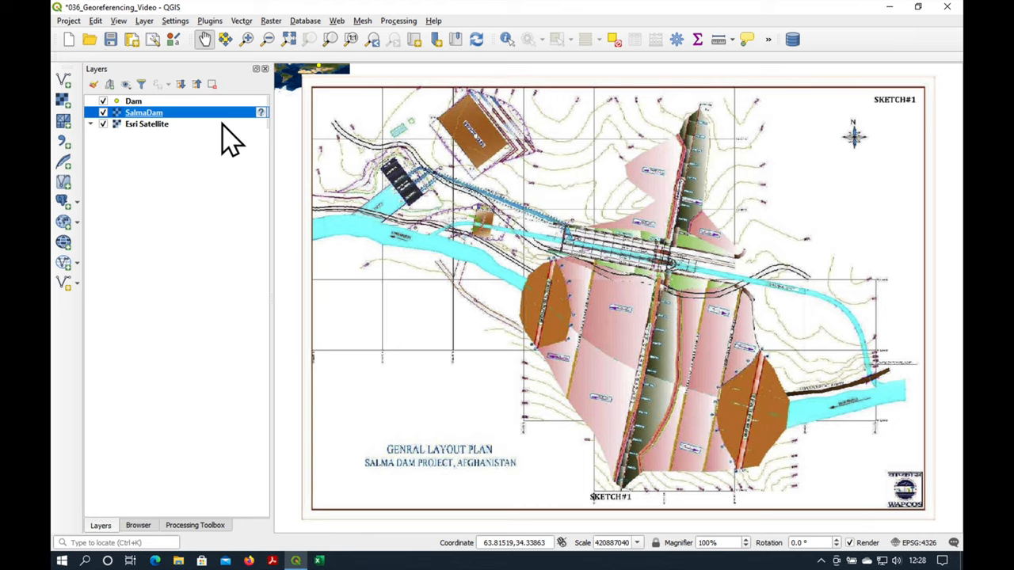
pyautogui.moveTo(269, 127)
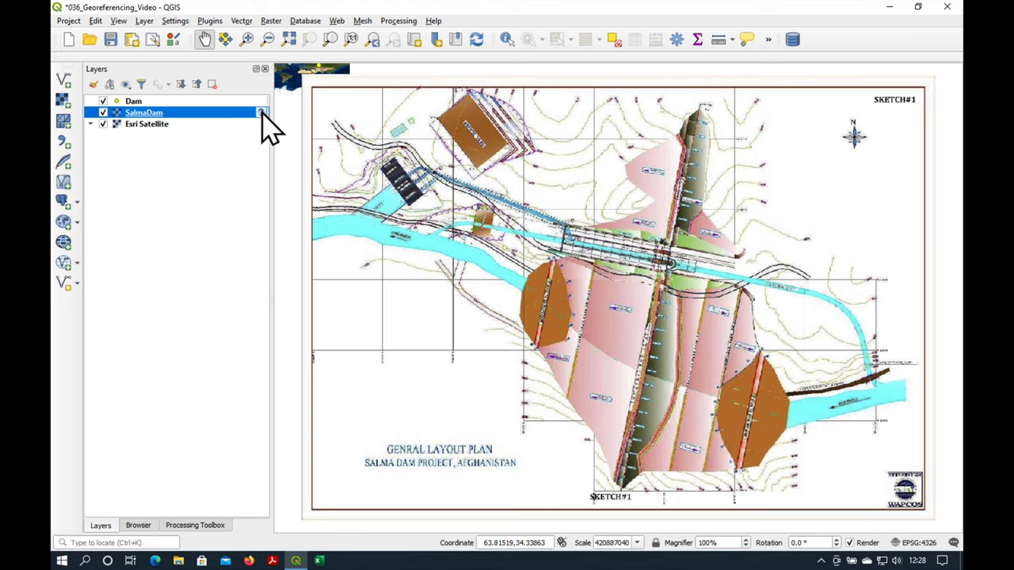
pyautogui.moveTo(262, 112)
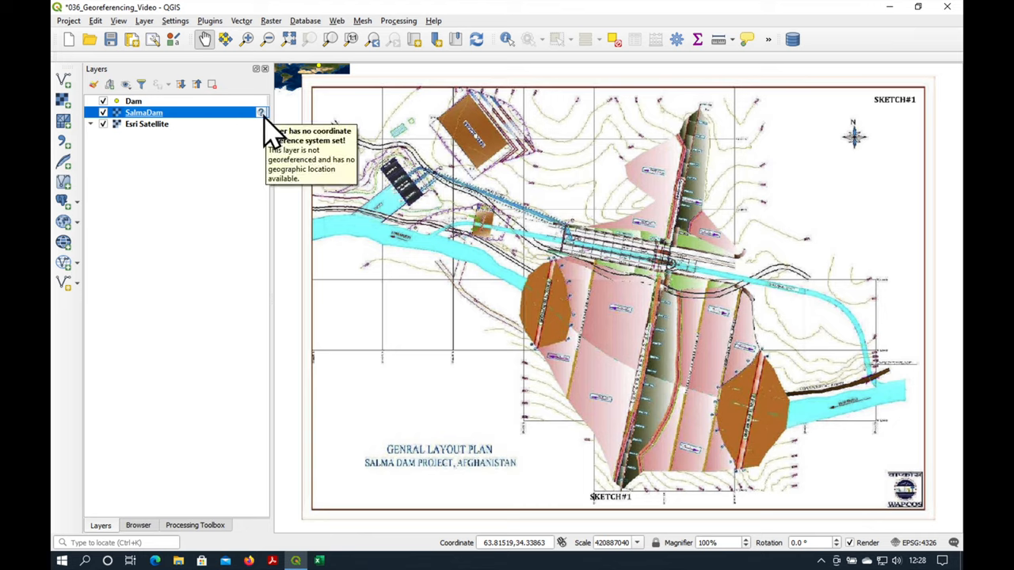
pyautogui.moveTo(428, 119)
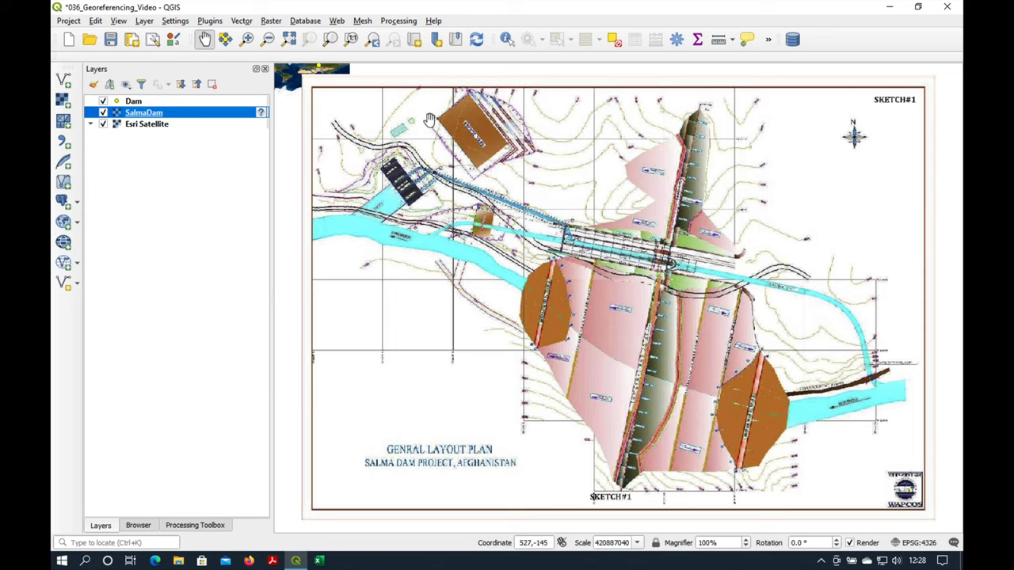
pyautogui.moveTo(496, 261)
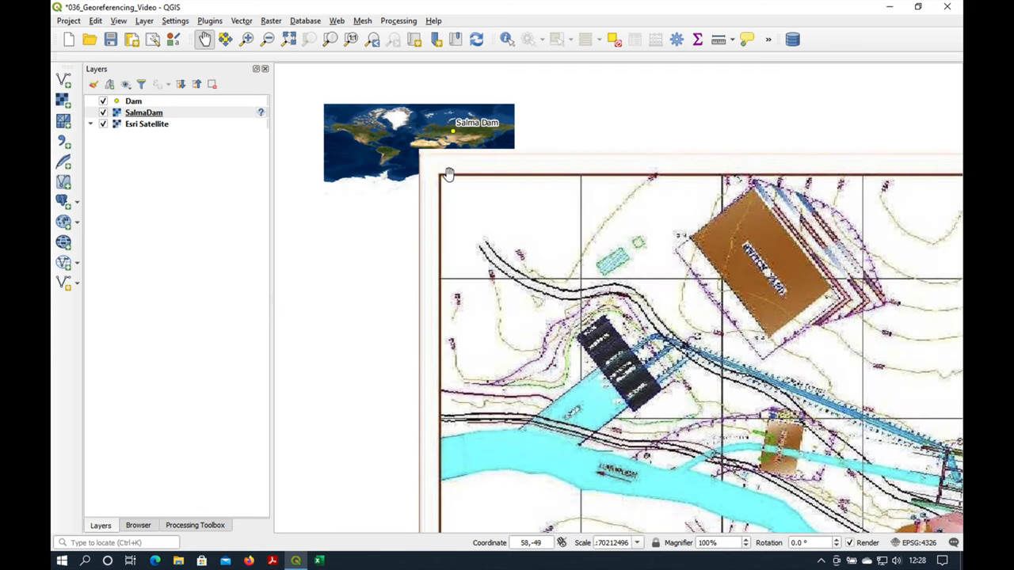
pyautogui.moveTo(418, 155)
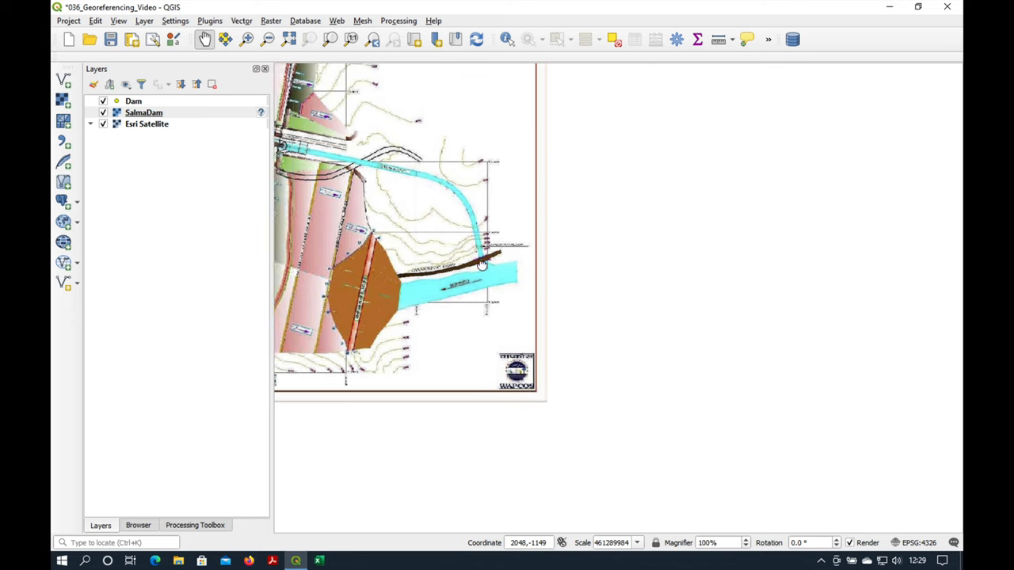
# - Review the SalmaDam layer's Information page: pixel-based extent, no CRS assigned
pyautogui.rightClick(143, 112)
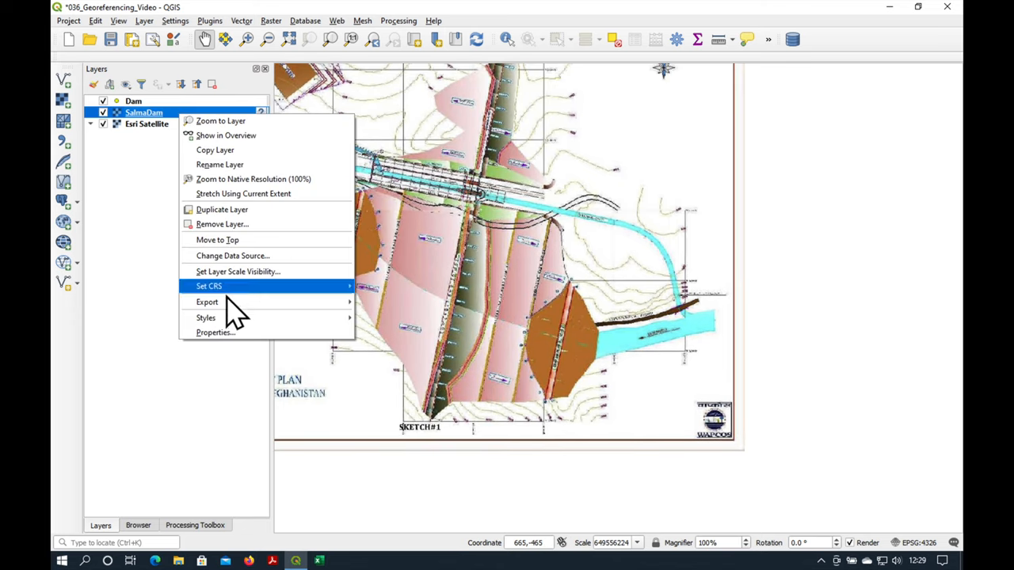
pyautogui.click(216, 332)
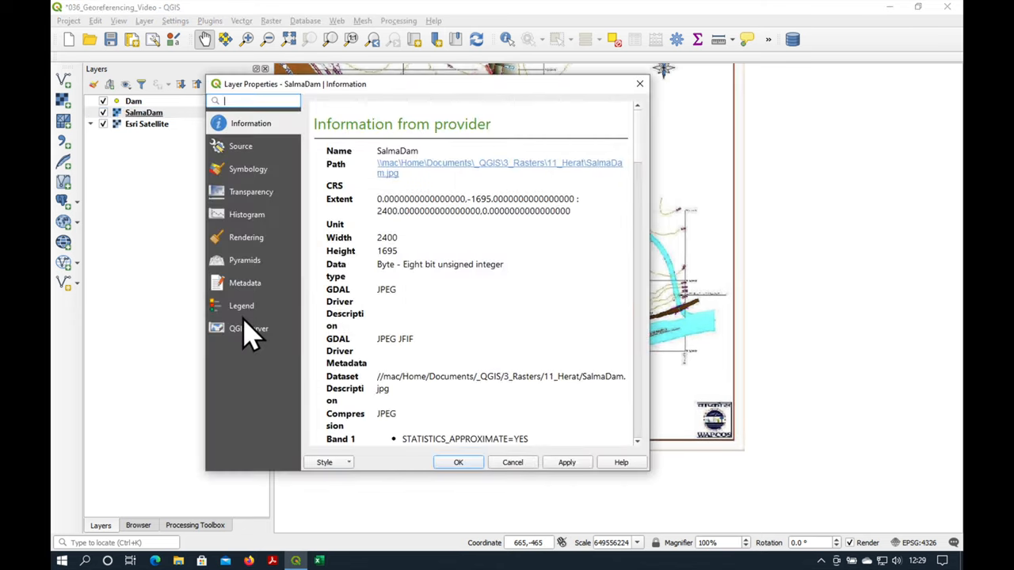
pyautogui.moveTo(412, 273)
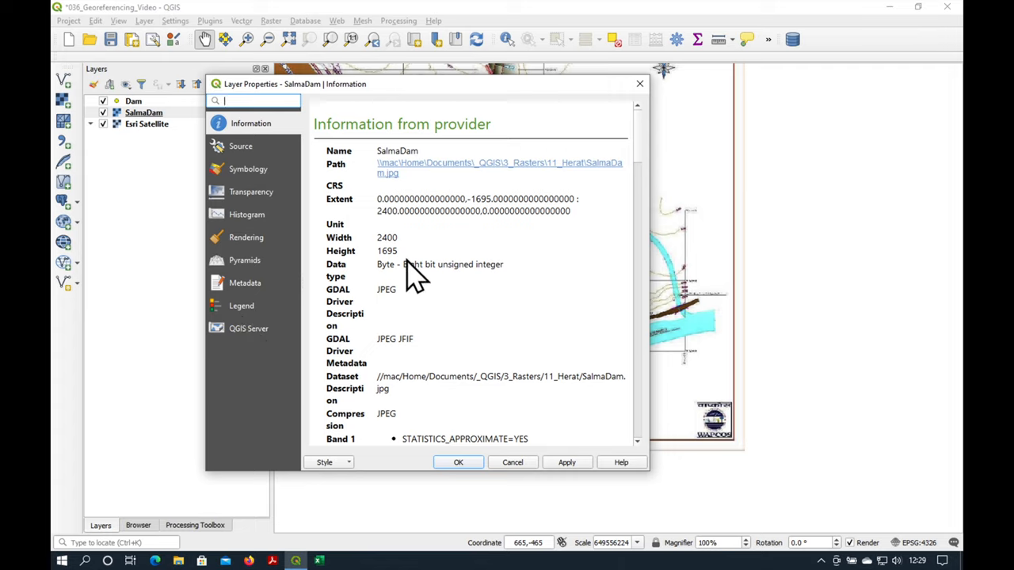
pyautogui.moveTo(480, 297)
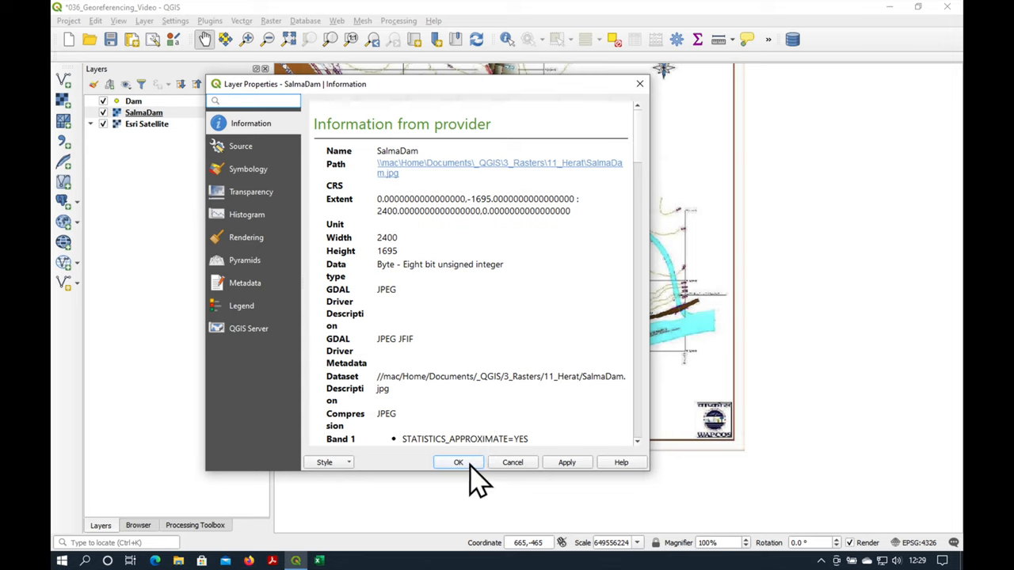
pyautogui.click(458, 462)
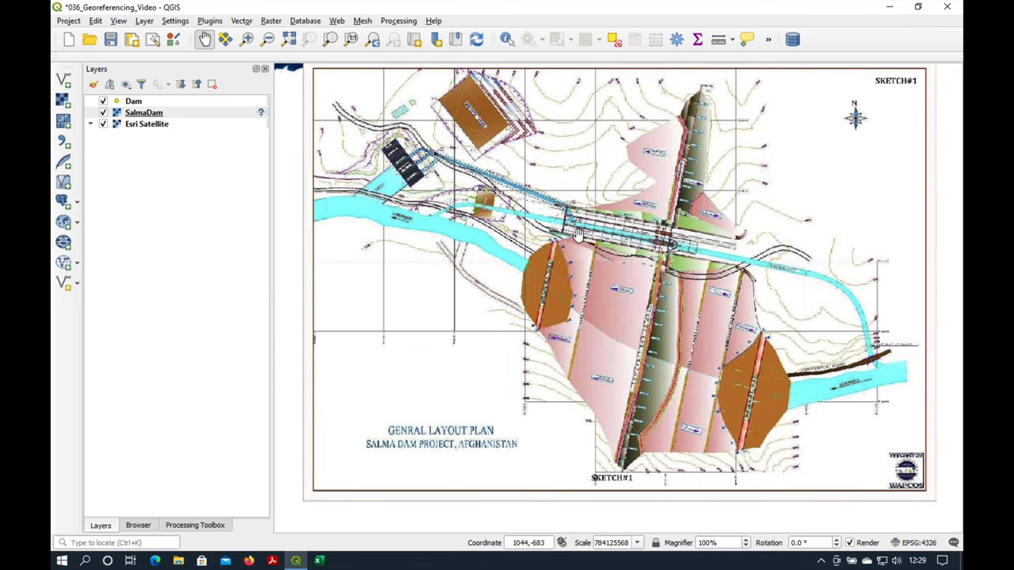
pyautogui.scroll(3)
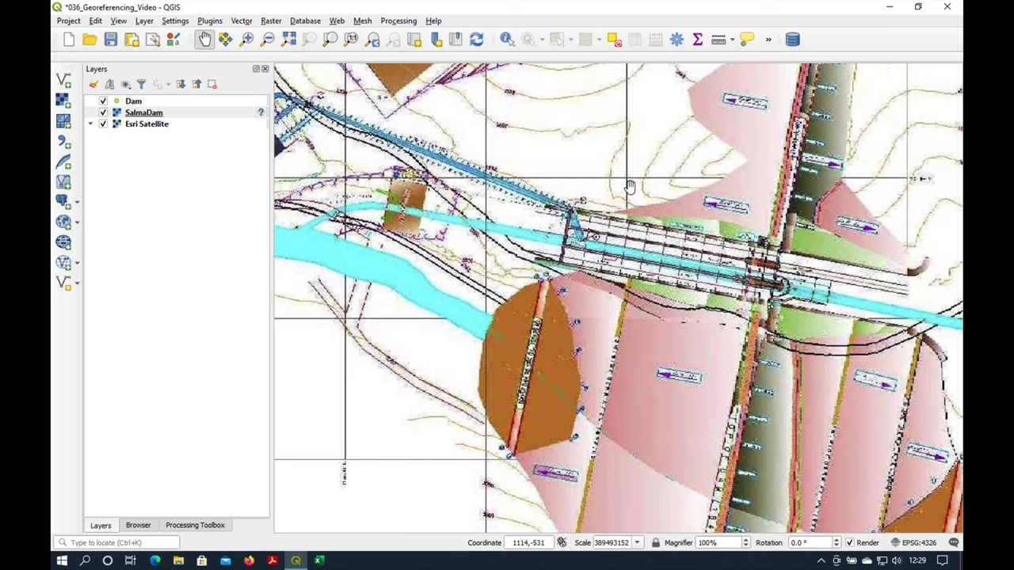
pyautogui.scroll(3)
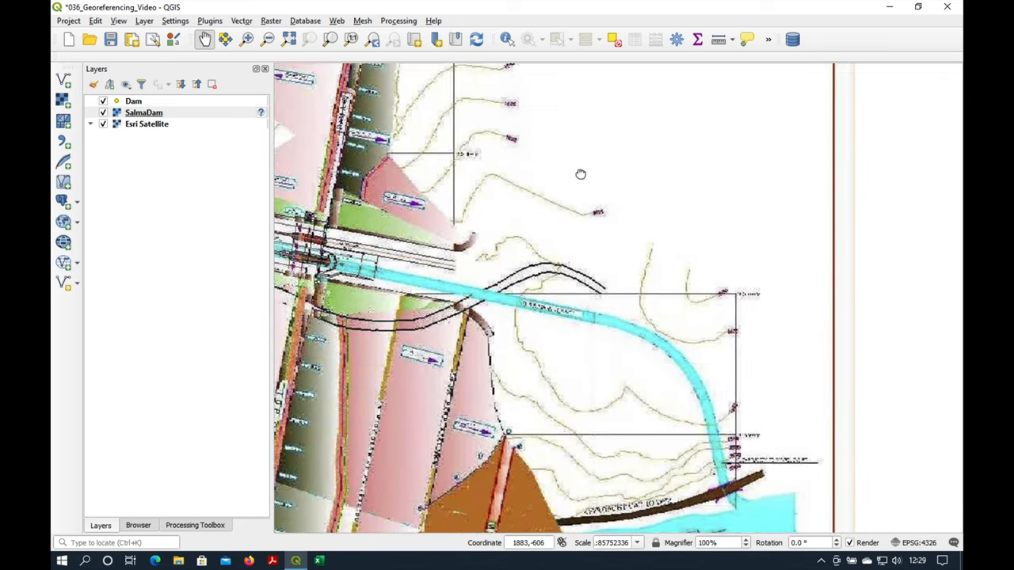
pyautogui.scroll(-3)
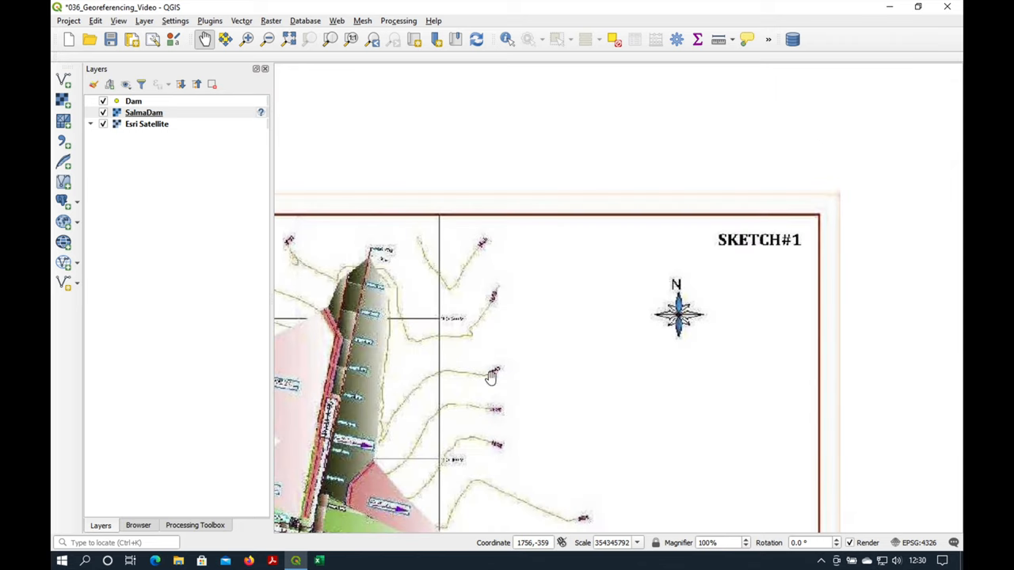
pyautogui.moveTo(446, 409)
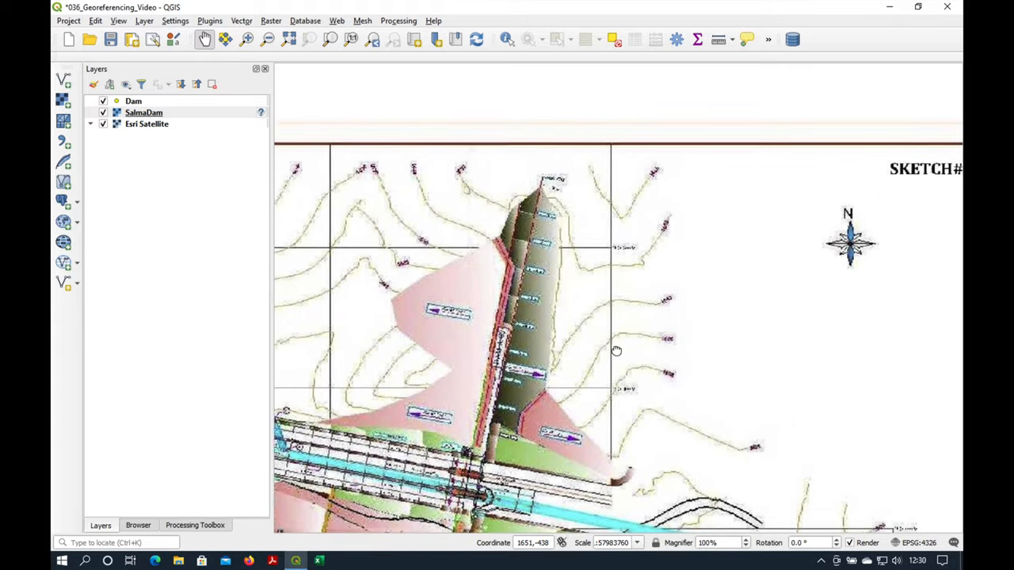
pyautogui.scroll(-3)
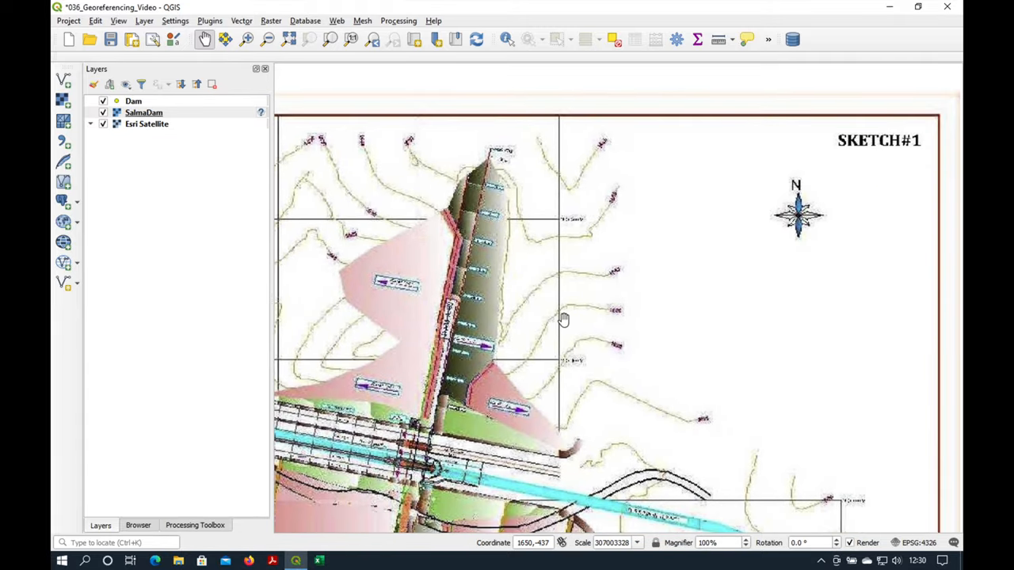
pyautogui.scroll(-3)
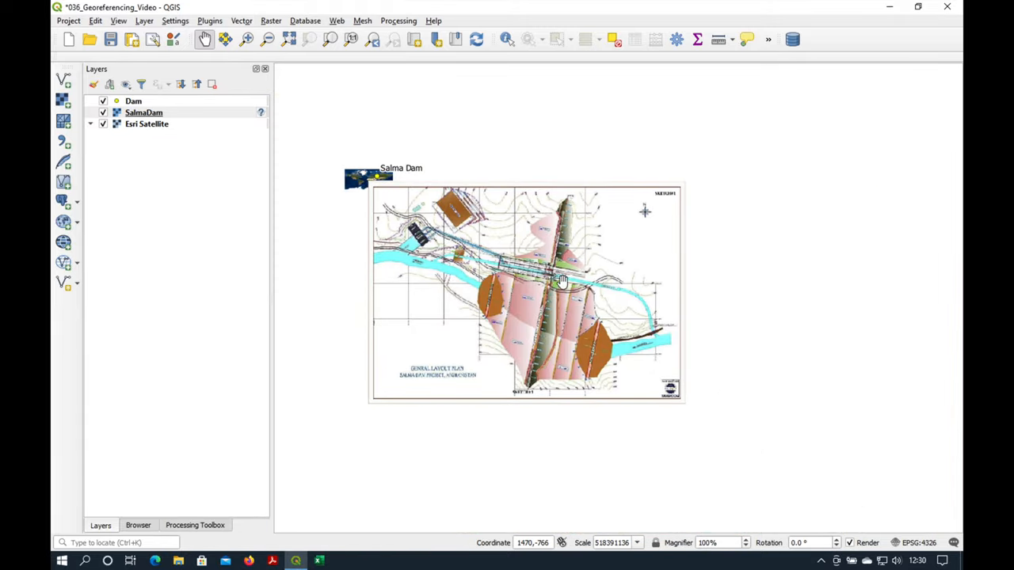
pyautogui.scroll(-3)
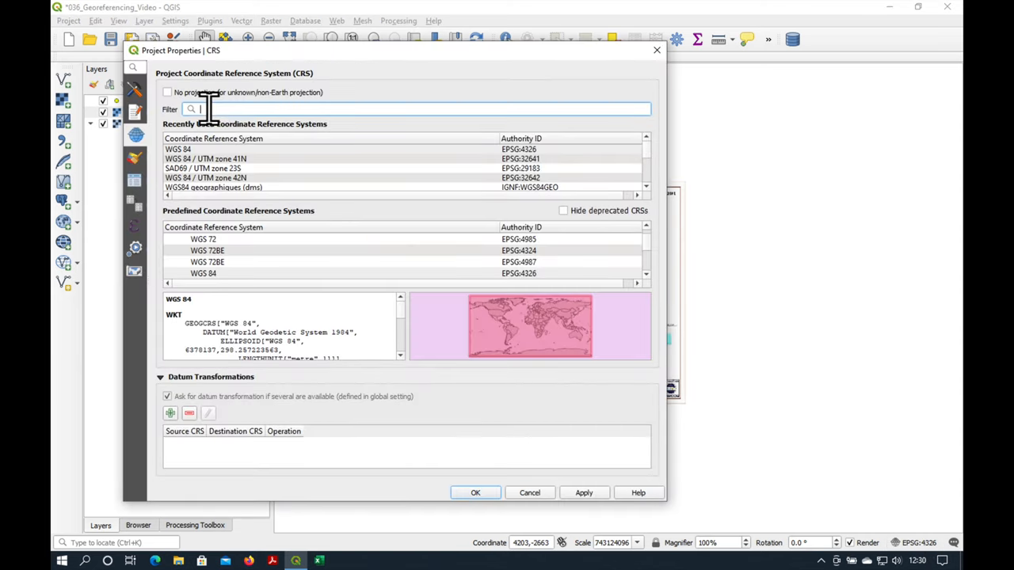
# - Filter CRS list for 'utm' and apply WGS 84 / UTM zone 41N (EPSG:32641)
pyautogui.write('u')
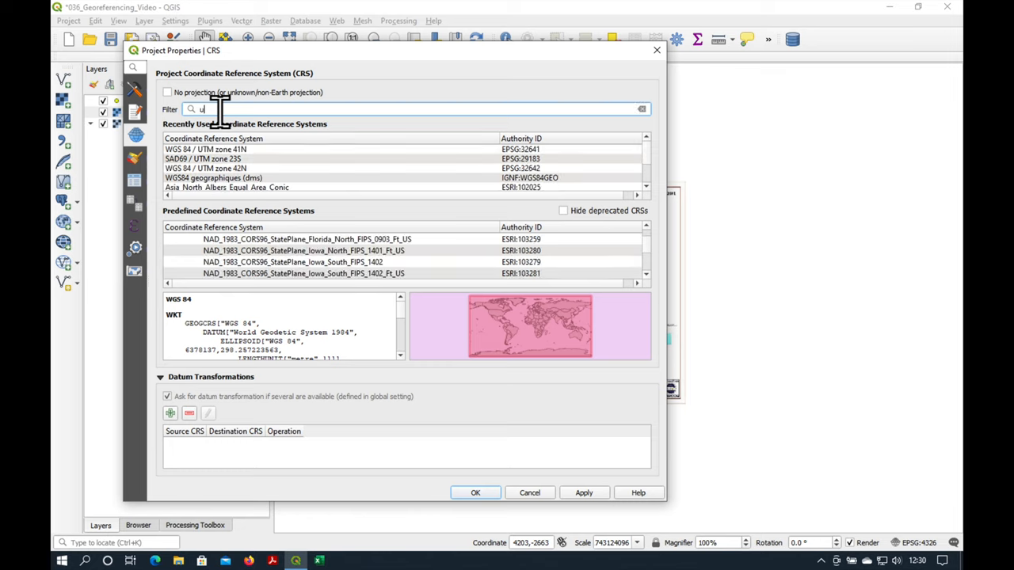
pyautogui.write('tm')
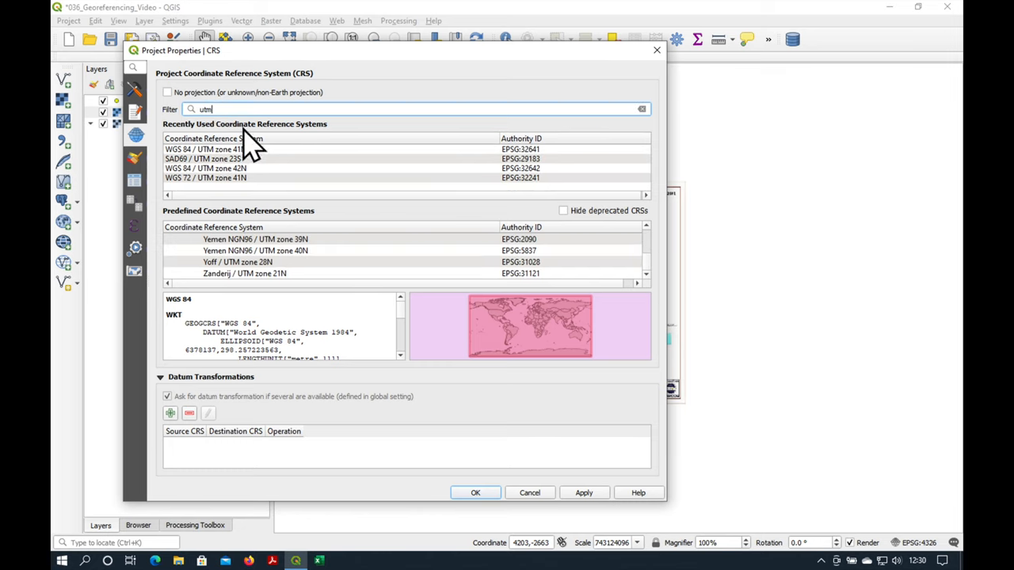
pyautogui.click(205, 149)
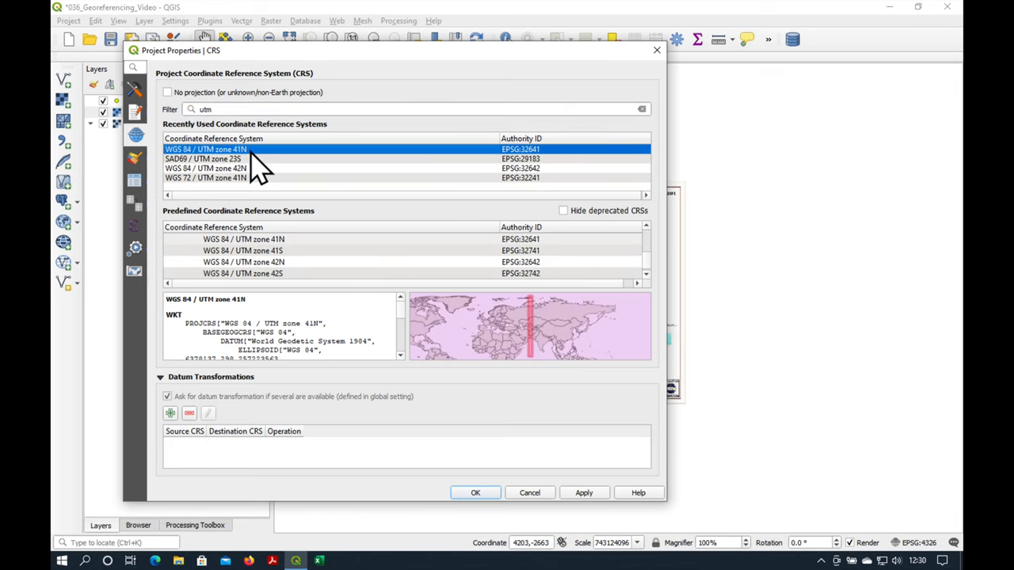
pyautogui.moveTo(269, 167)
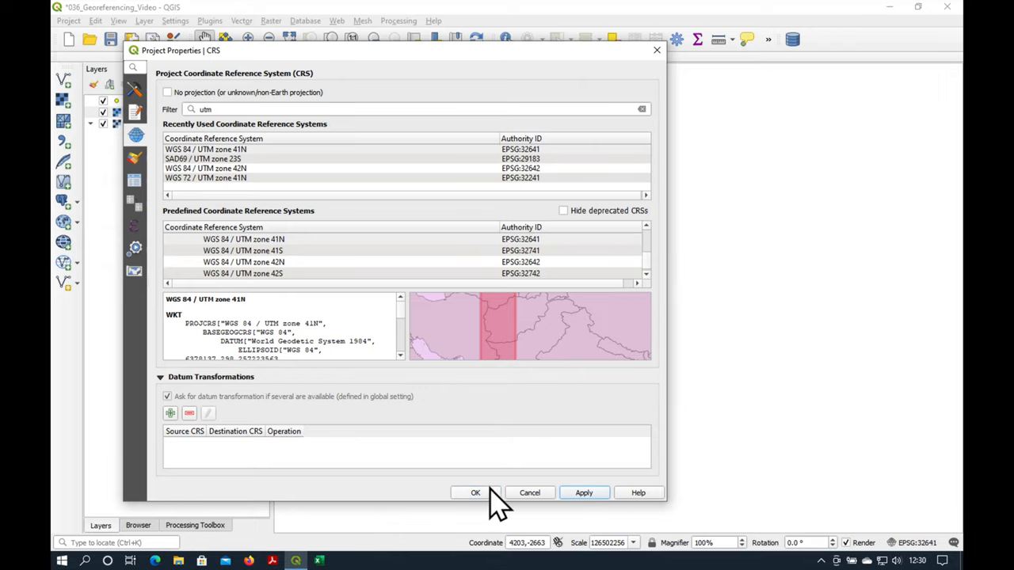
pyautogui.click(475, 493)
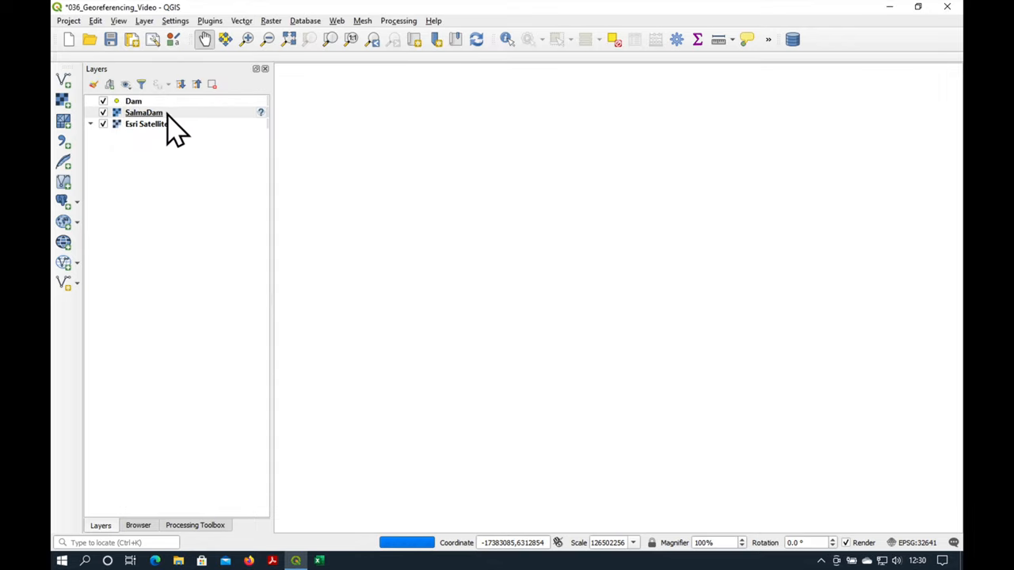
# - Jump to the 'Salma dam' project spatial bookmark, then return to the Layers list
pyautogui.click(144, 112)
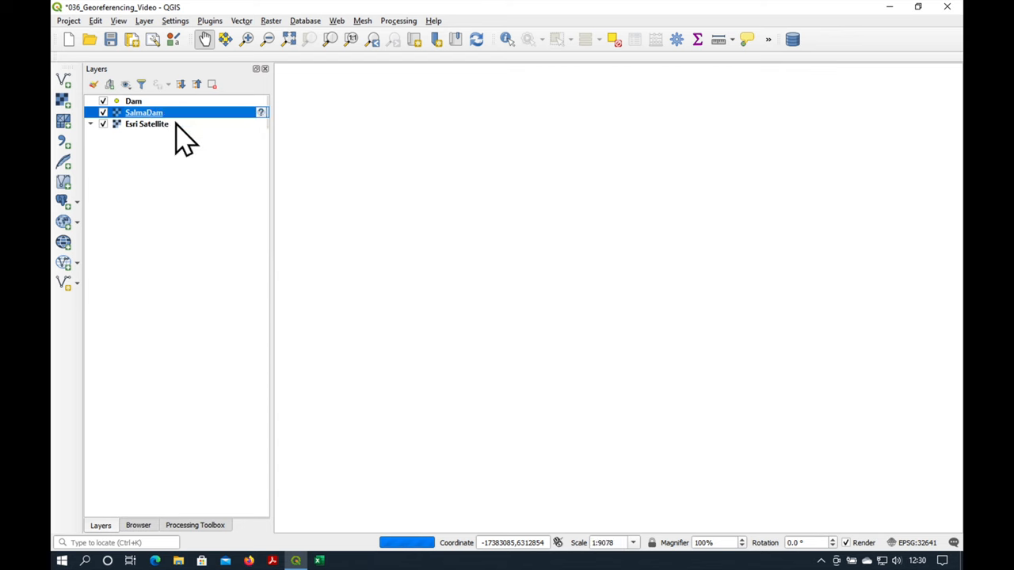
pyautogui.click(146, 124)
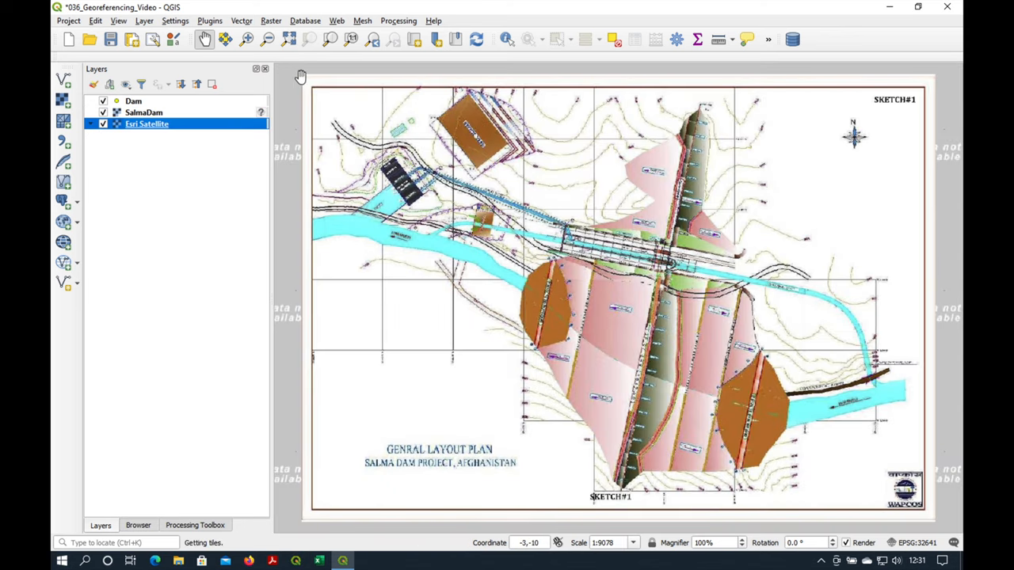
pyautogui.moveTo(299, 78)
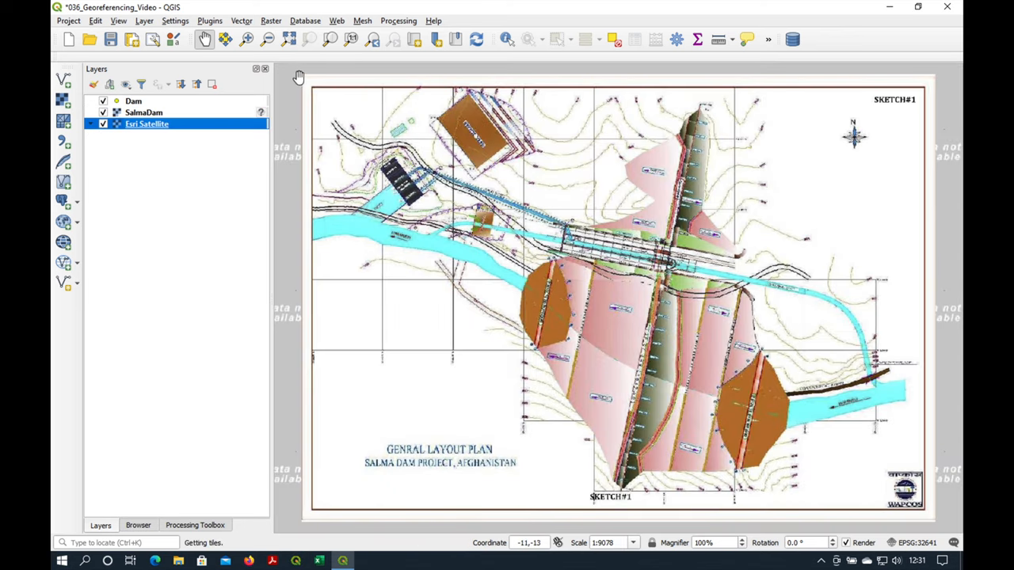
pyautogui.moveTo(274, 305)
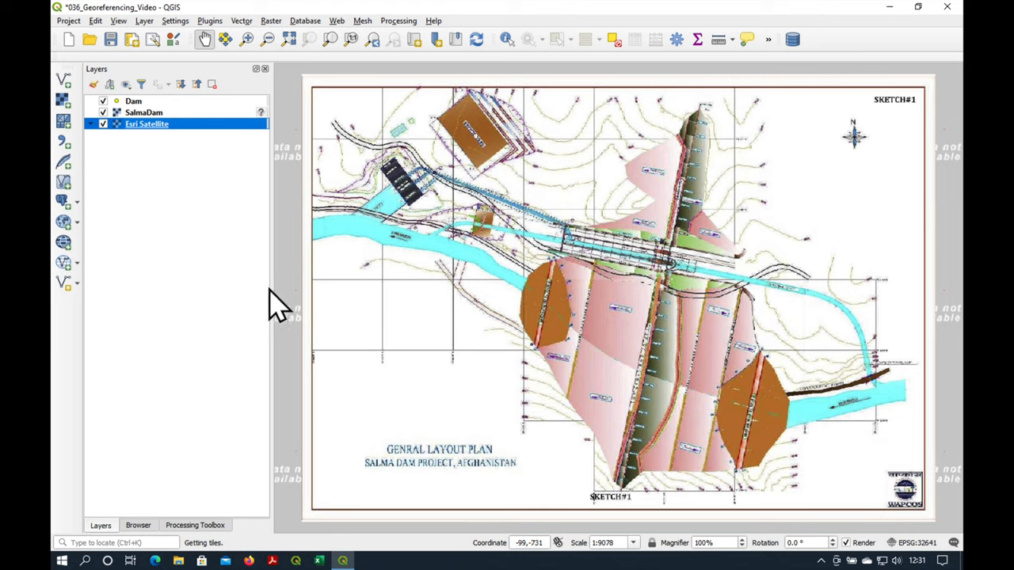
pyautogui.moveTo(291, 290)
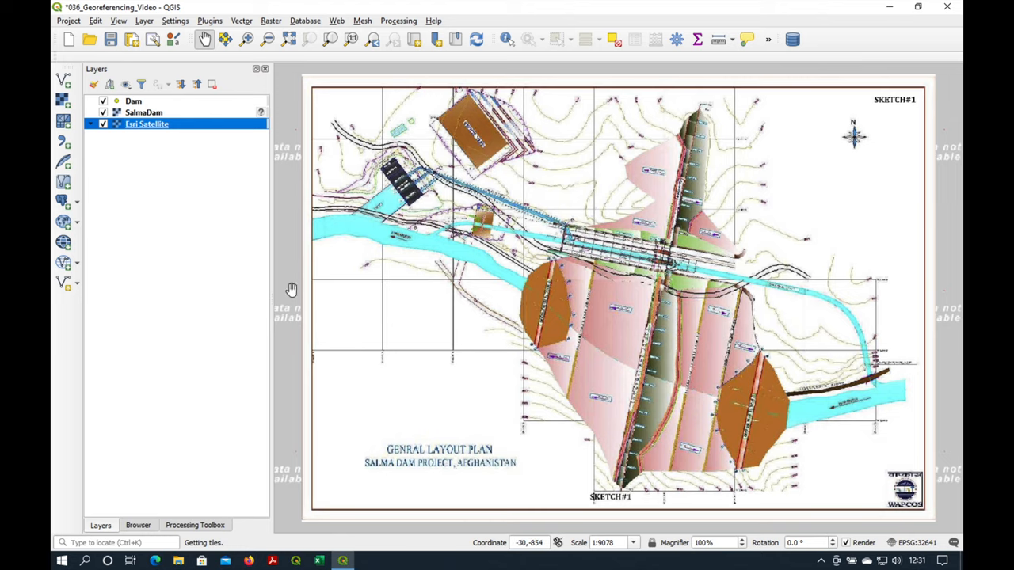
pyautogui.moveTo(141, 127)
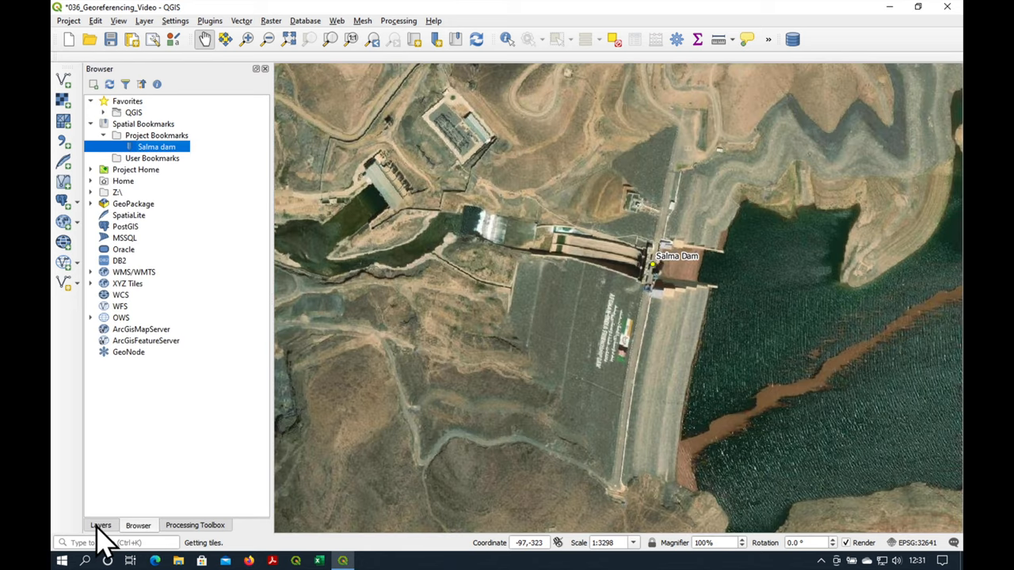
pyautogui.moveTo(107, 507)
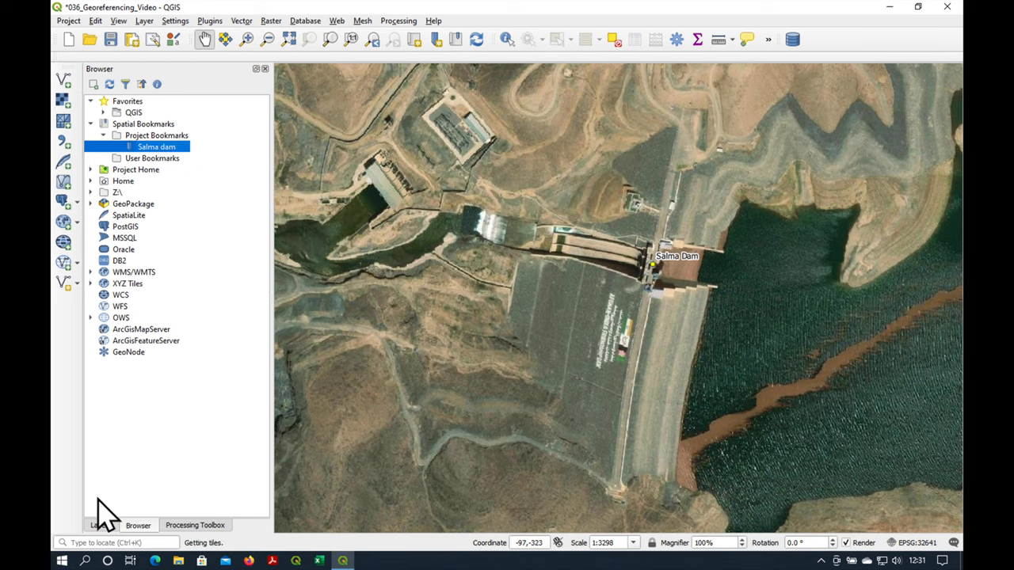
pyautogui.click(101, 525)
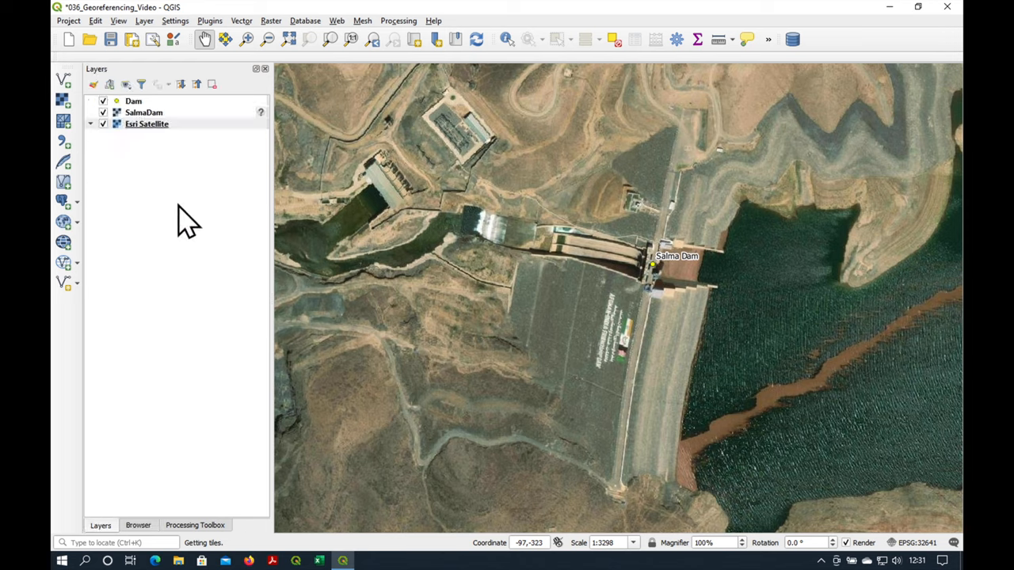
pyautogui.moveTo(624, 276)
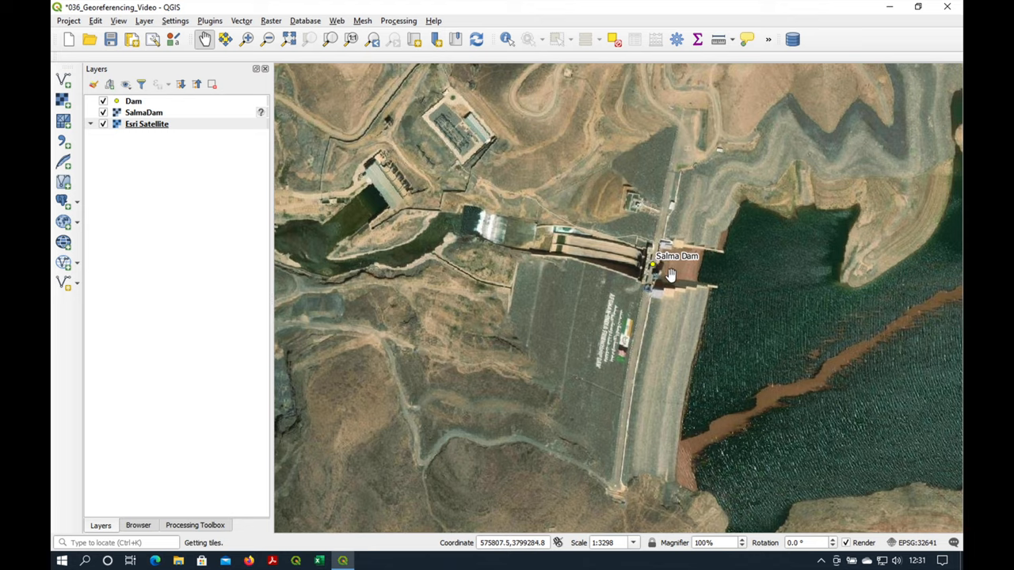
pyautogui.moveTo(660, 275)
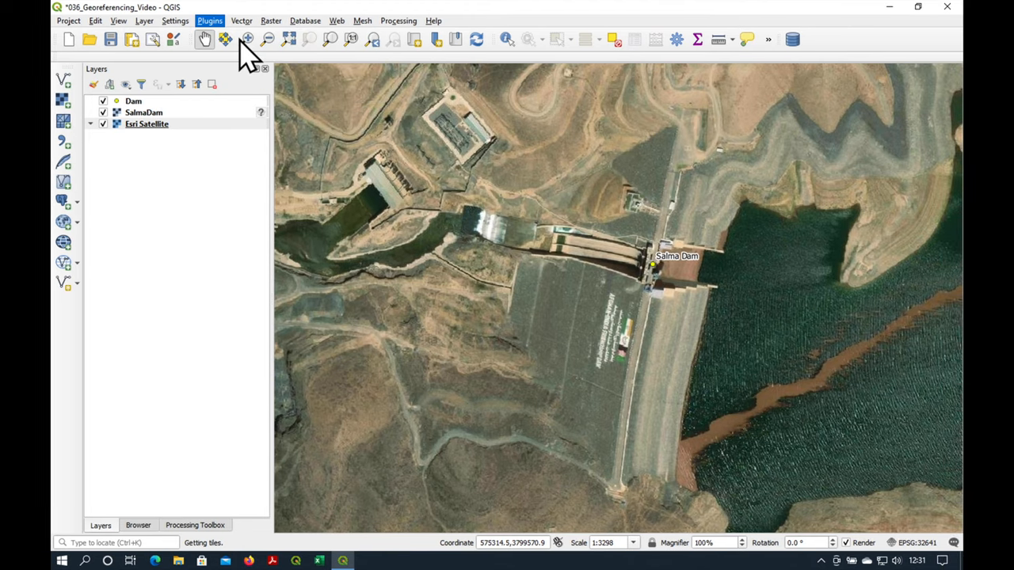
# - Open the plugin manager and confirm Georeferencer GDAL 3.1.9 is installed and enabled
pyautogui.click(210, 21)
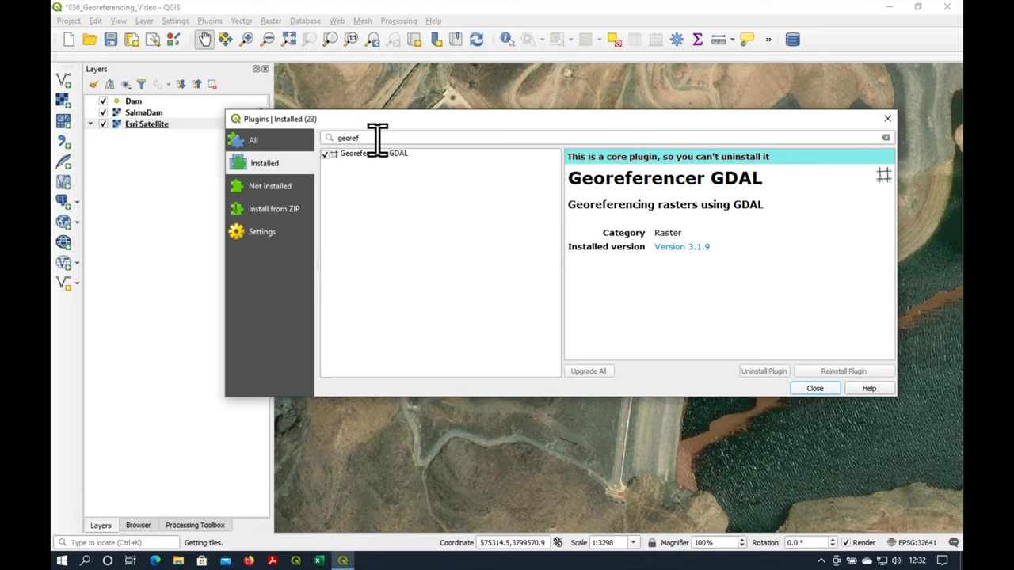
pyautogui.moveTo(400, 171)
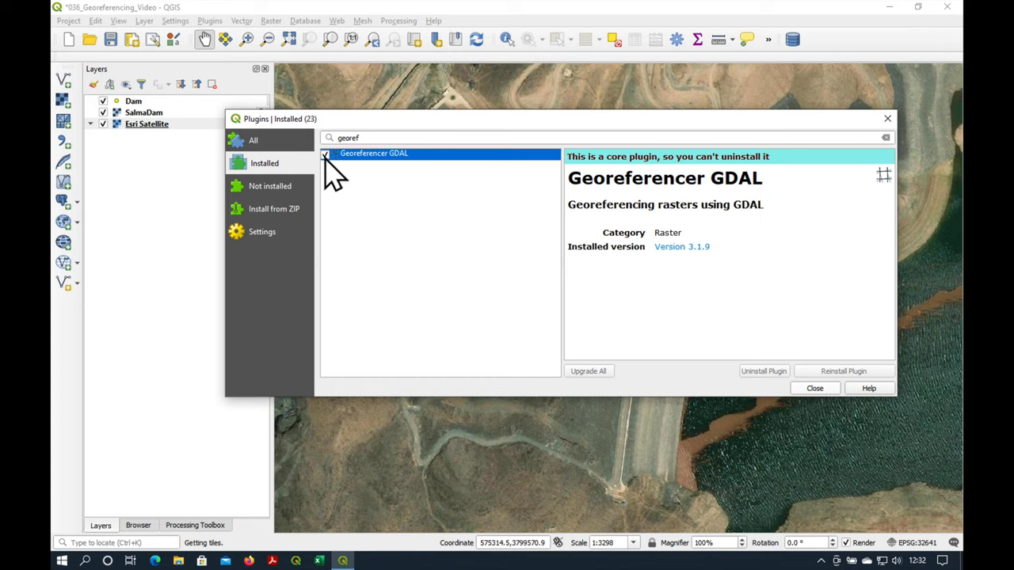
pyautogui.moveTo(337, 174)
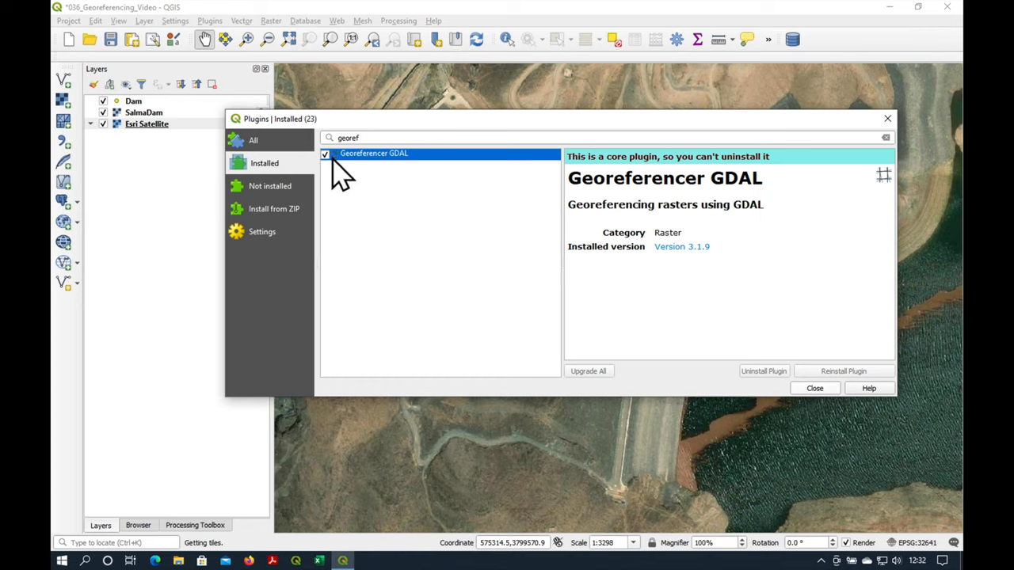
pyautogui.moveTo(816, 401)
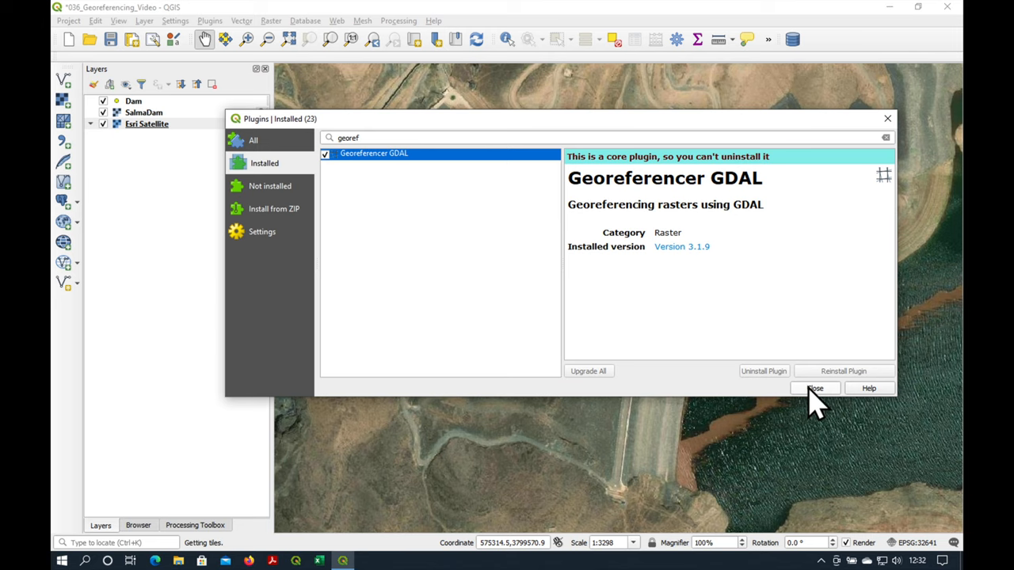
# - Close the plugin manager and launch the Georeferencer from the Raster menu
pyautogui.click(815, 389)
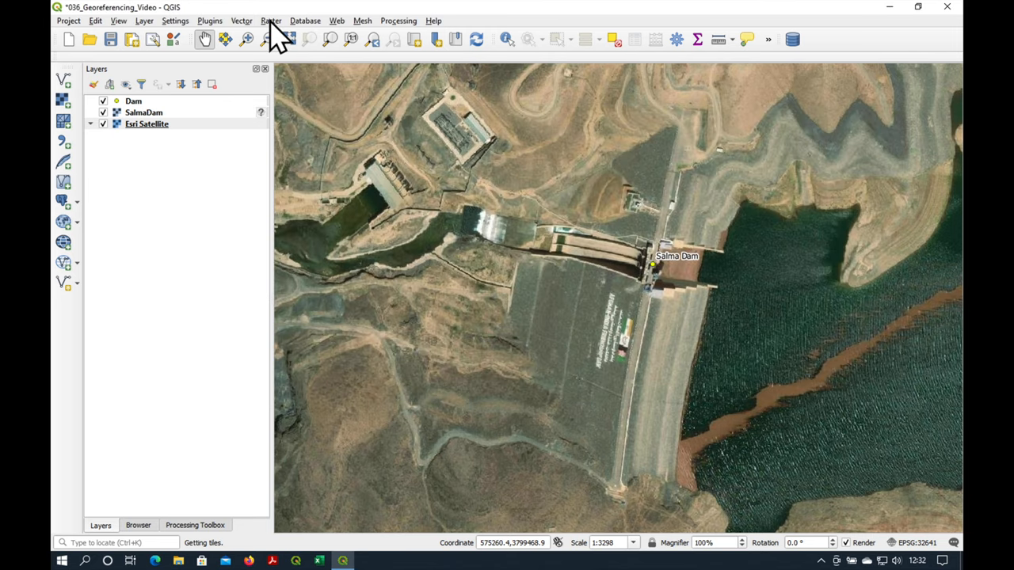
pyautogui.click(271, 21)
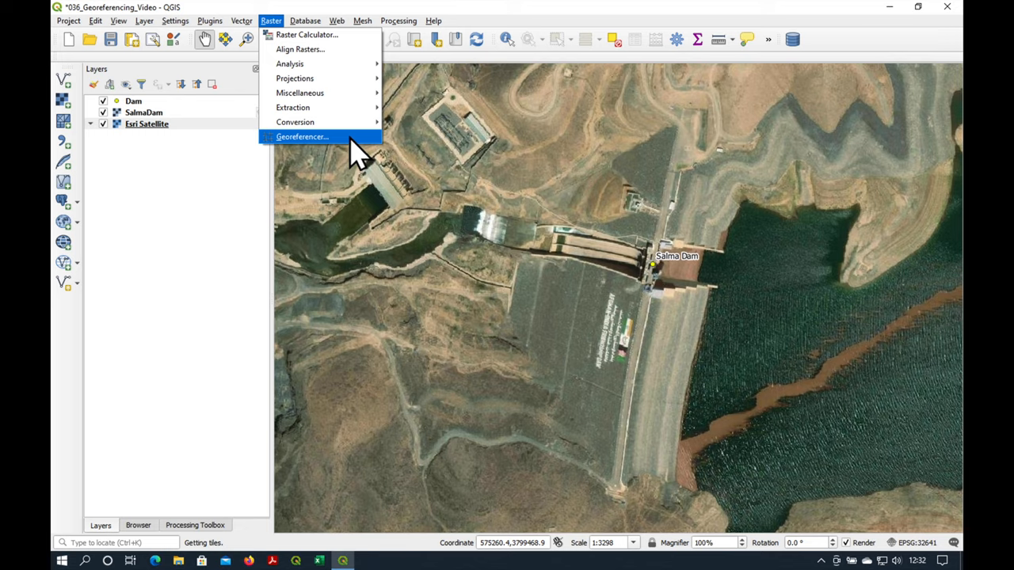
pyautogui.moveTo(348, 150)
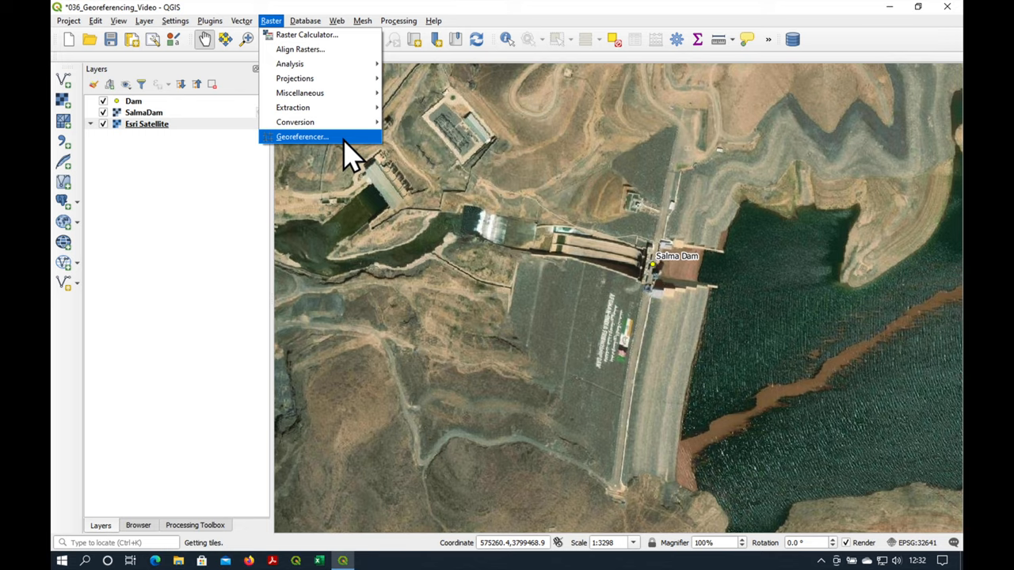
pyautogui.click(301, 136)
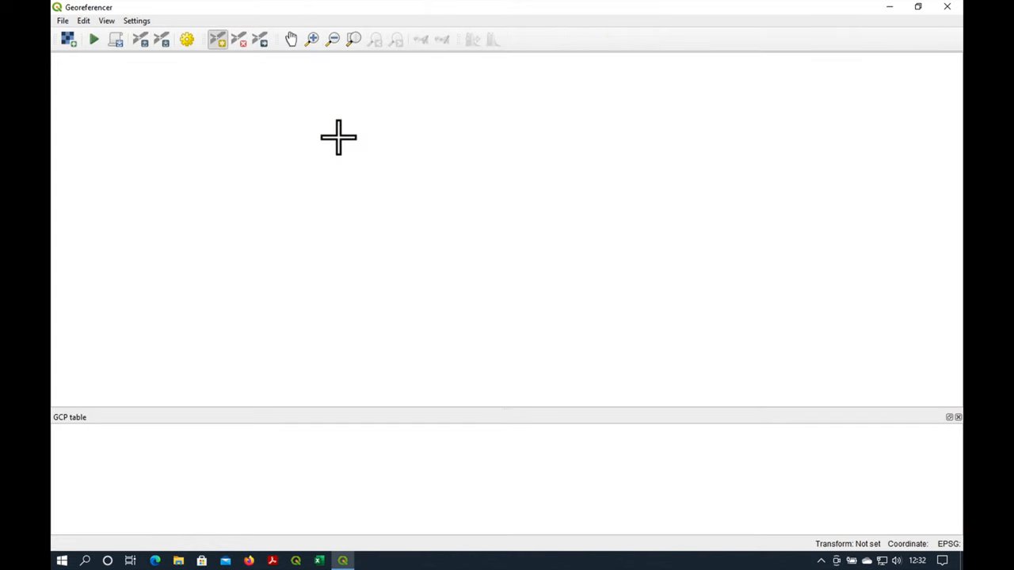
pyautogui.moveTo(290, 220)
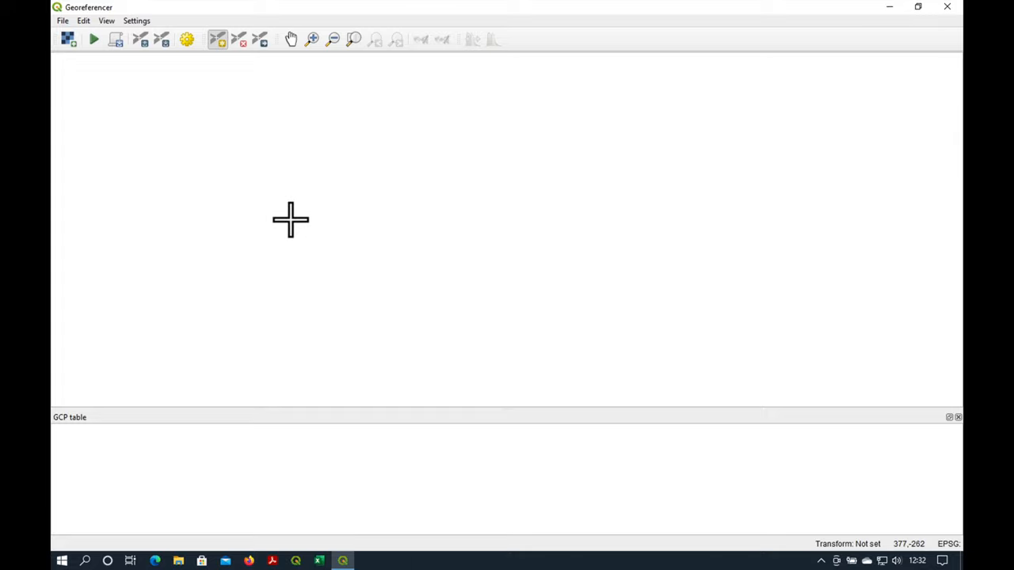
pyautogui.moveTo(813, 331)
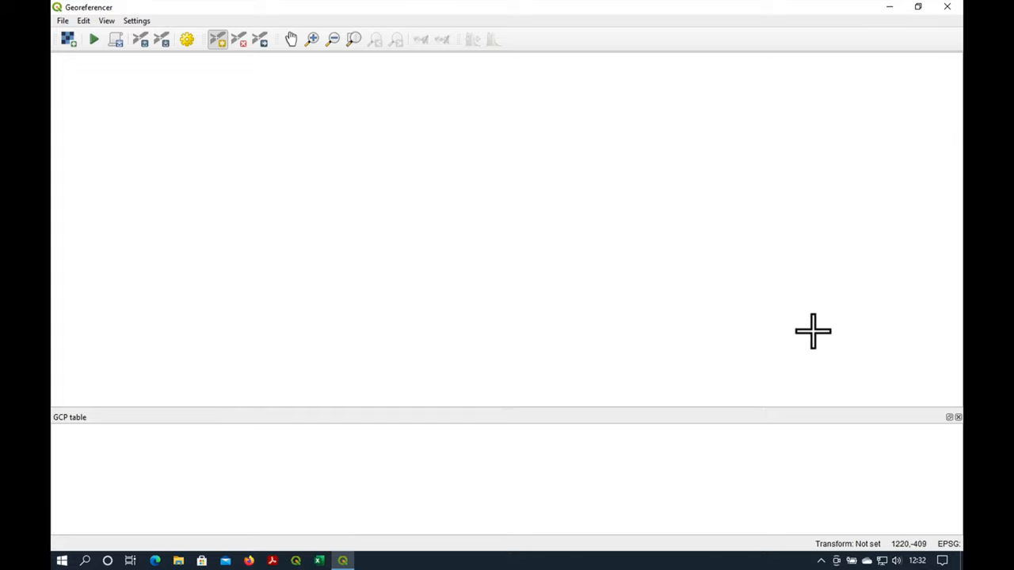
pyautogui.moveTo(106, 100)
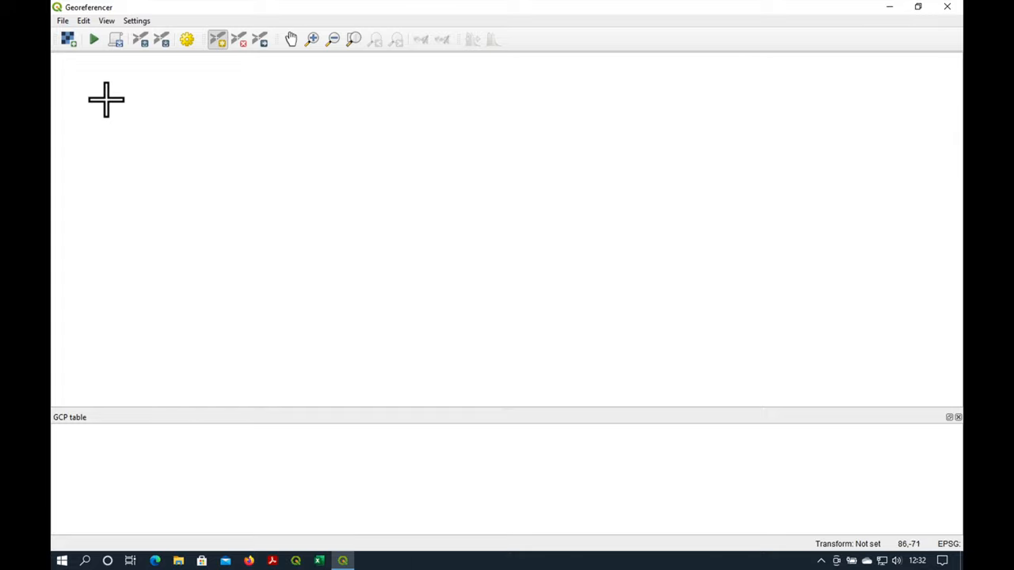
pyautogui.moveTo(70, 51)
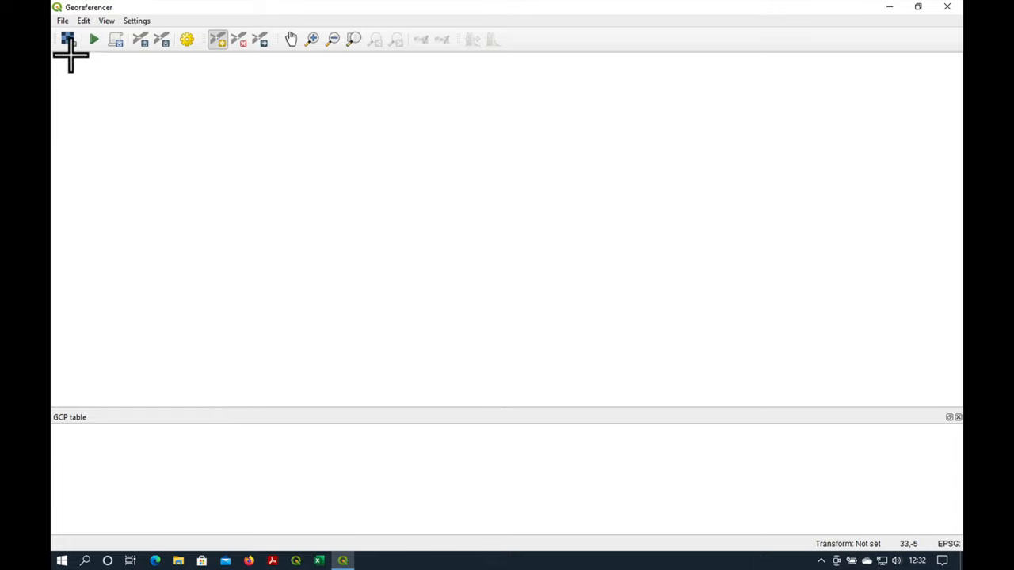
# - Load SalmaDam.jpg into the Georeferencer with Open Raster
pyautogui.click(67, 39)
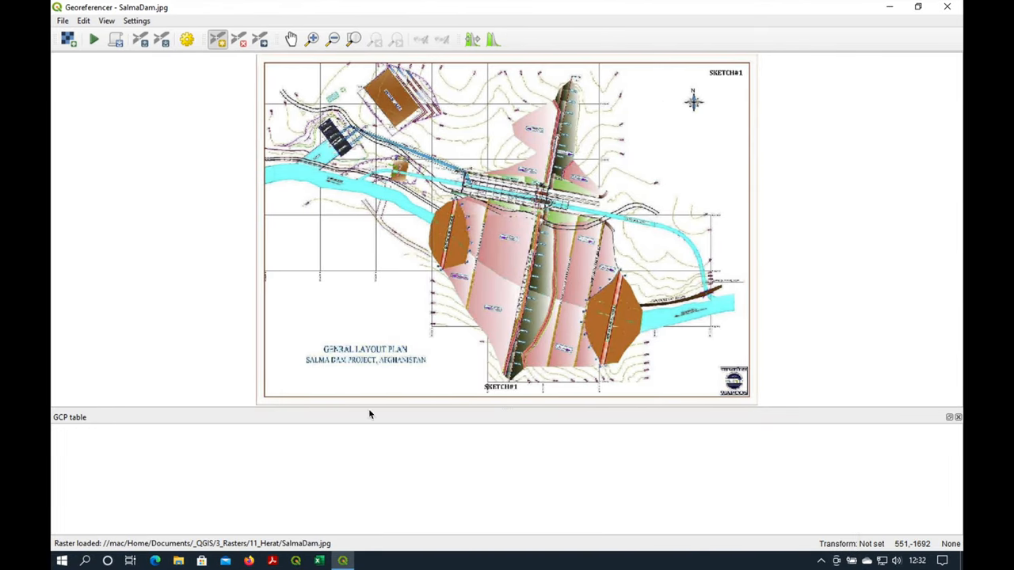
pyautogui.moveTo(316, 400)
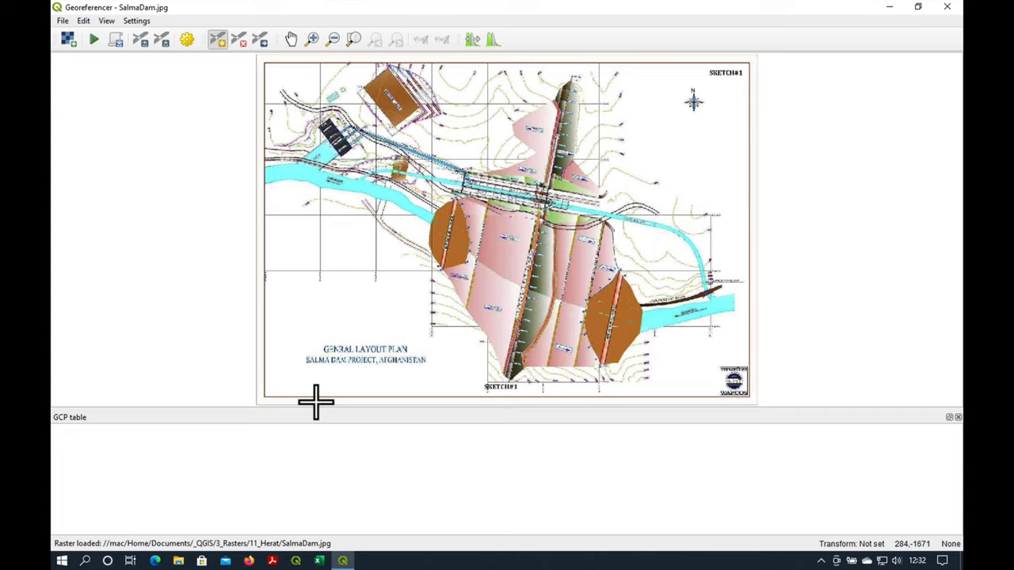
pyautogui.moveTo(220, 61)
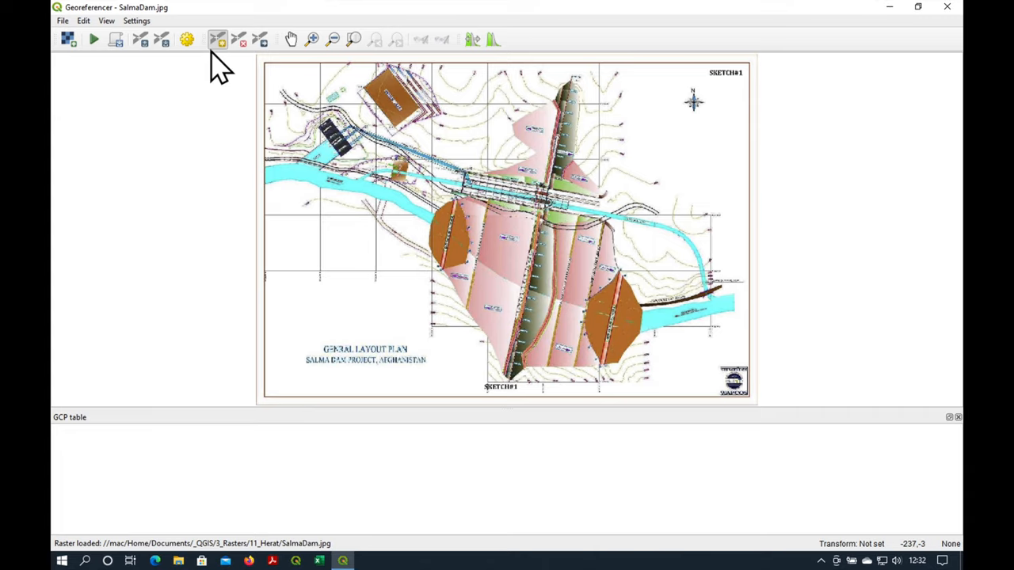
pyautogui.moveTo(116, 39)
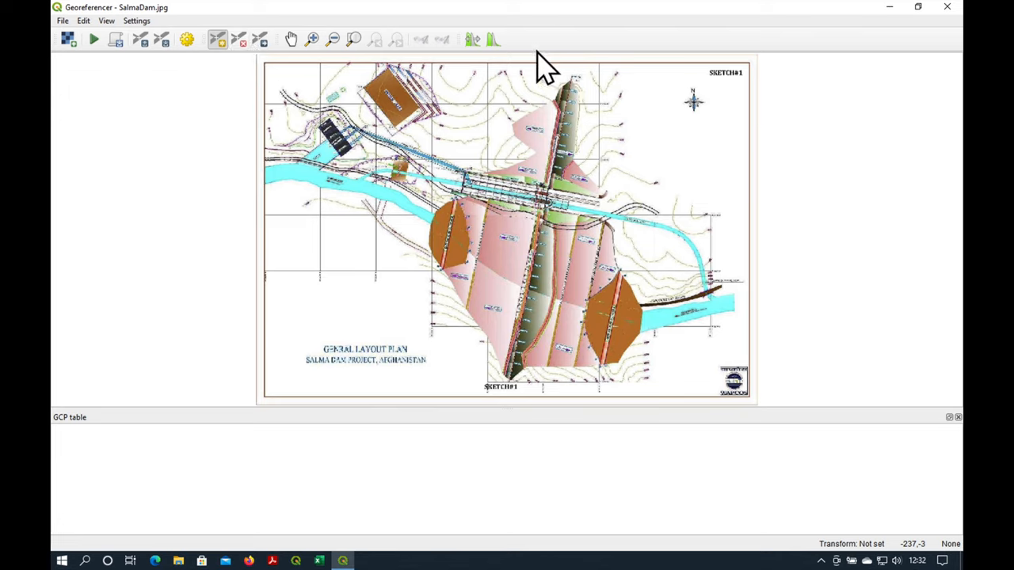
pyautogui.moveTo(282, 59)
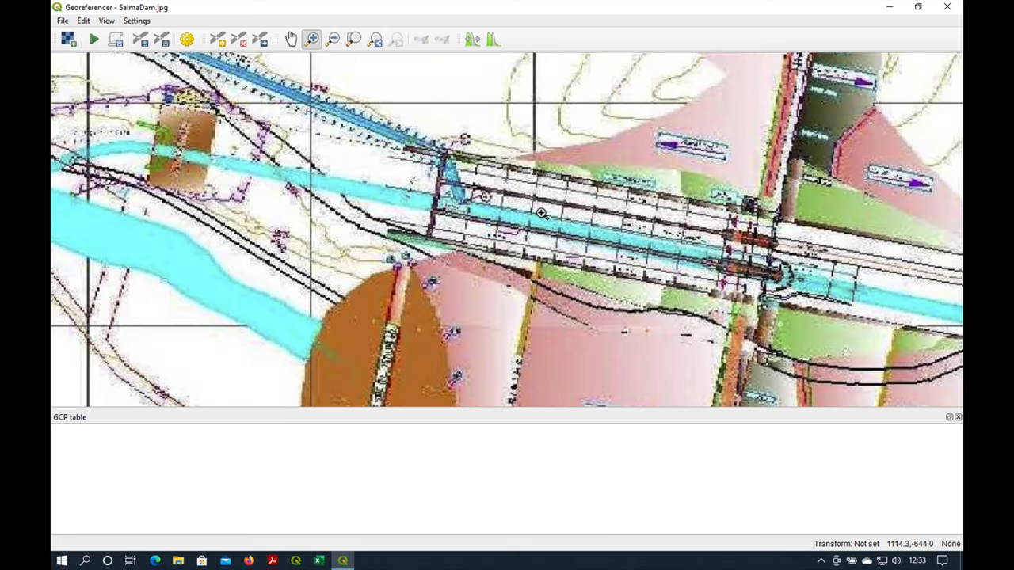
# - Inspect the SalmaDam plan by zooming out, fitting the full extent and panning
pyautogui.click(333, 39)
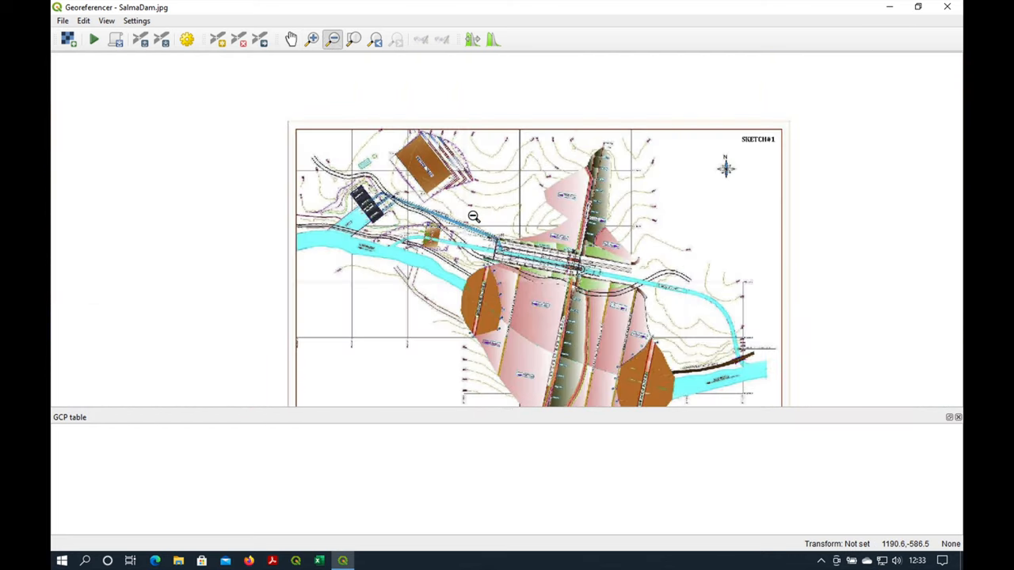
pyautogui.click(374, 40)
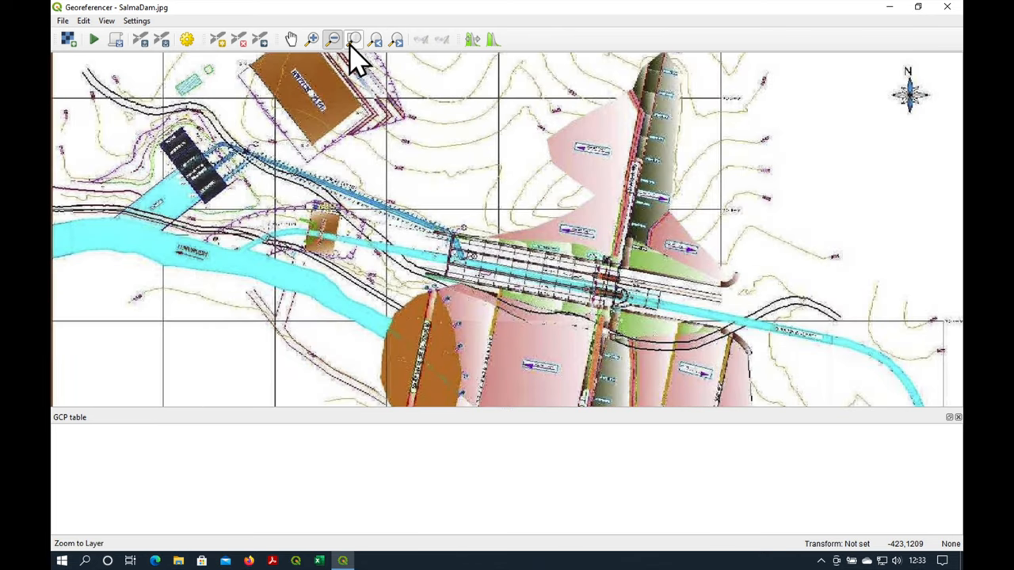
pyautogui.click(333, 39)
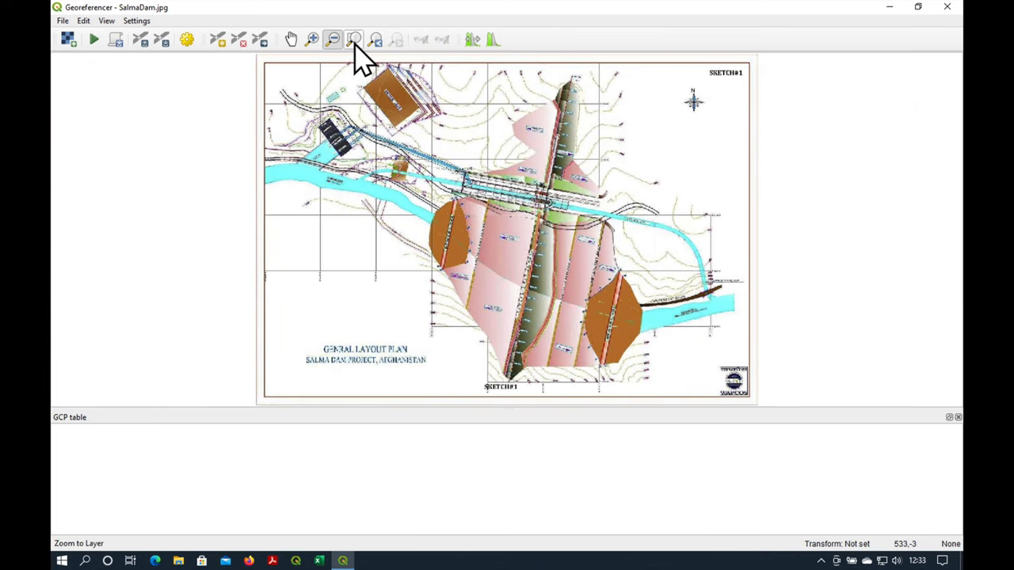
pyautogui.click(312, 39)
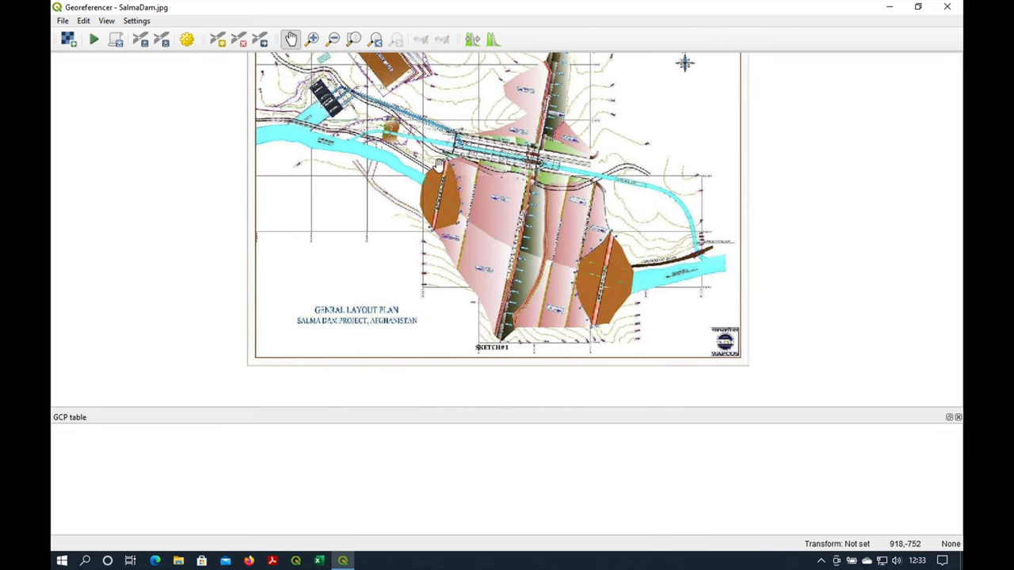
pyautogui.click(332, 39)
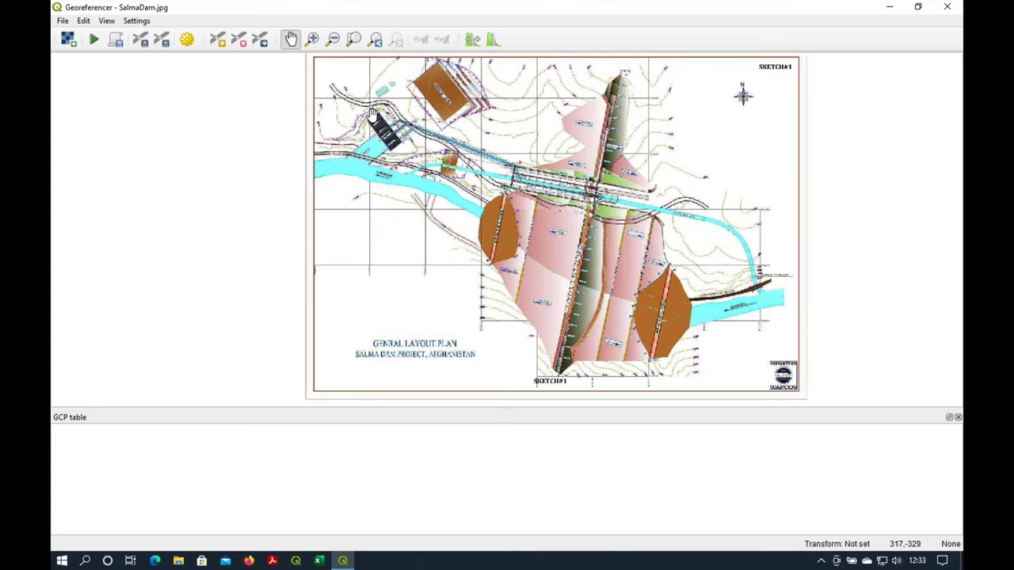
pyautogui.moveTo(400, 172)
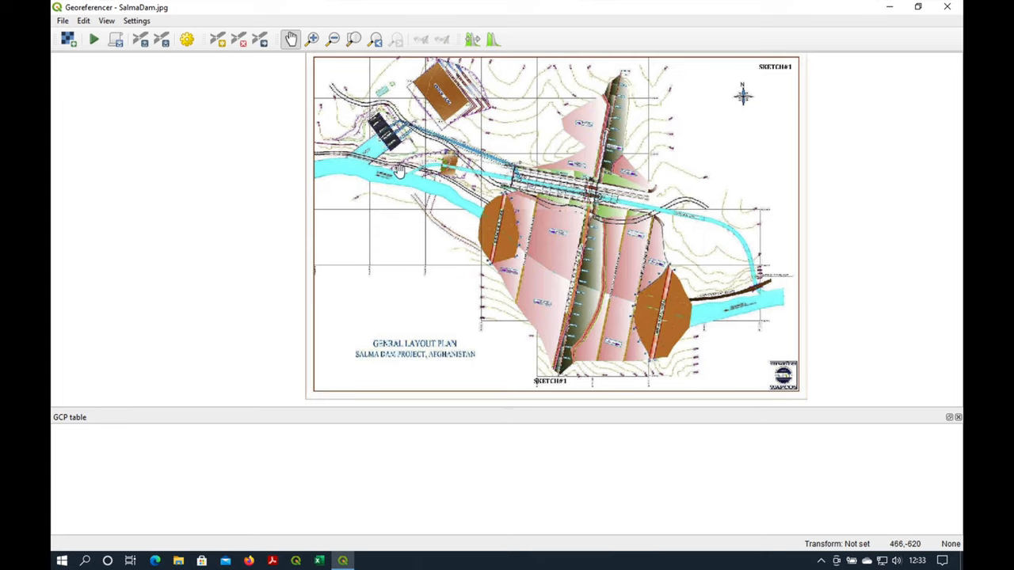
pyautogui.moveTo(388, 164)
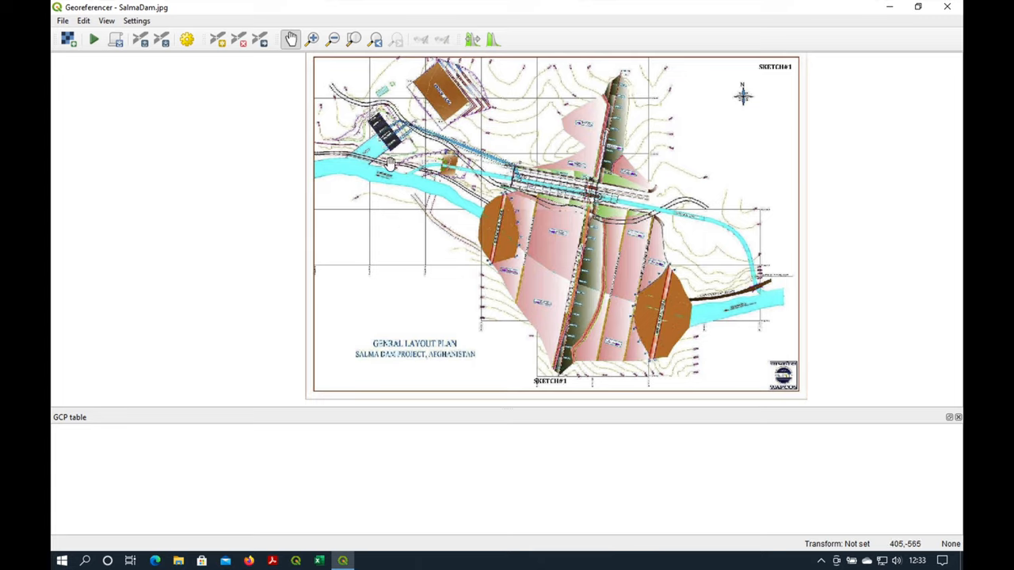
# - Activate Add Point and zoom in closely on the intake structure's corner
pyautogui.click(217, 40)
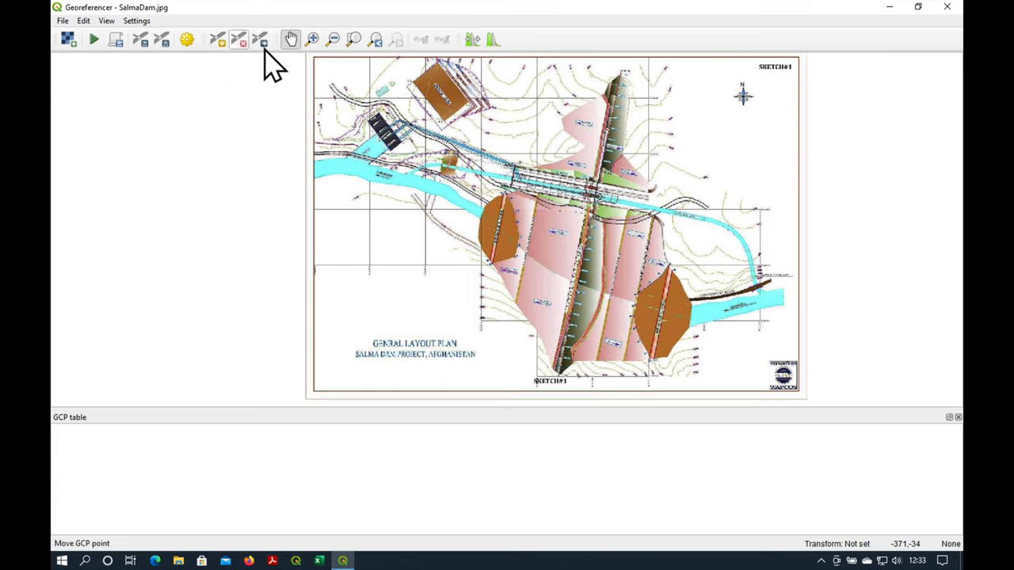
pyautogui.click(217, 39)
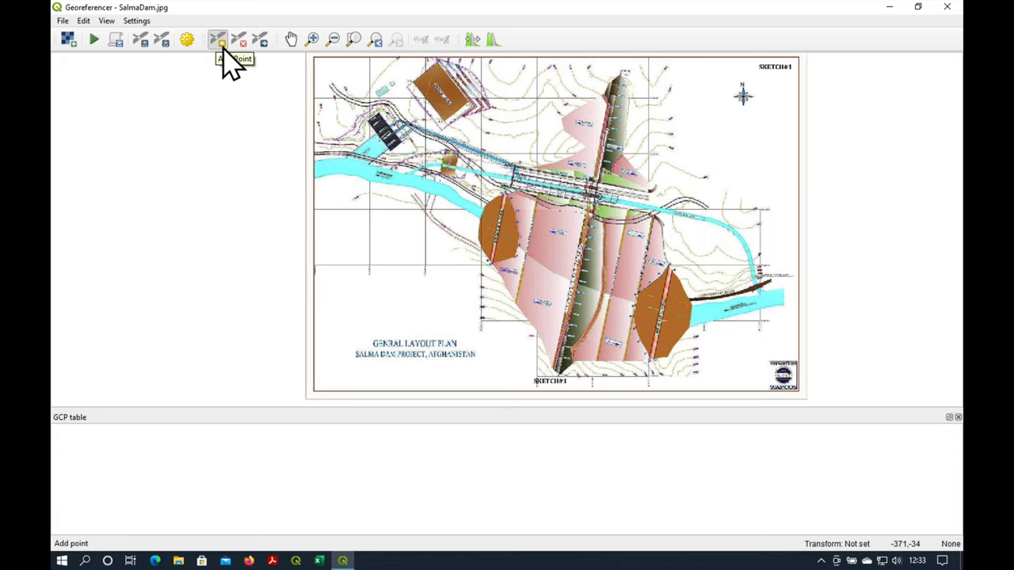
pyautogui.click(312, 39)
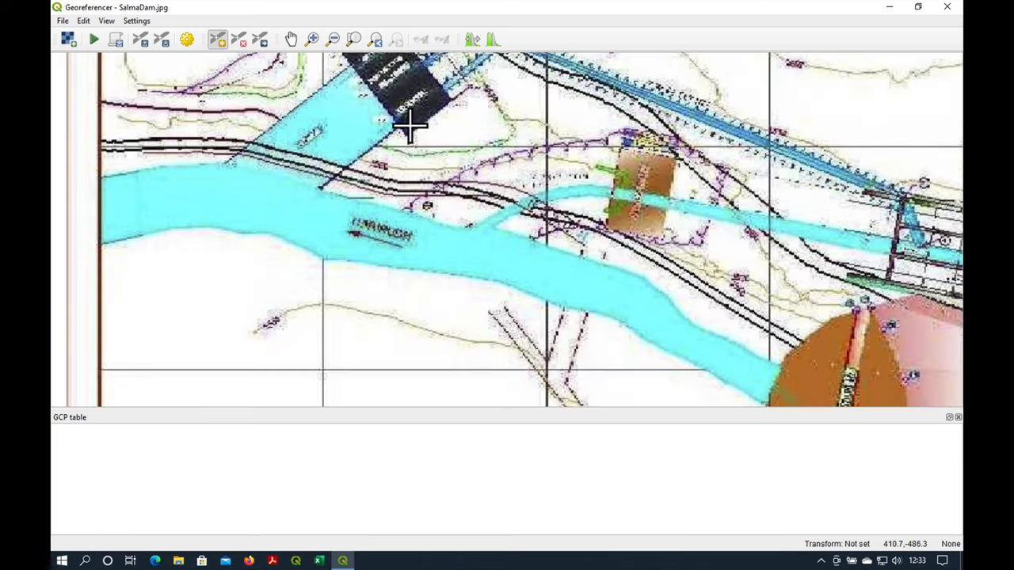
pyautogui.click(312, 39)
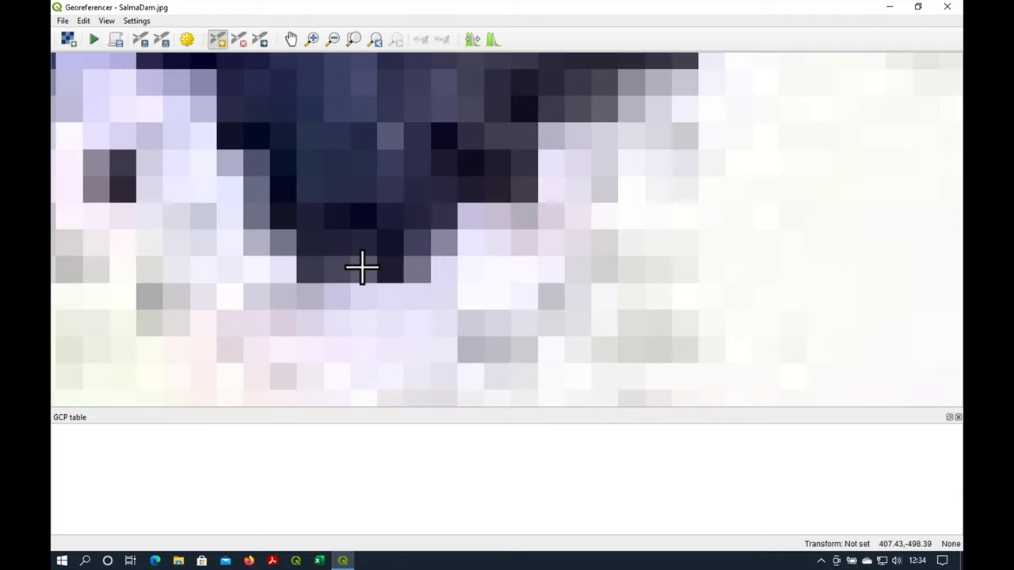
# - Place a control point on the structure corner and pick its coordinates from the main map
pyautogui.click(362, 267)
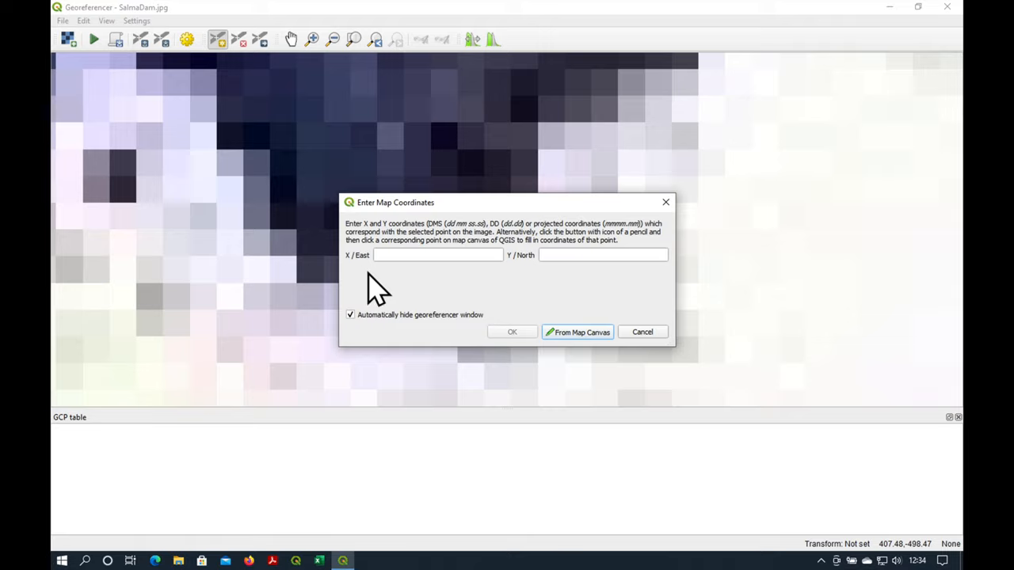
pyautogui.moveTo(590, 285)
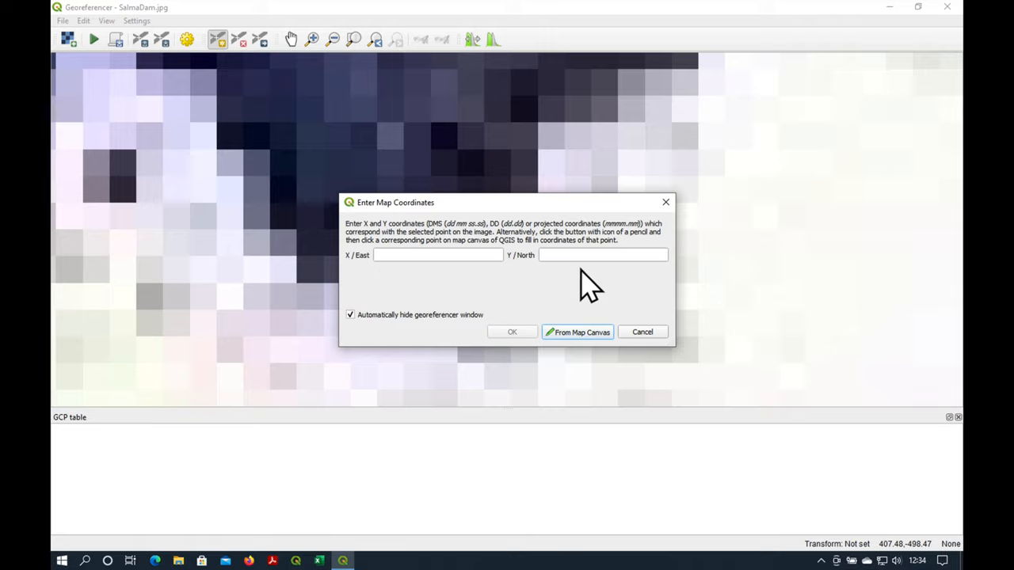
pyautogui.moveTo(487, 278)
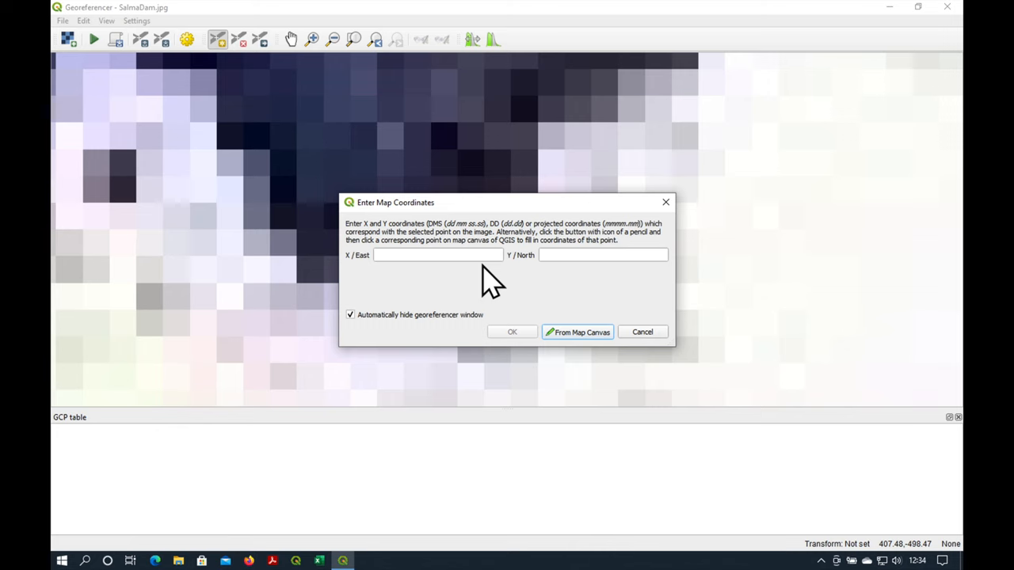
pyautogui.moveTo(582, 347)
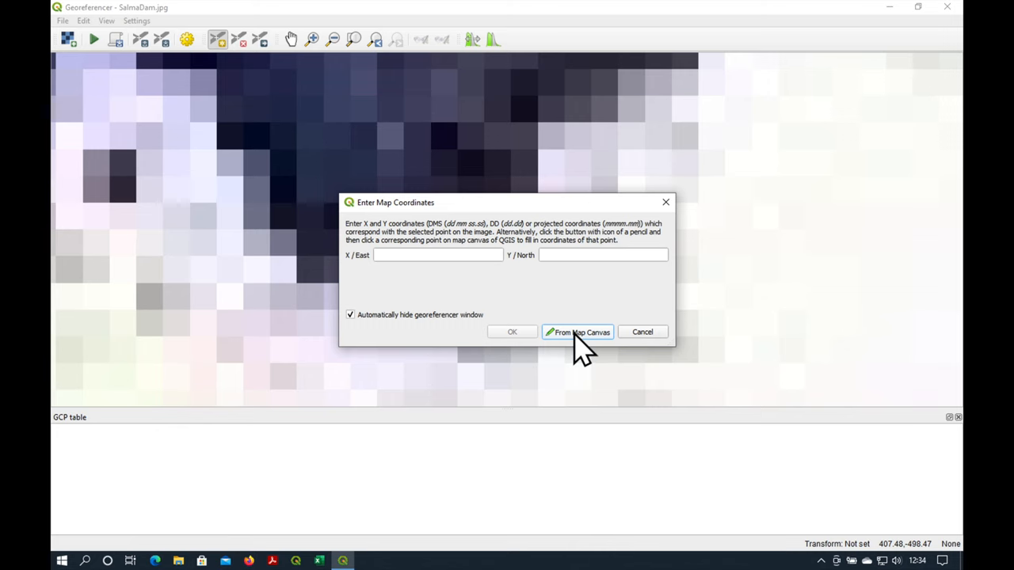
pyautogui.click(578, 332)
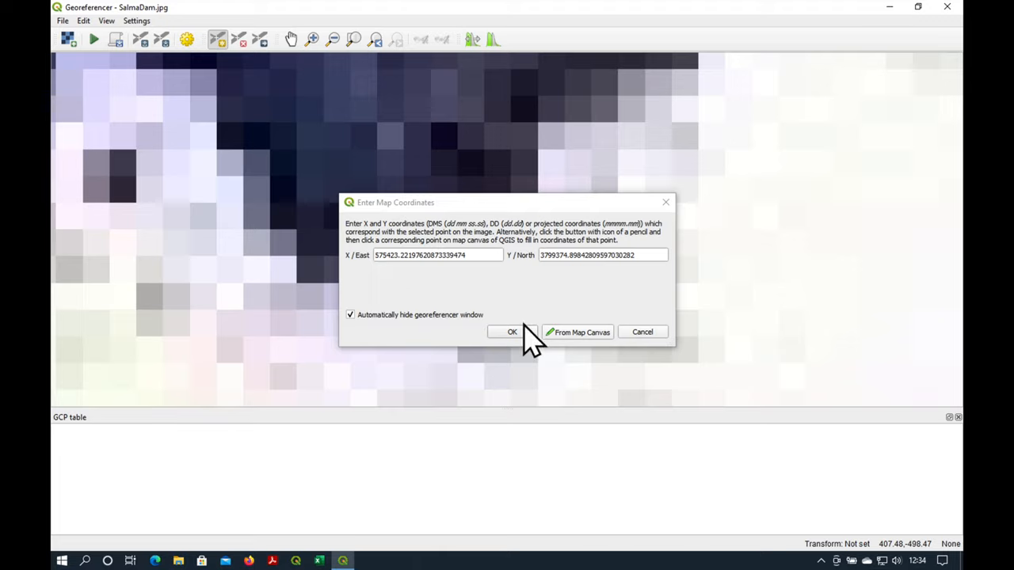
# - Confirm GCP 1, then place points 2–4 with coordinates picked from the main map
pyautogui.click(512, 332)
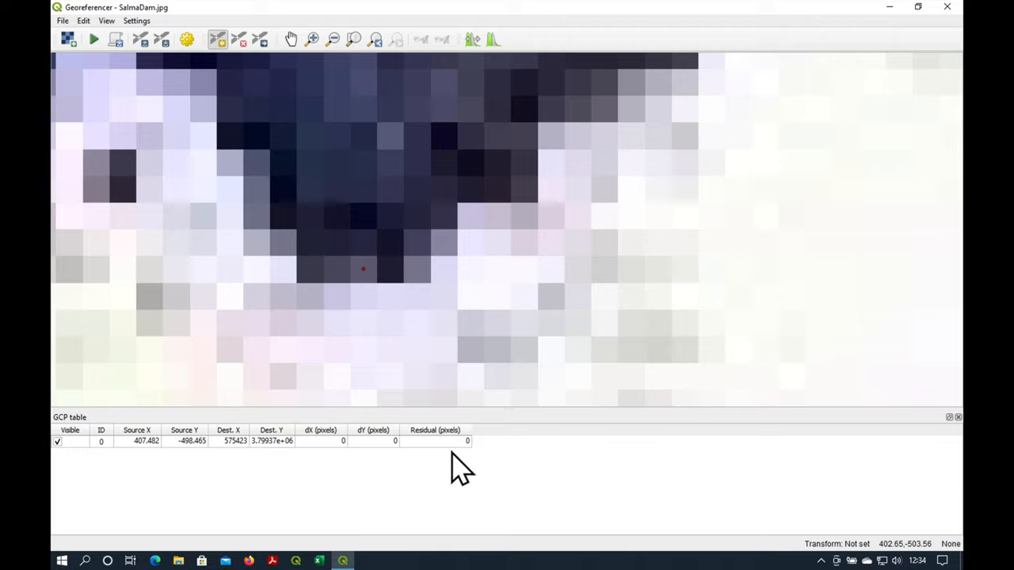
pyautogui.moveTo(179, 483)
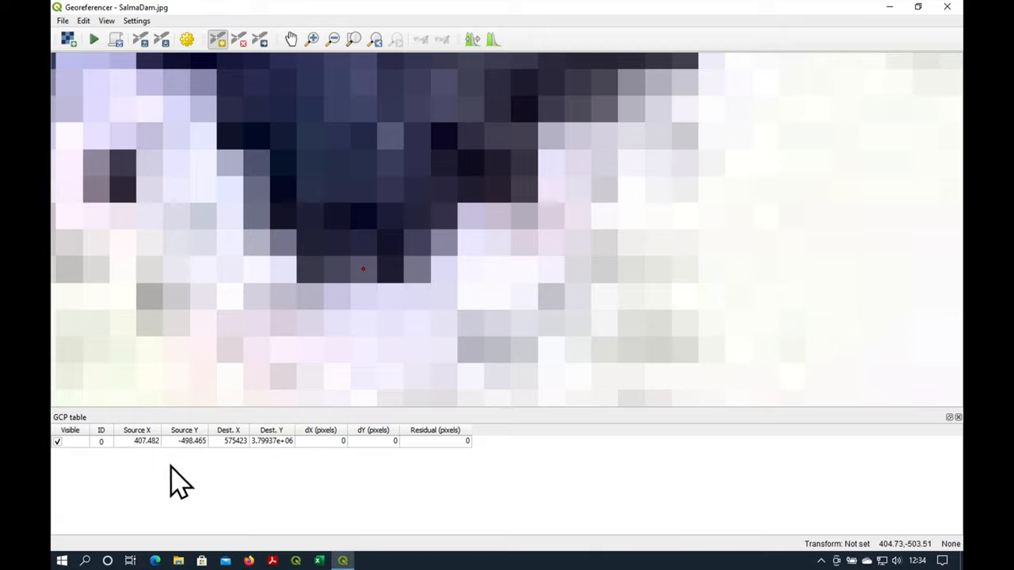
pyautogui.moveTo(289, 452)
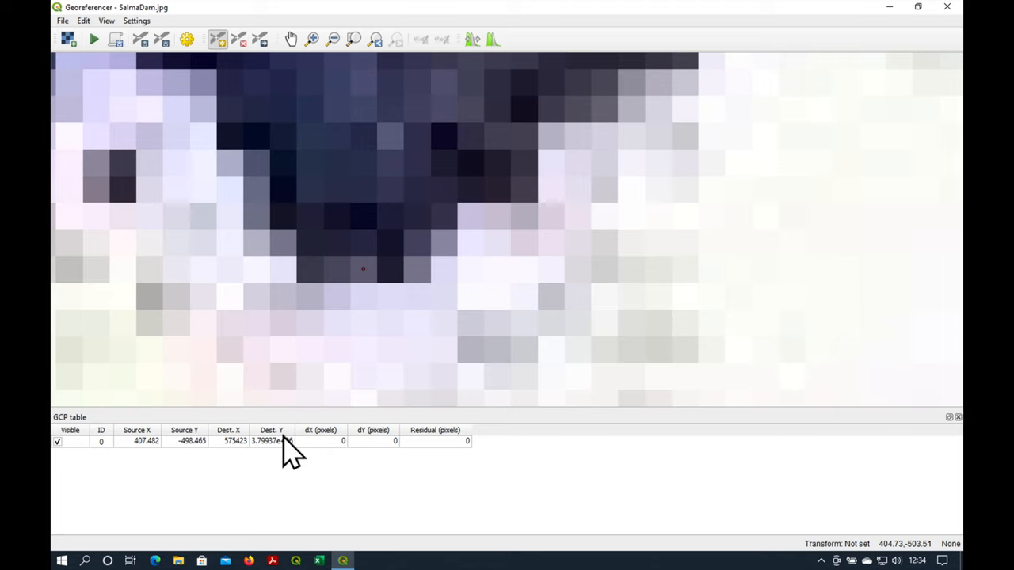
pyautogui.moveTo(349, 285)
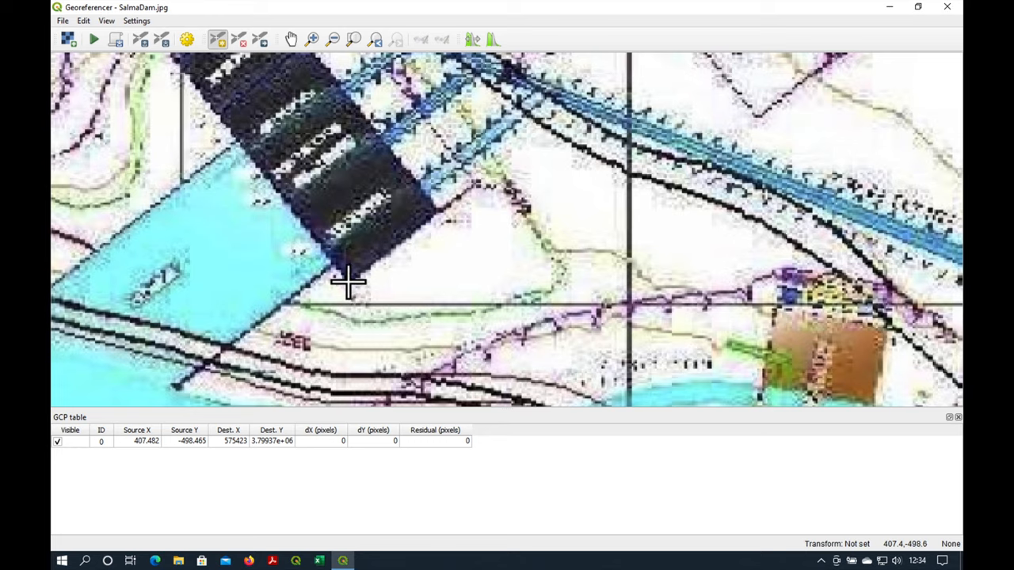
pyautogui.click(349, 281)
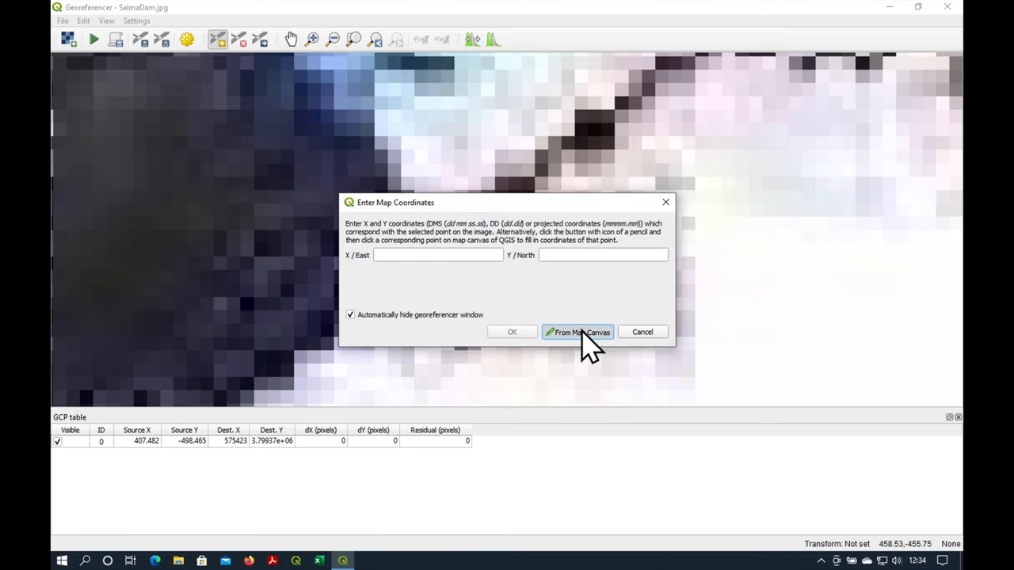
pyautogui.click(581, 332)
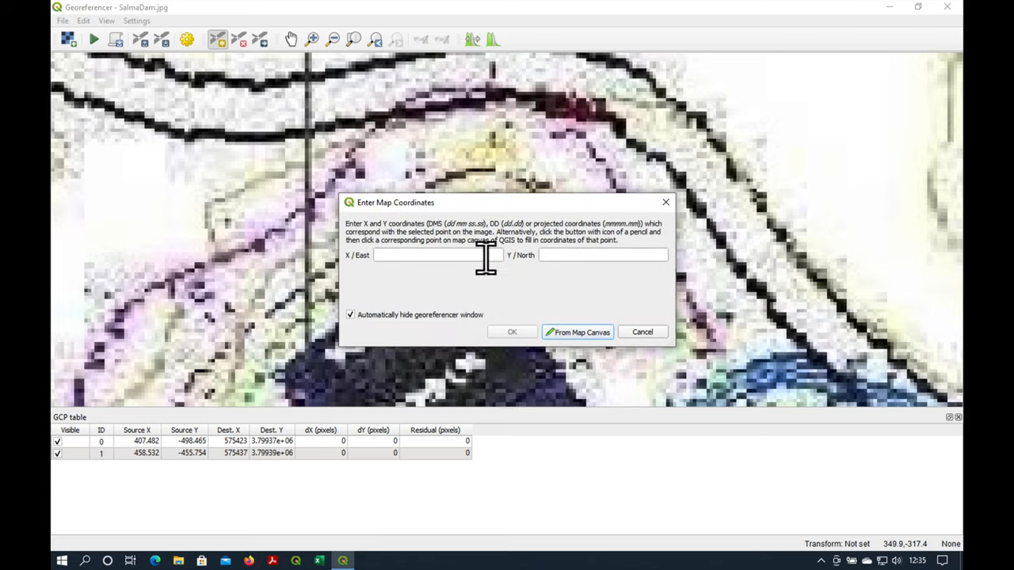
pyautogui.click(578, 332)
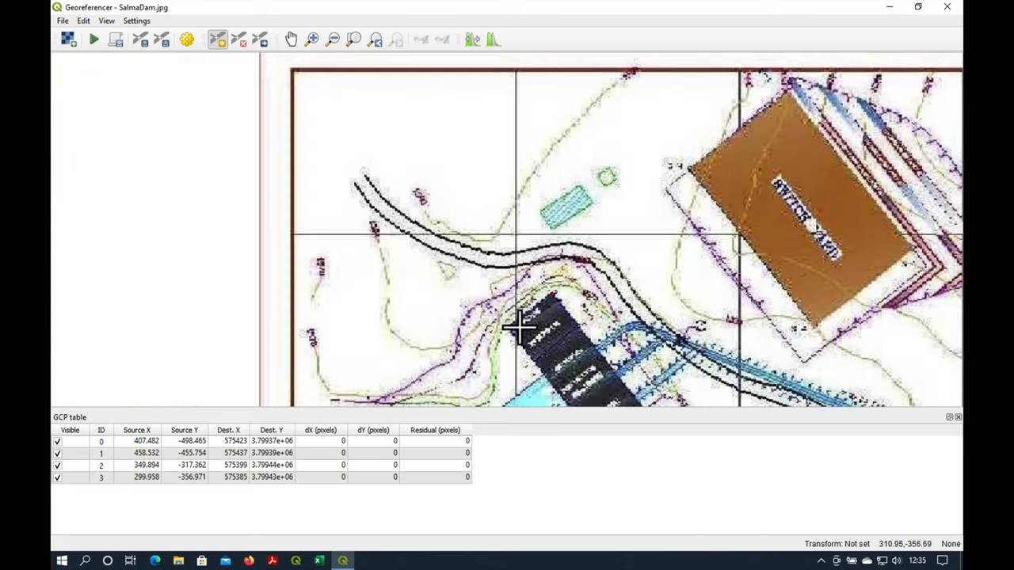
pyautogui.click(291, 39)
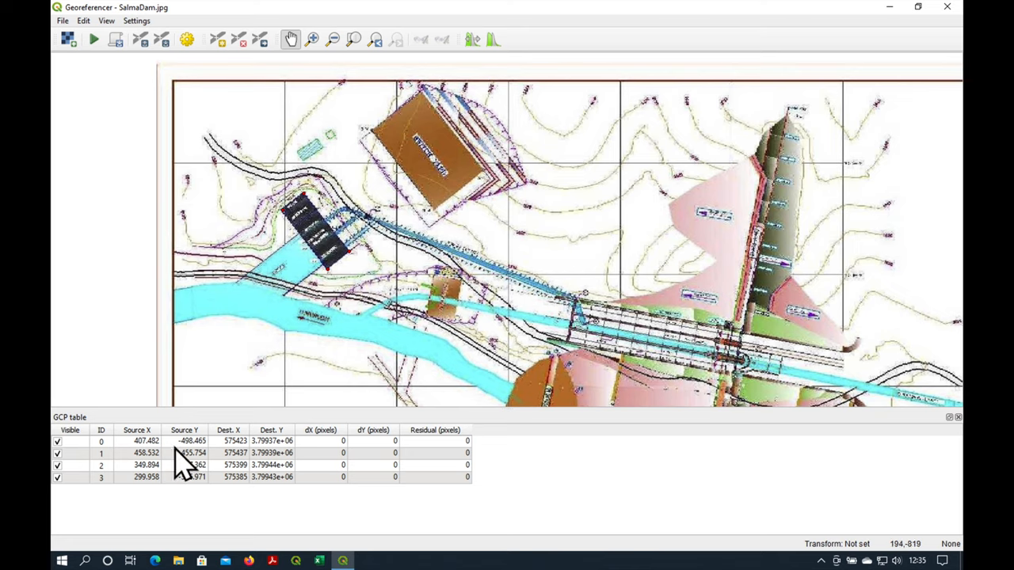
pyautogui.moveTo(299, 245)
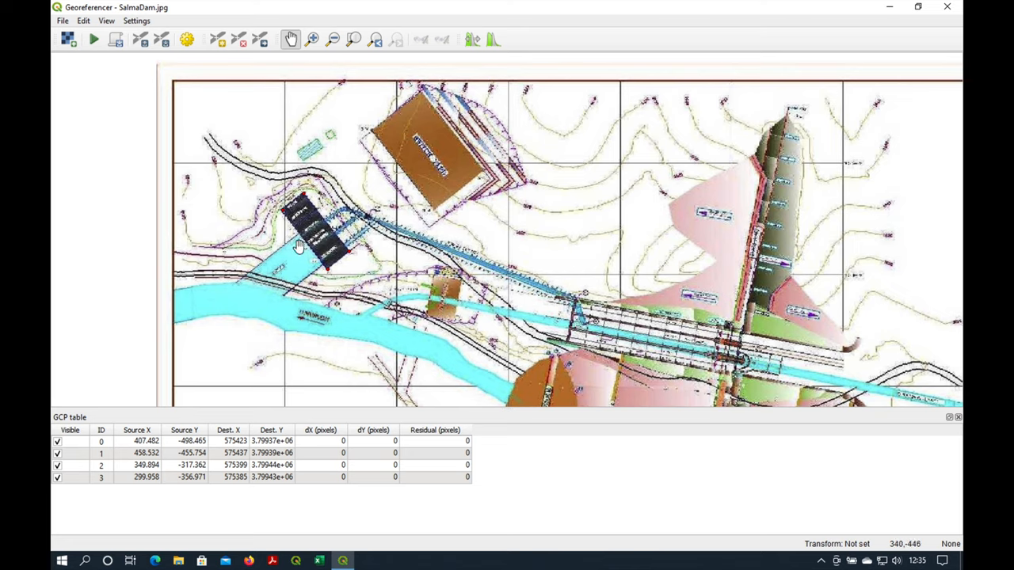
pyautogui.moveTo(206, 154)
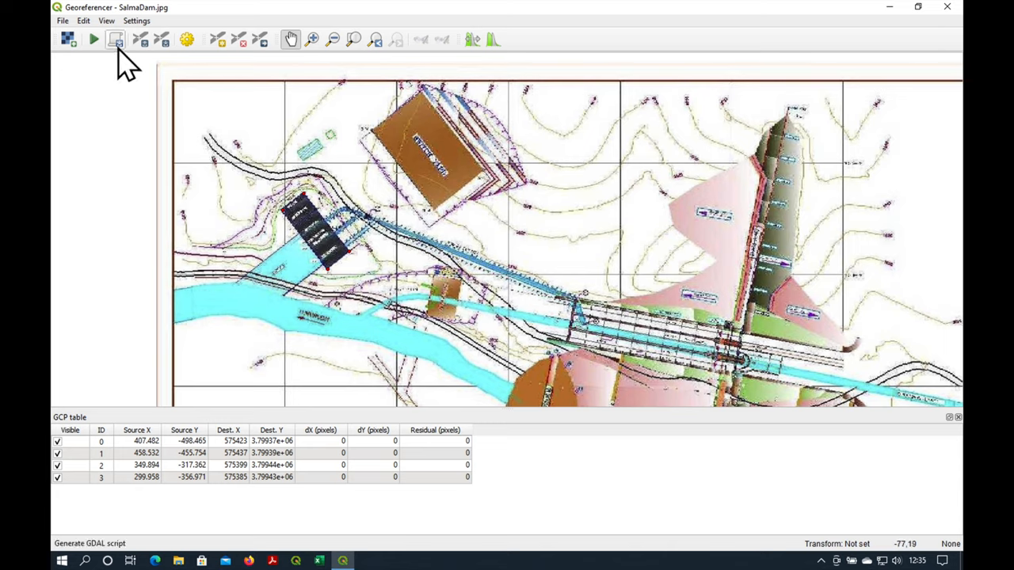
pyautogui.moveTo(145, 41)
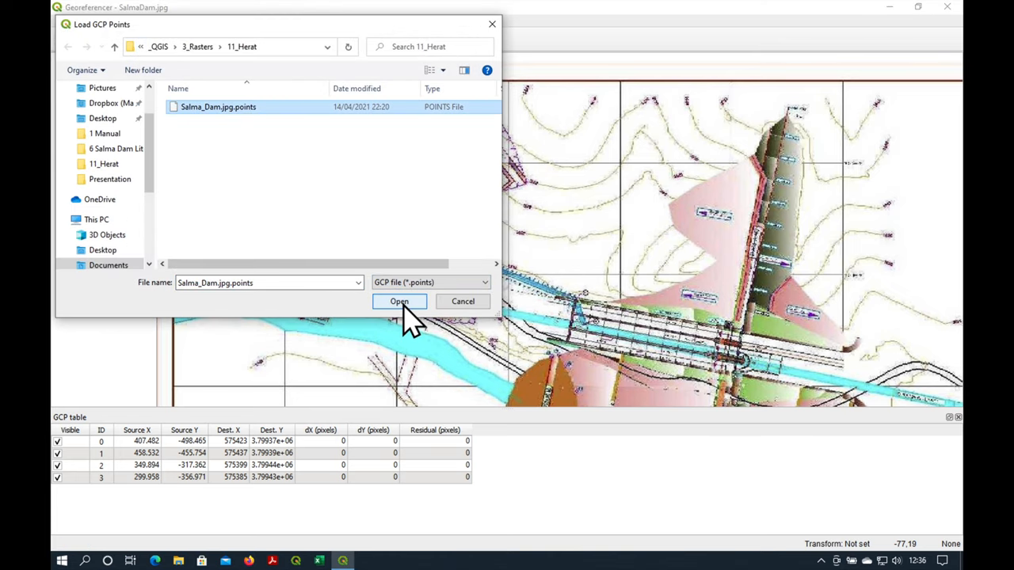
# - Load Salma_Dam.jpg.points into the Georeferencer and pan to check the 23 control points
pyautogui.click(399, 301)
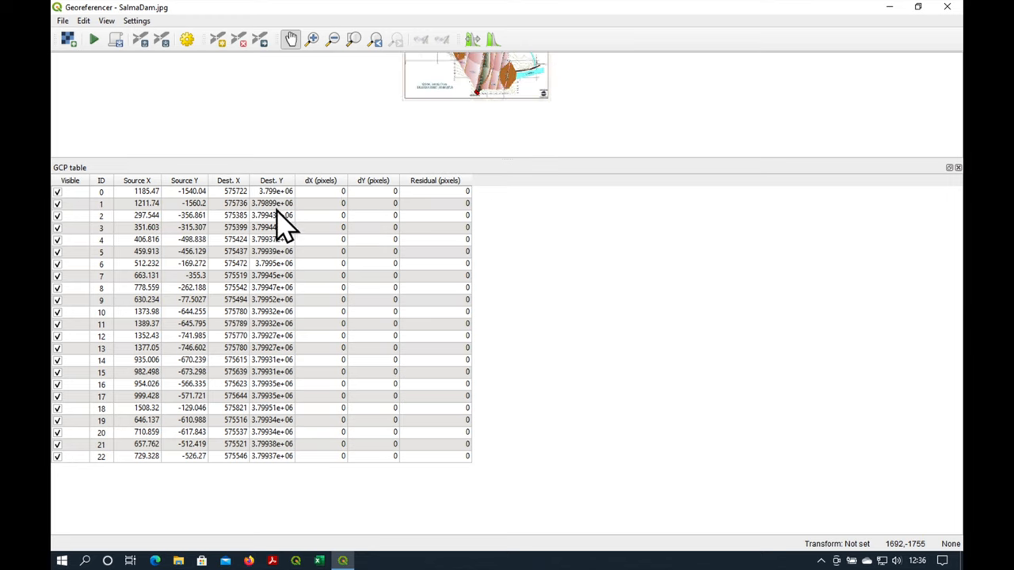
pyautogui.moveTo(618, 194)
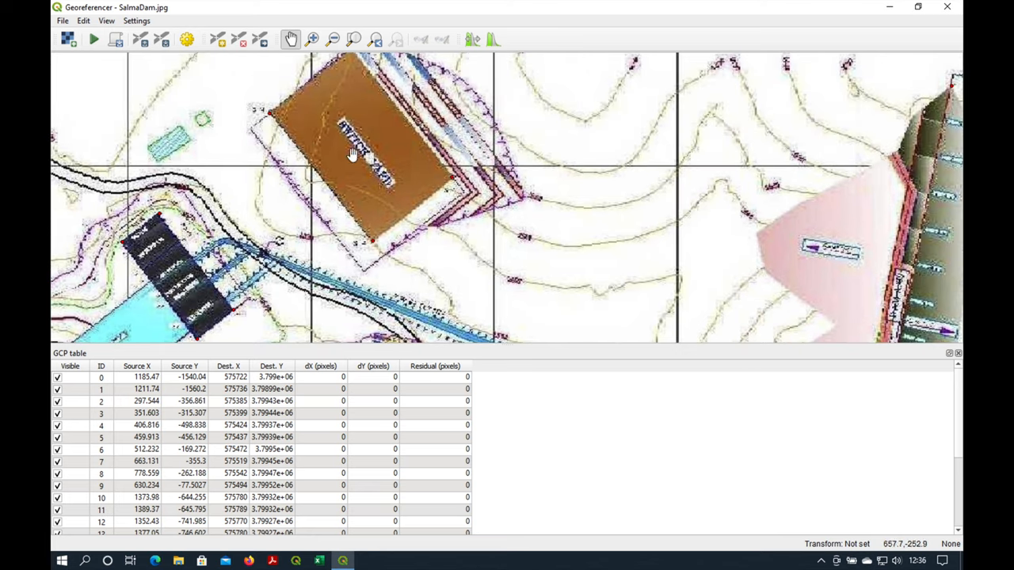
pyautogui.moveTo(352, 154); pyautogui.dragTo(511, 163)
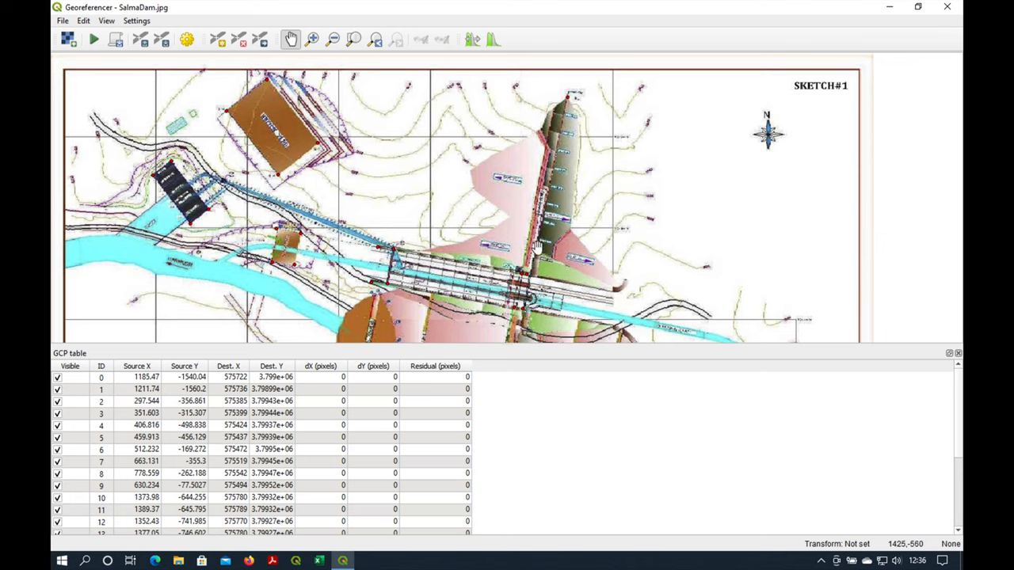
pyautogui.scroll(-3)
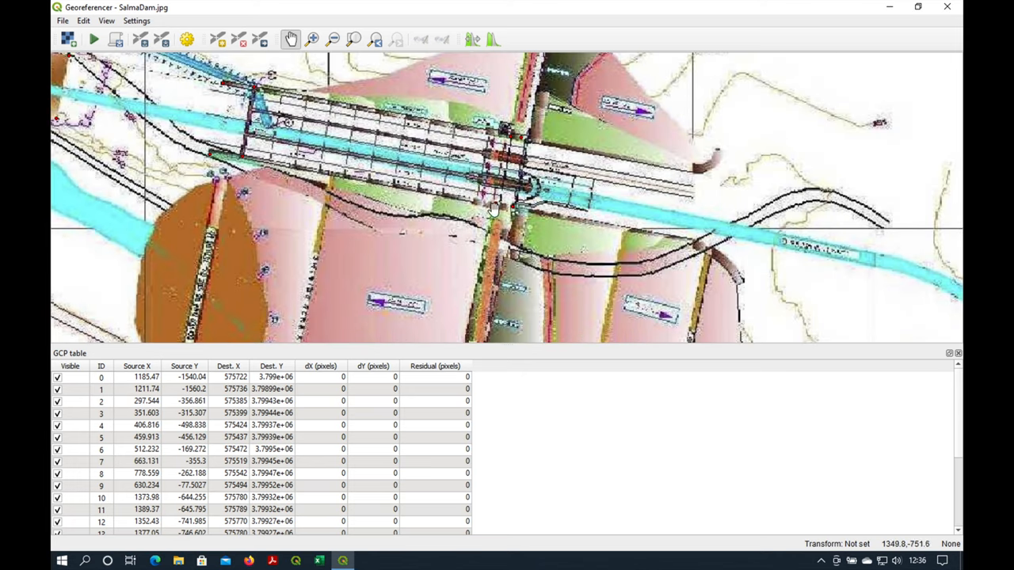
pyautogui.moveTo(216, 127)
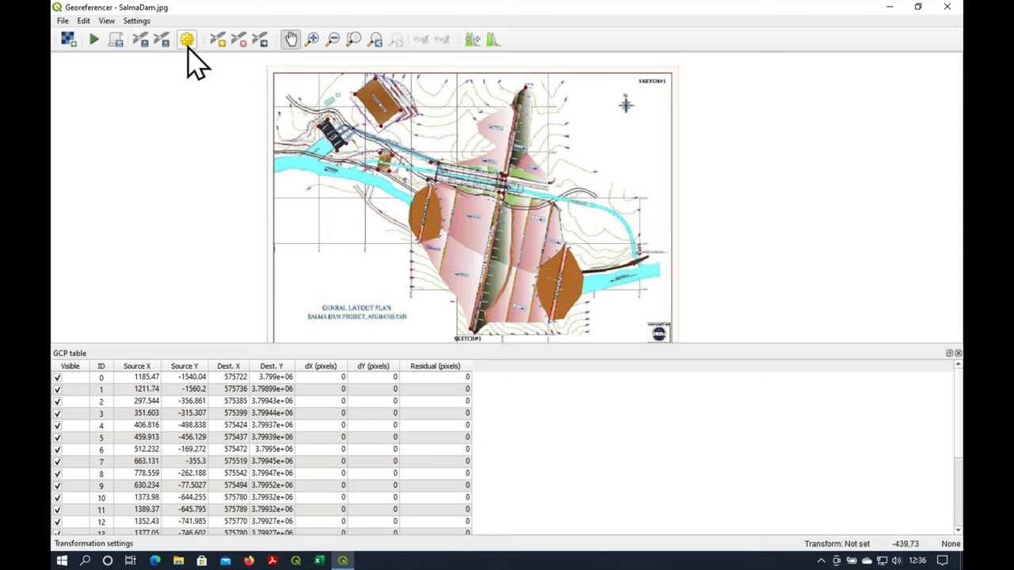
pyautogui.moveTo(187, 39)
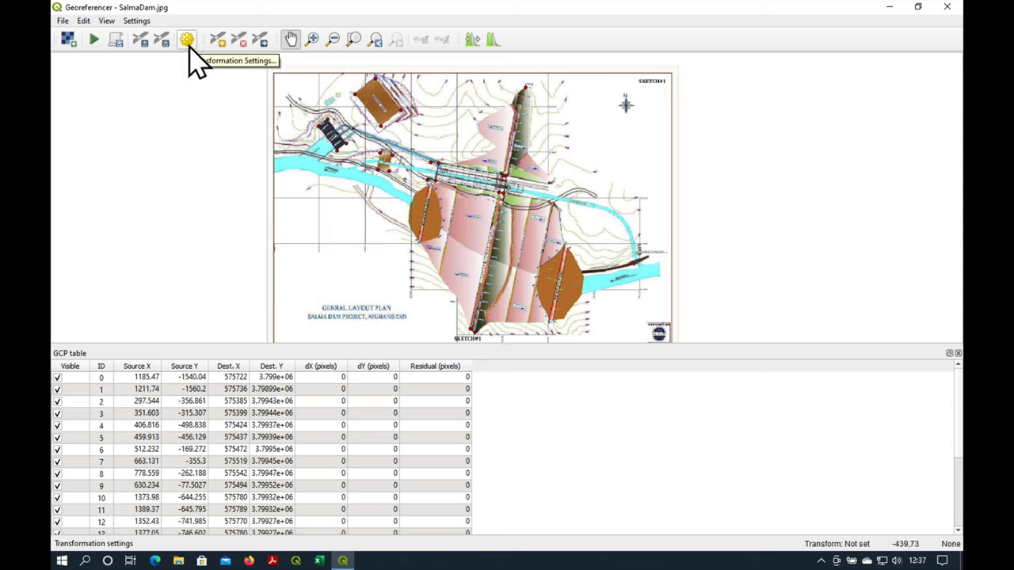
# - Set the transformation to Polynomial 1 and inspect residuals, mean error 26.9162
pyautogui.click(137, 20)
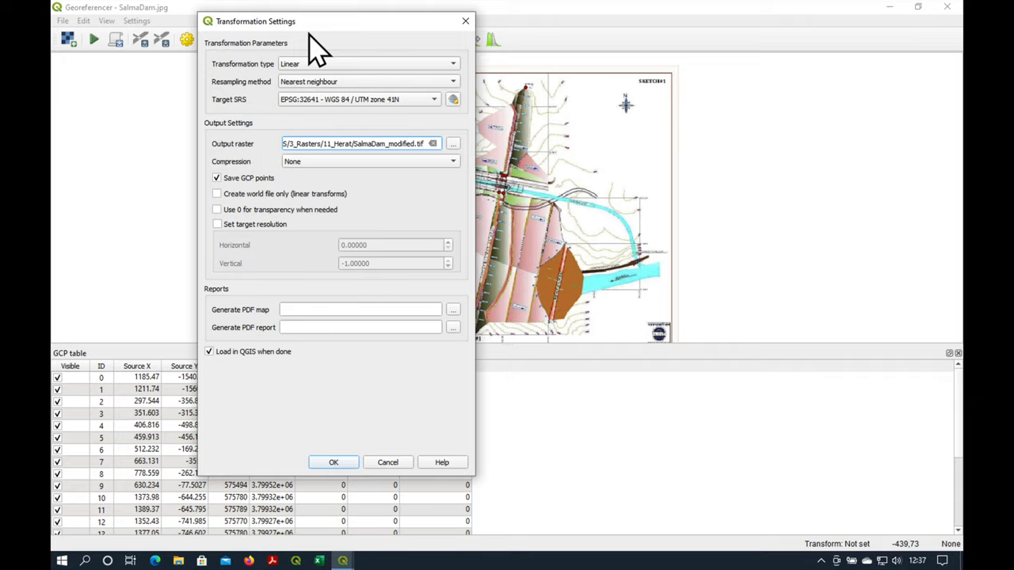
pyautogui.moveTo(353, 75)
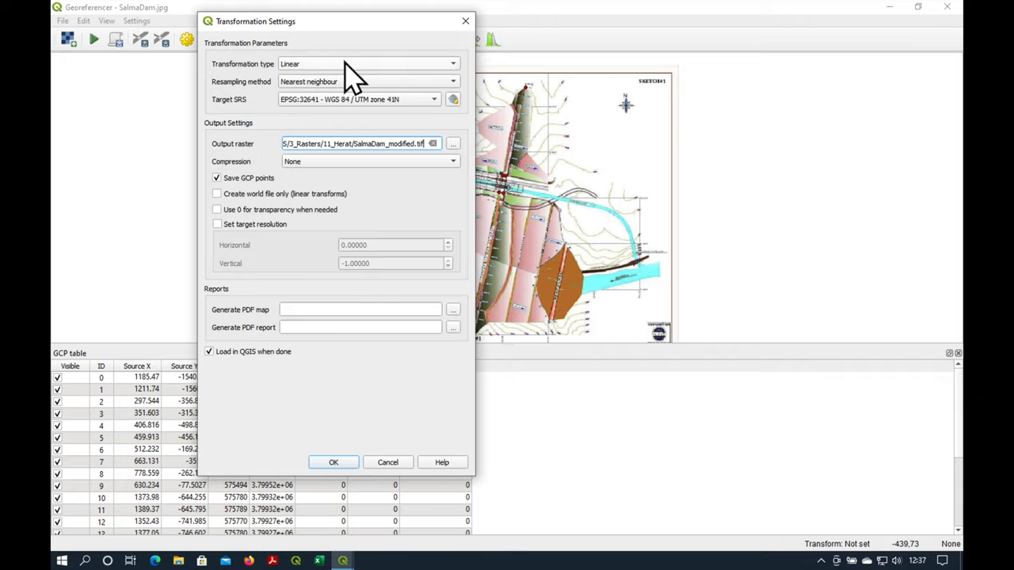
pyautogui.click(368, 64)
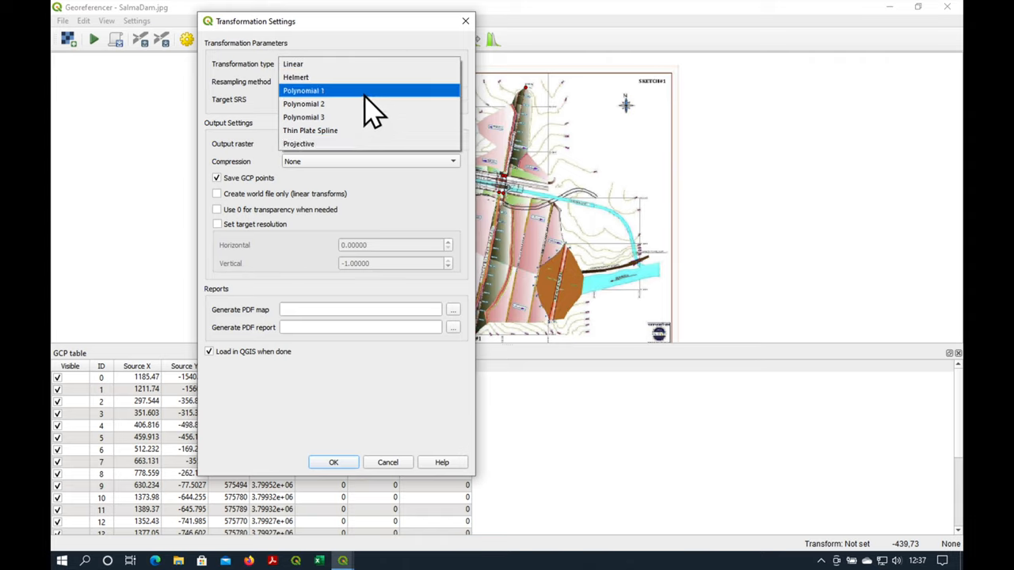
pyautogui.click(304, 90)
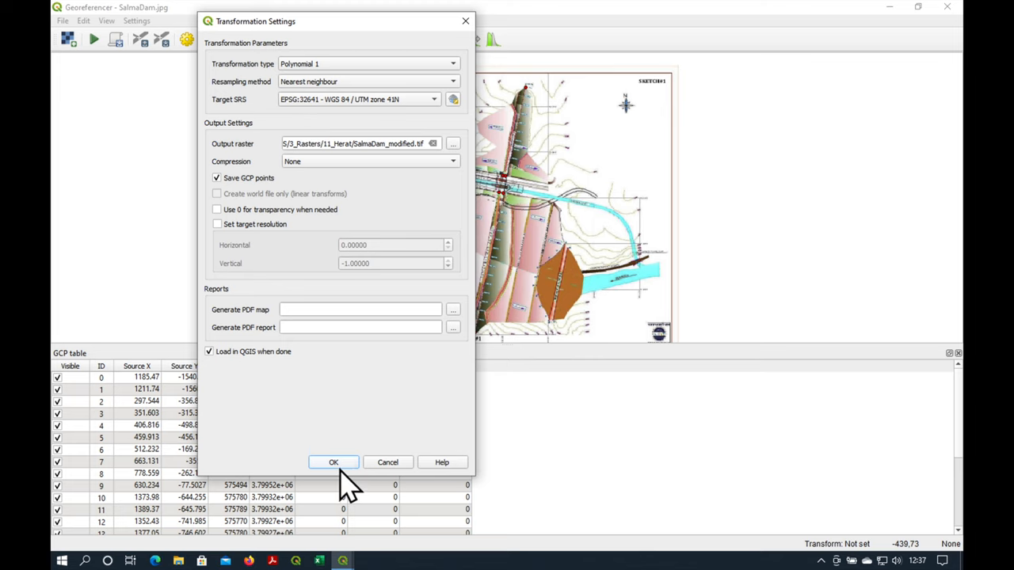
pyautogui.click(333, 462)
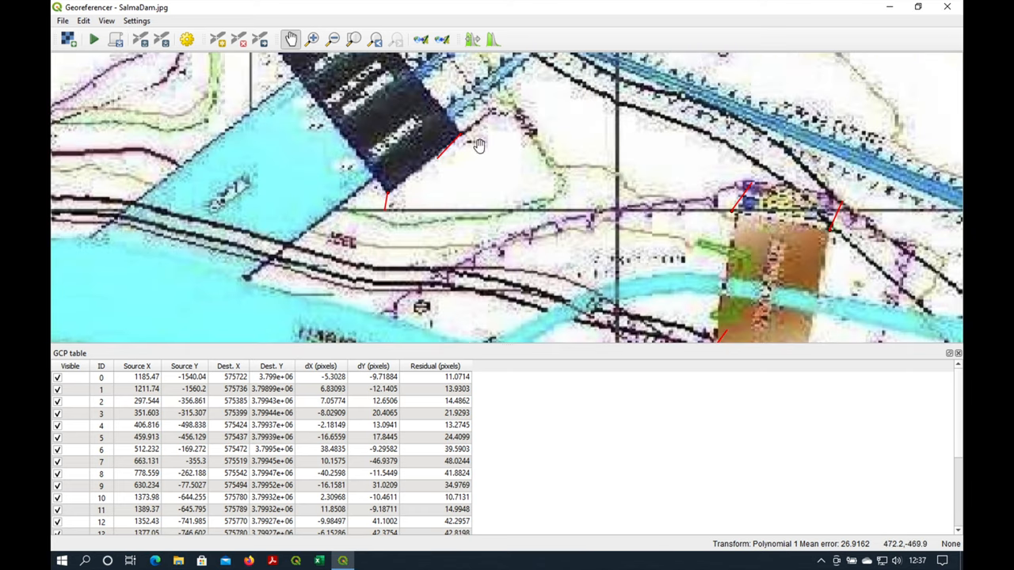
pyautogui.moveTo(479, 146); pyautogui.dragTo(292, 132)
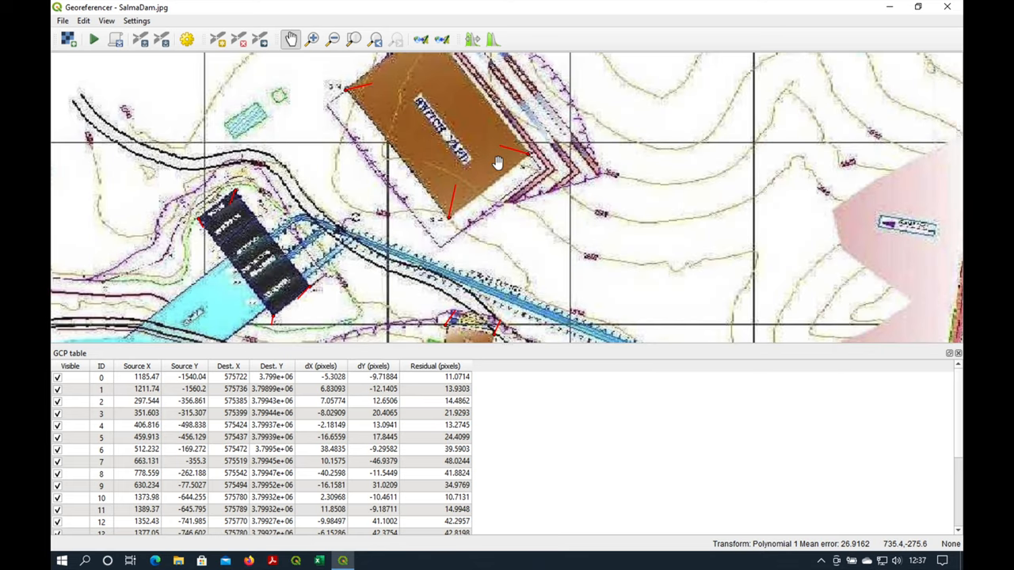
pyautogui.moveTo(464, 408)
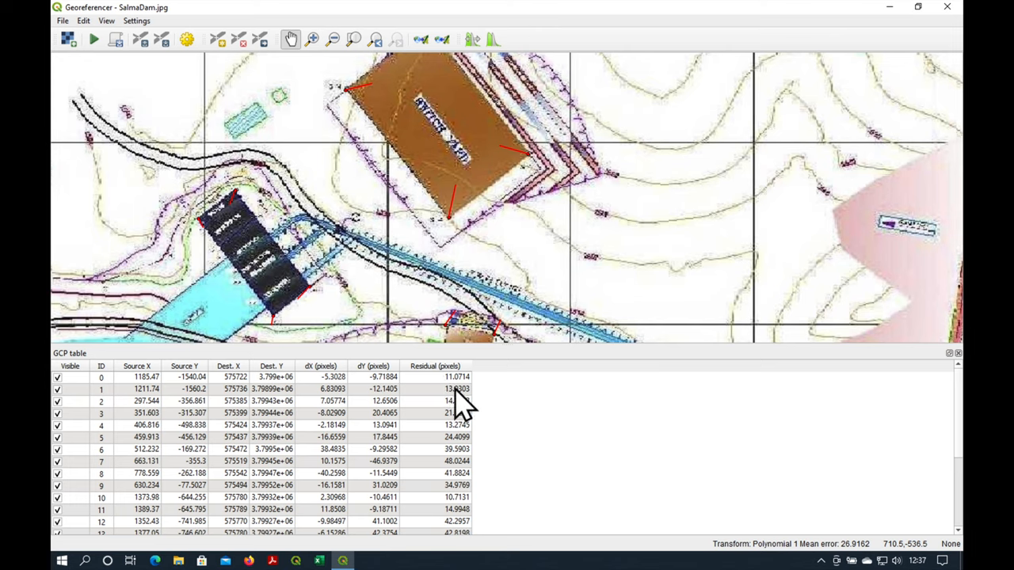
pyautogui.scroll(-3)
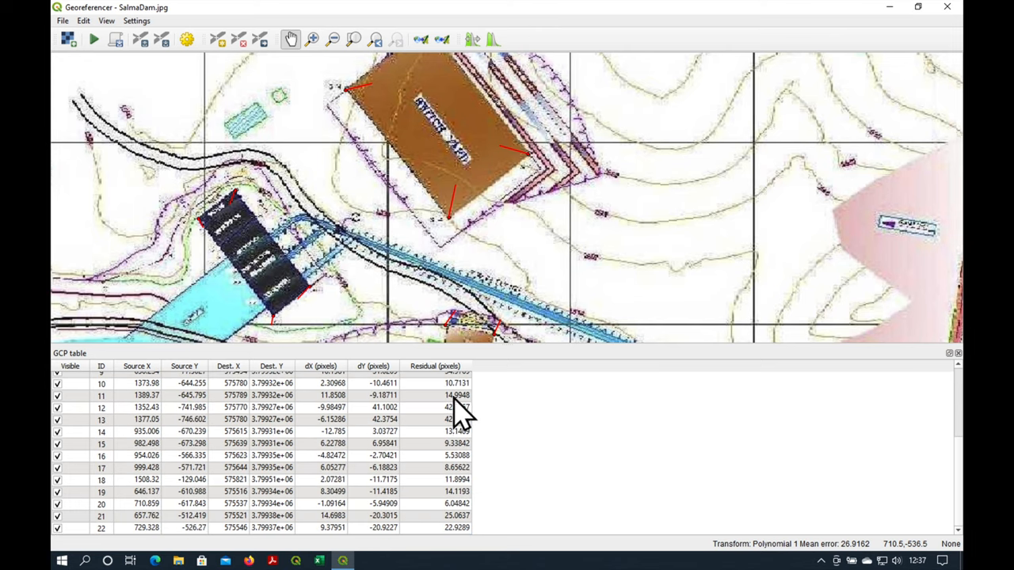
pyautogui.scroll(3)
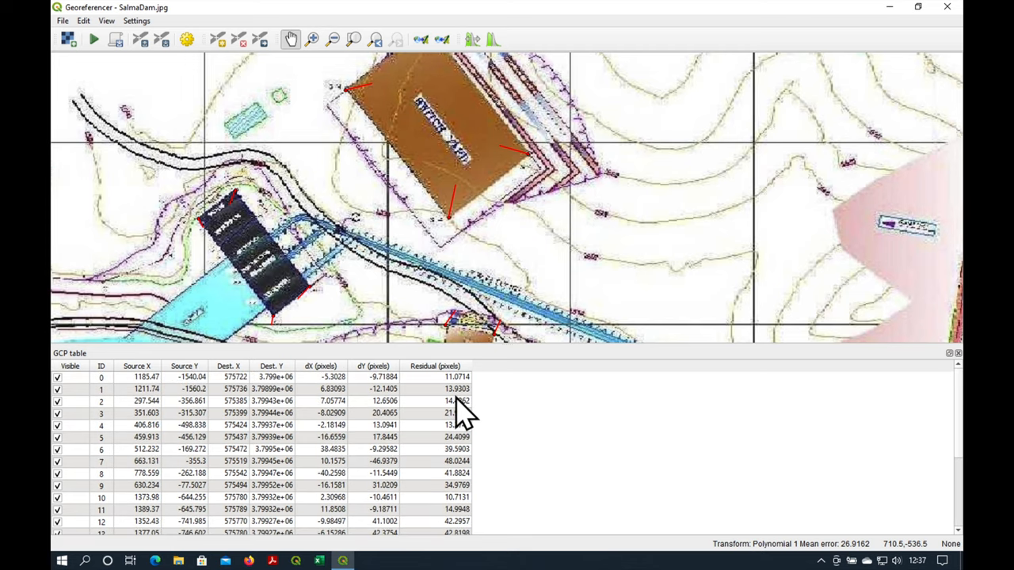
pyautogui.moveTo(141, 32)
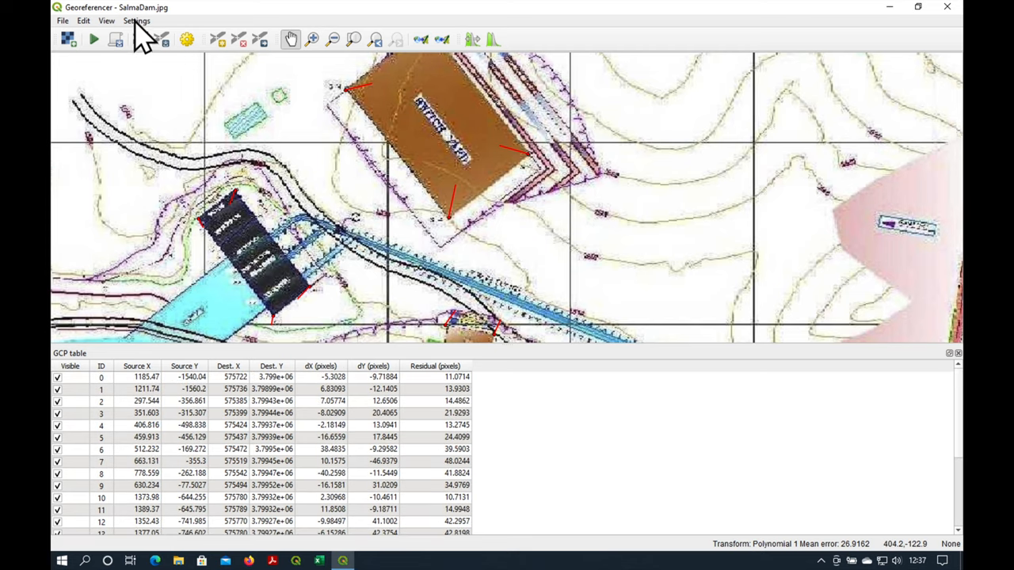
# - Switch the transformation to Polynomial 2, giving a mean error of about 25.8
pyautogui.click(136, 21)
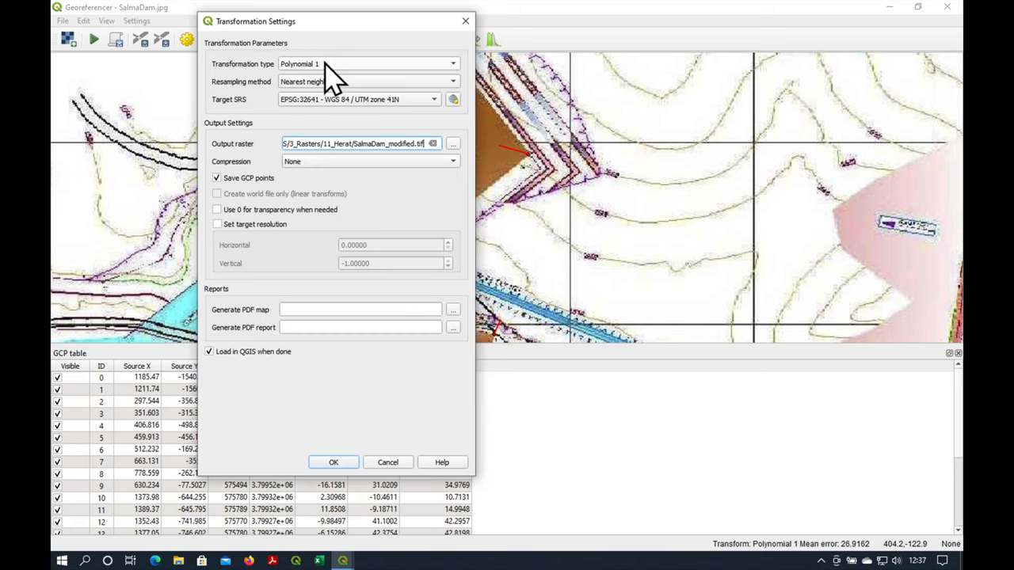
pyautogui.click(367, 64)
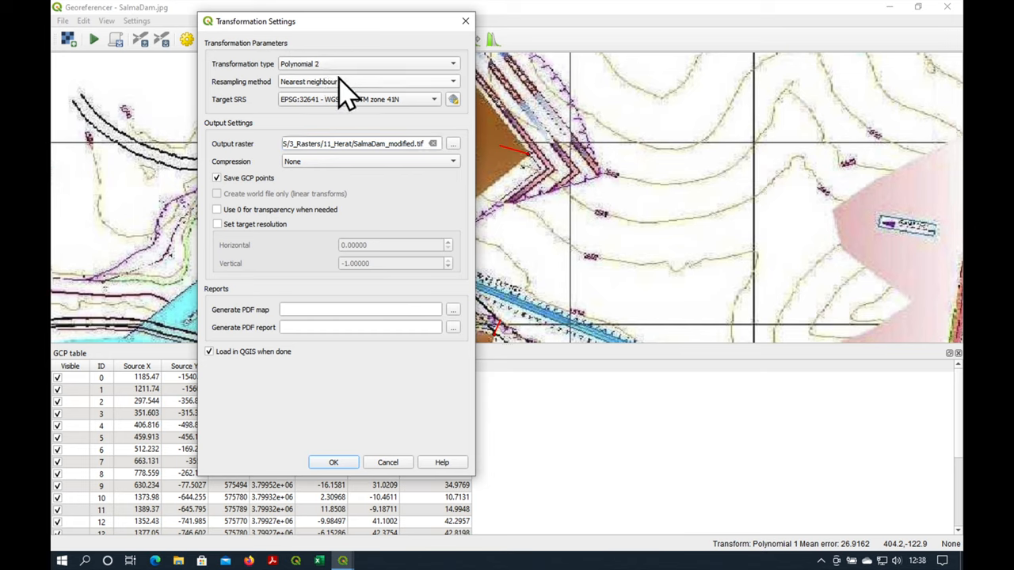
pyautogui.click(332, 462)
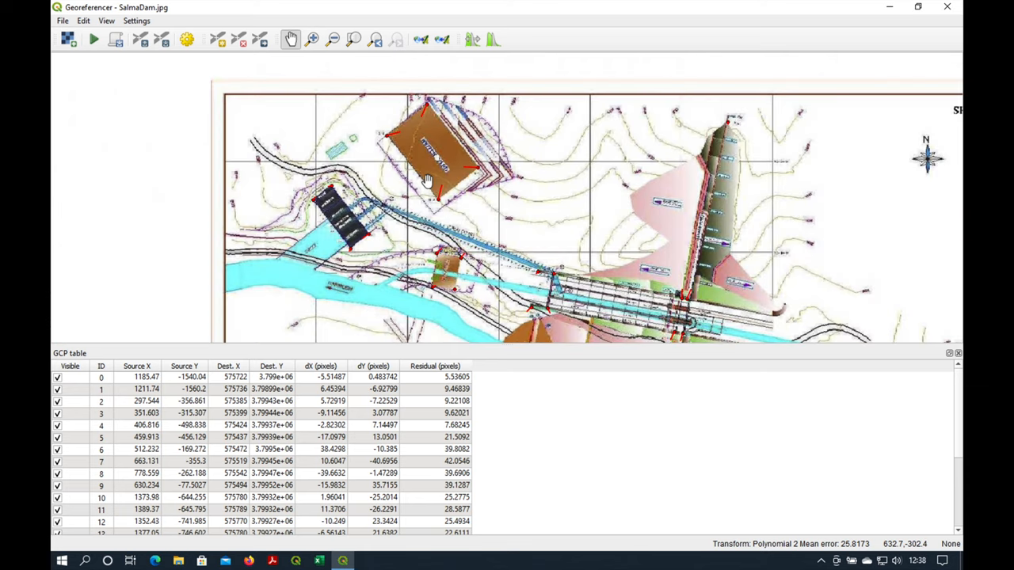
pyautogui.moveTo(472, 467)
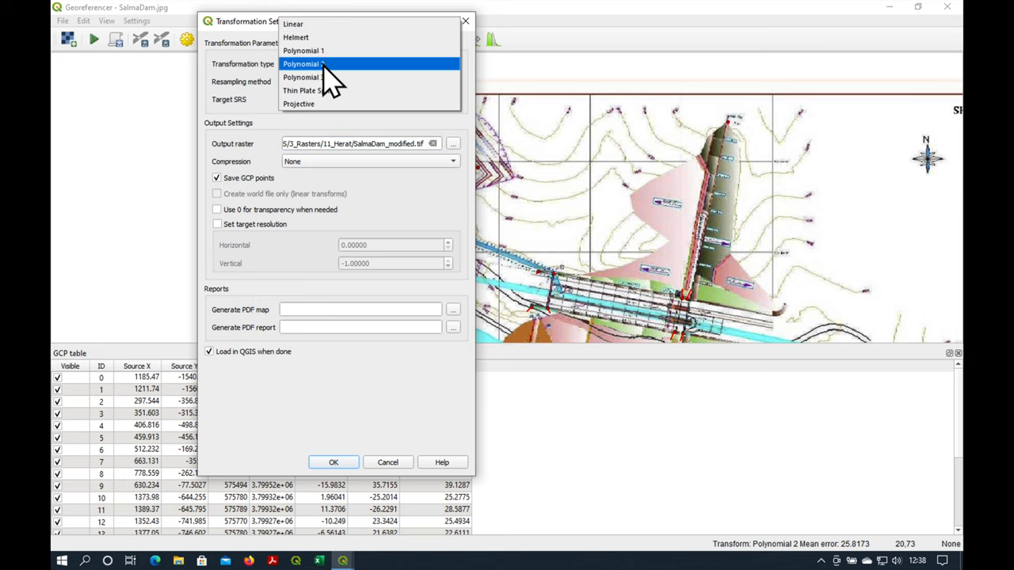
# - Switch to Polynomial 3, lowering the mean error to 18.6862, and pan the plan
pyautogui.click(304, 63)
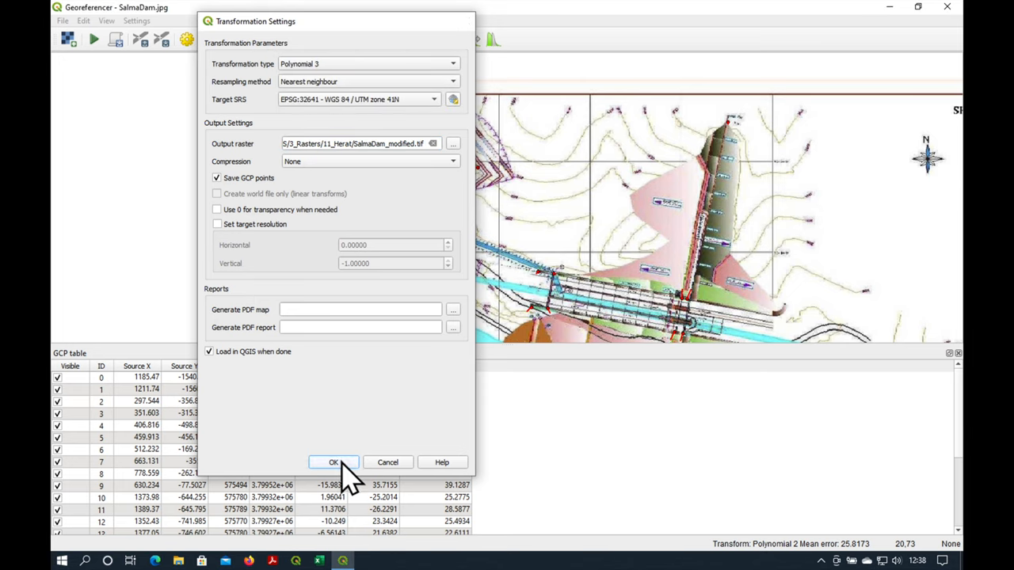
pyautogui.click(332, 462)
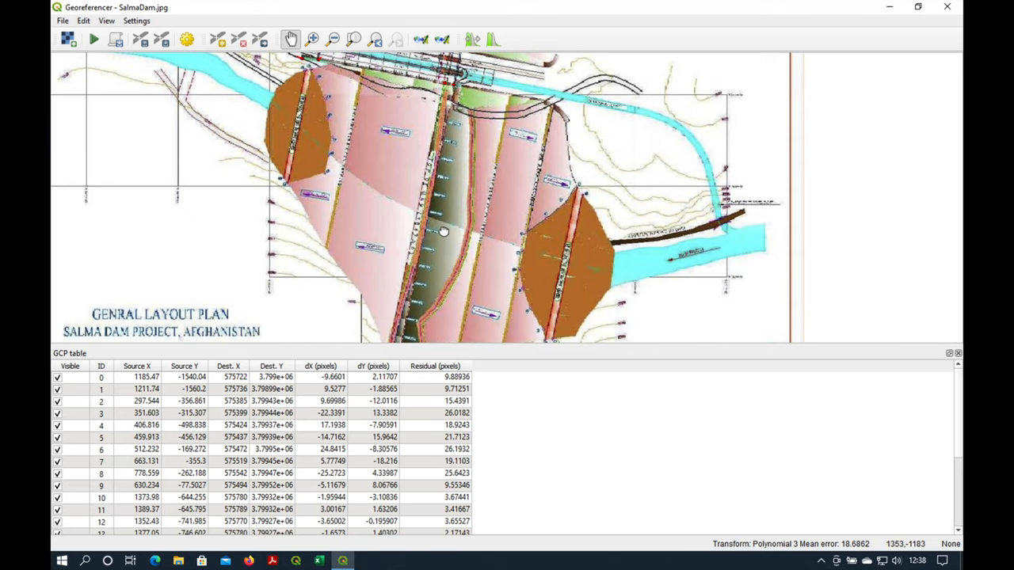
pyautogui.scroll(-3)
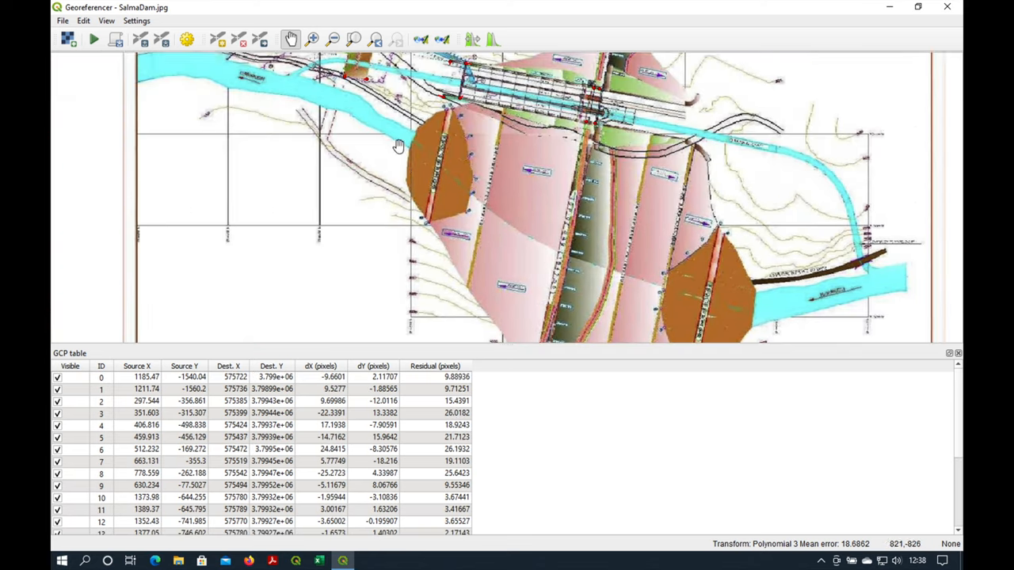
pyautogui.moveTo(398, 145); pyautogui.dragTo(487, 180)
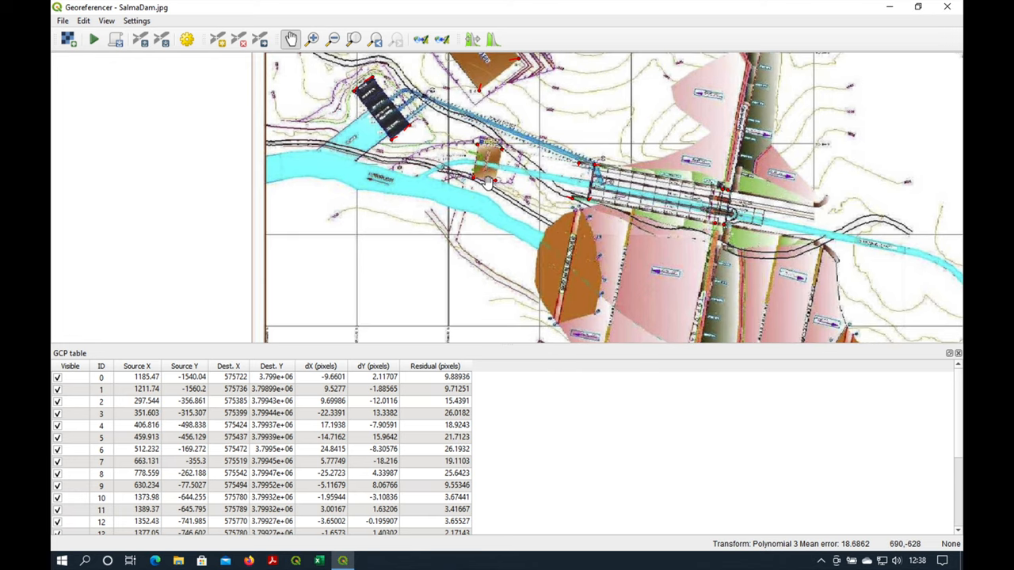
pyautogui.moveTo(83, 54)
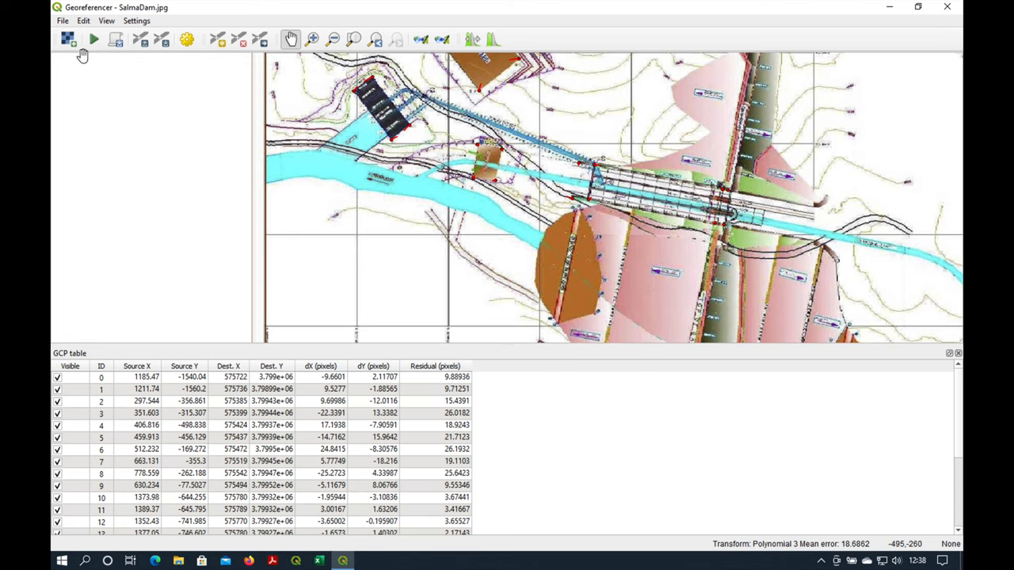
pyautogui.moveTo(94, 39)
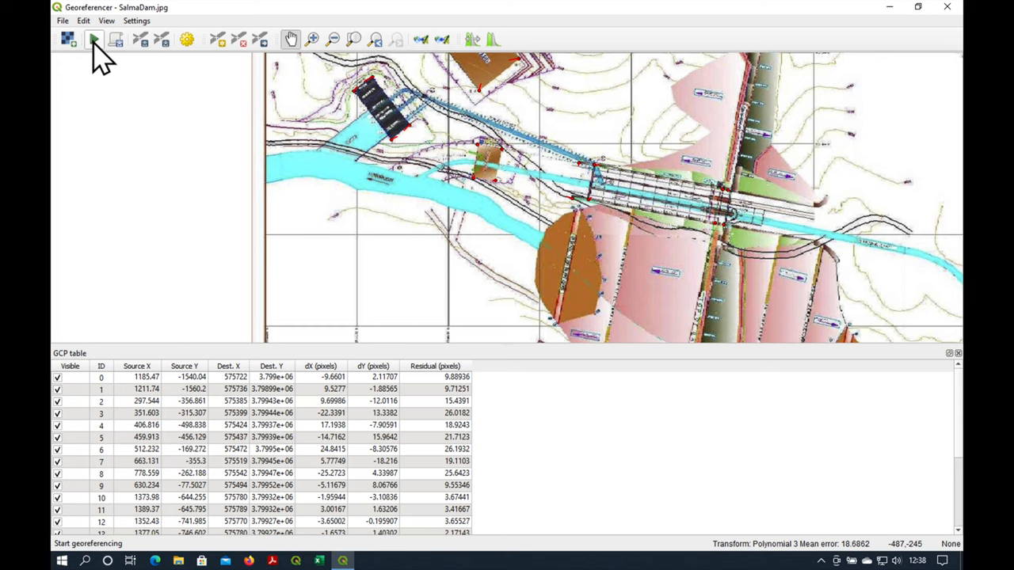
# - Run georeferencing to create SalmaDam_modified and inspect it over the Esri satellite imagery
pyautogui.click(94, 39)
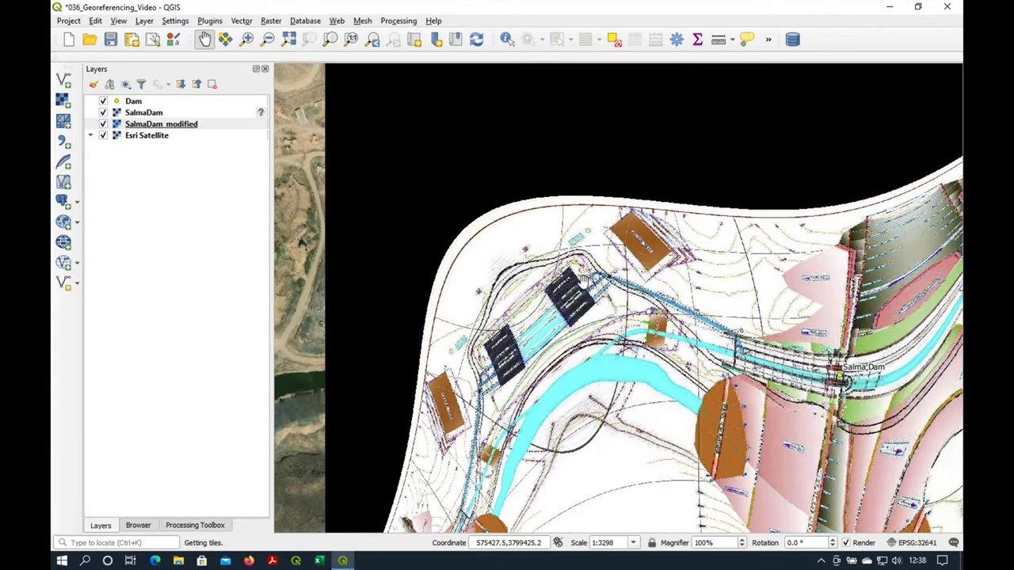
pyautogui.scroll(-3)
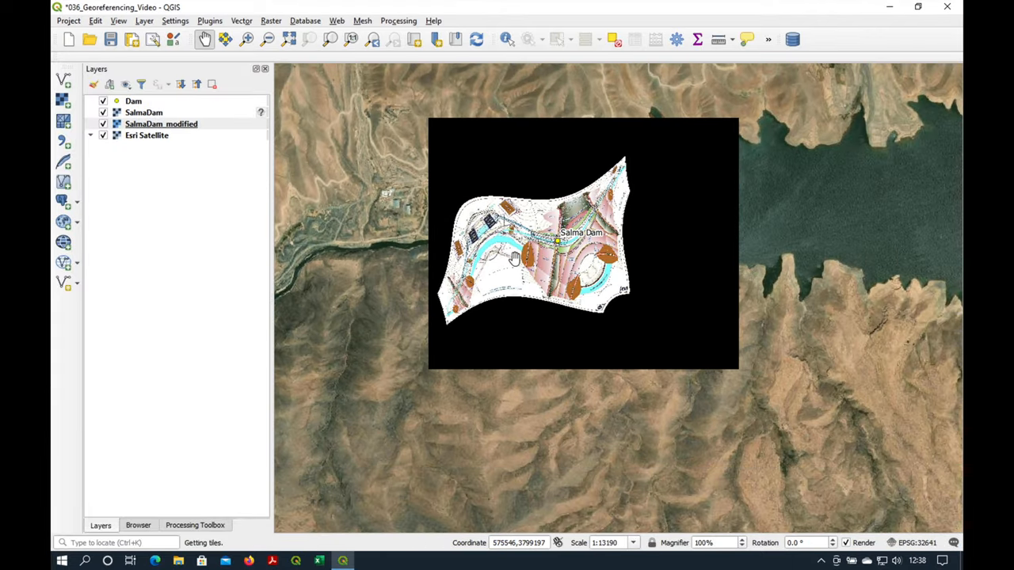
pyautogui.scroll(3)
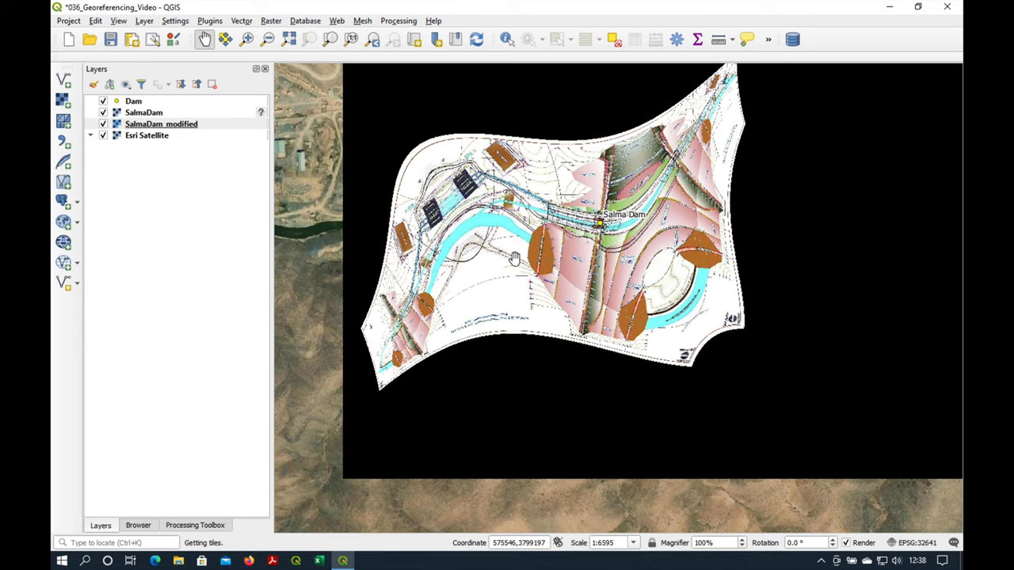
pyautogui.moveTo(516, 259)
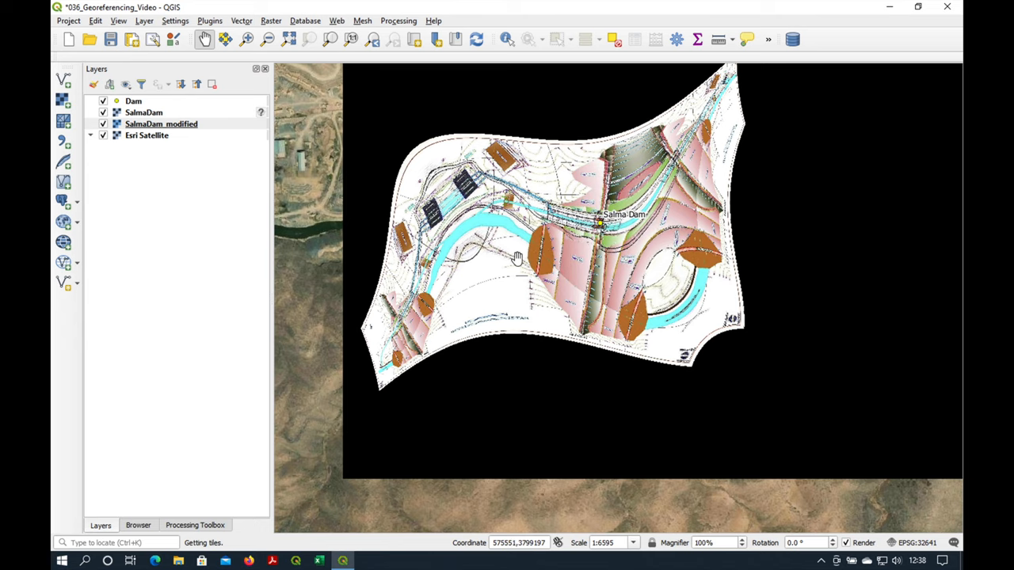
pyautogui.scroll(3)
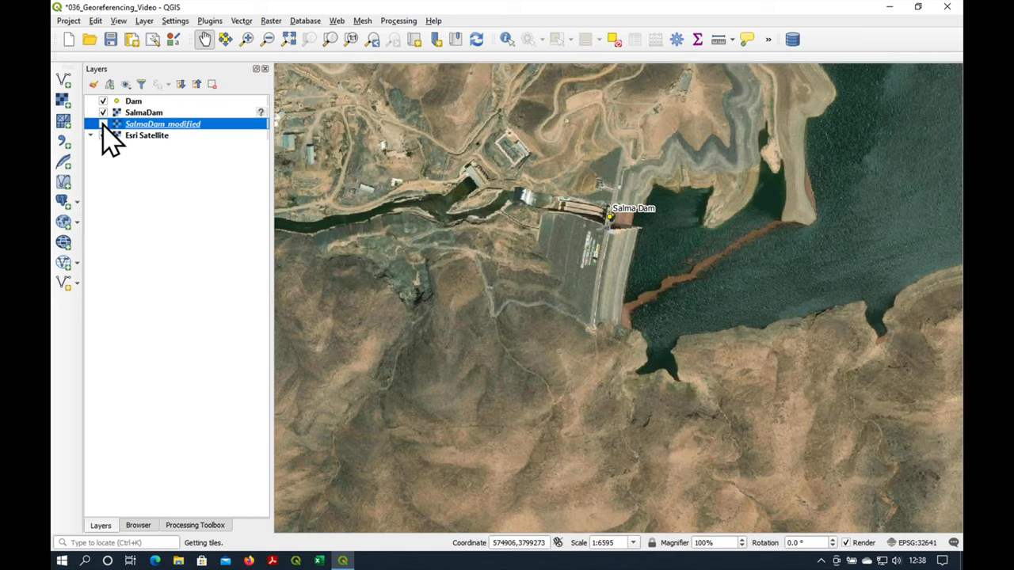
# - Remove the SalmaDam_modified layer from the Layers panel and confirm
pyautogui.click(103, 124)
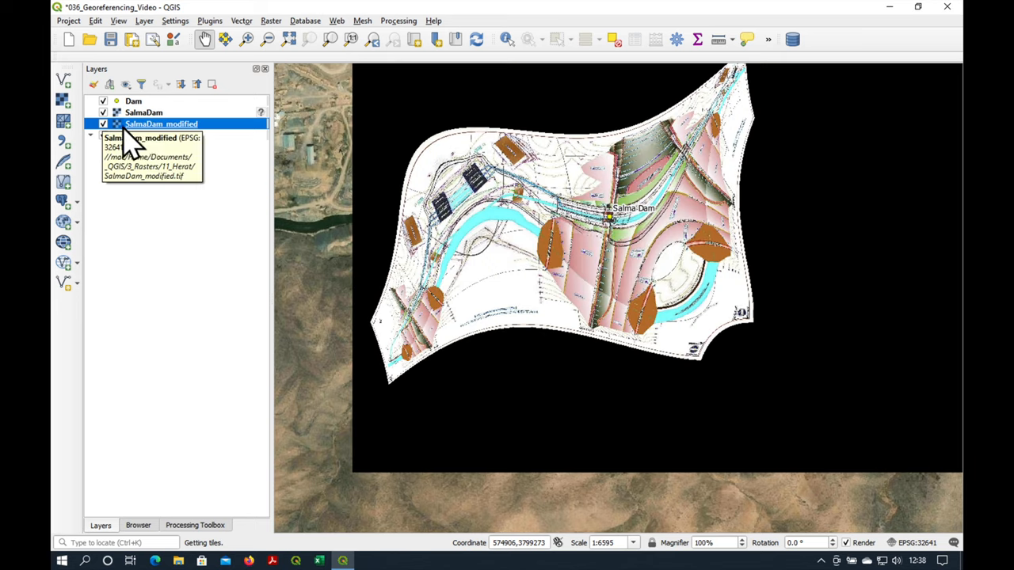
pyautogui.rightClick(161, 124)
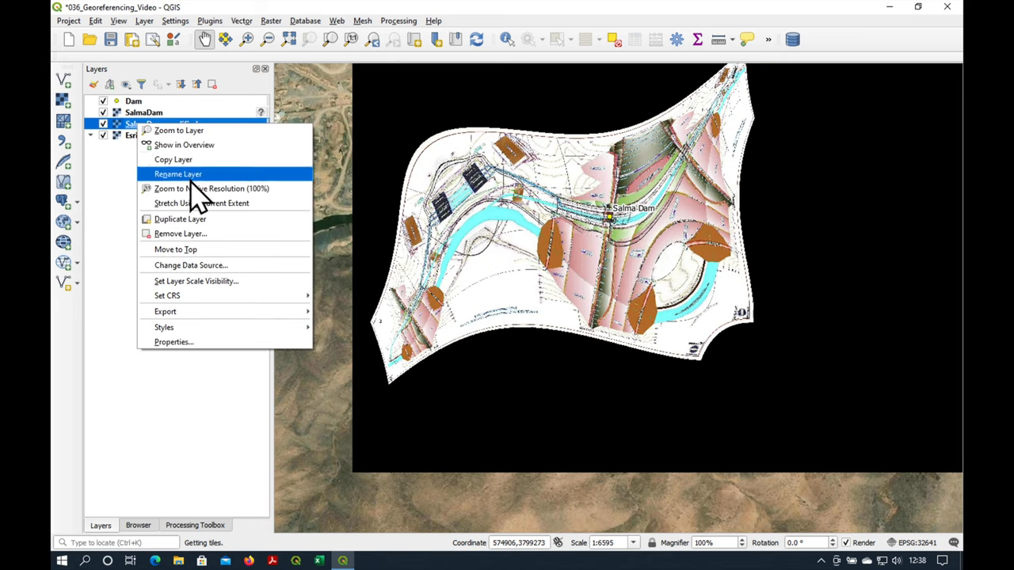
pyautogui.click(180, 233)
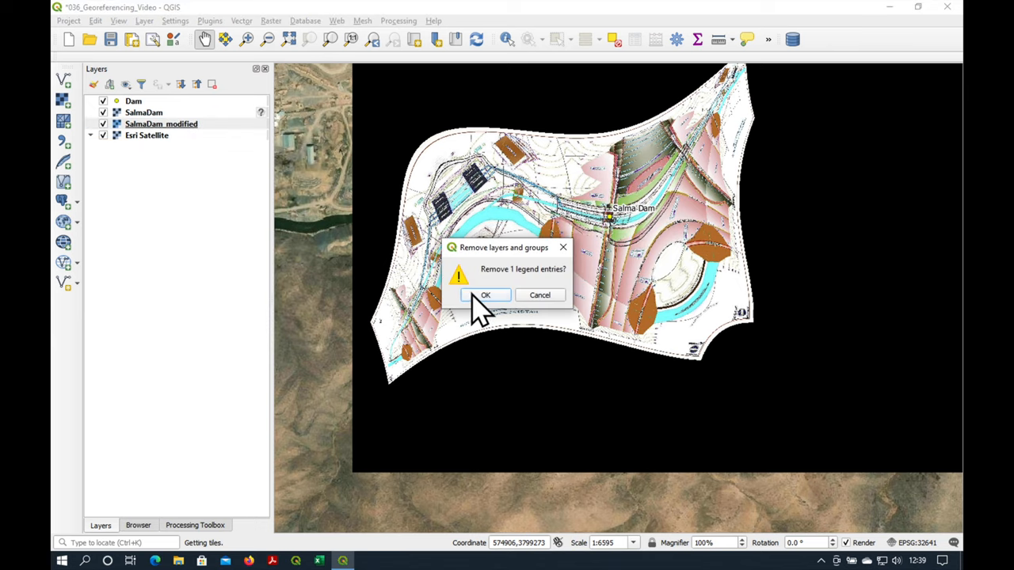
pyautogui.click(485, 294)
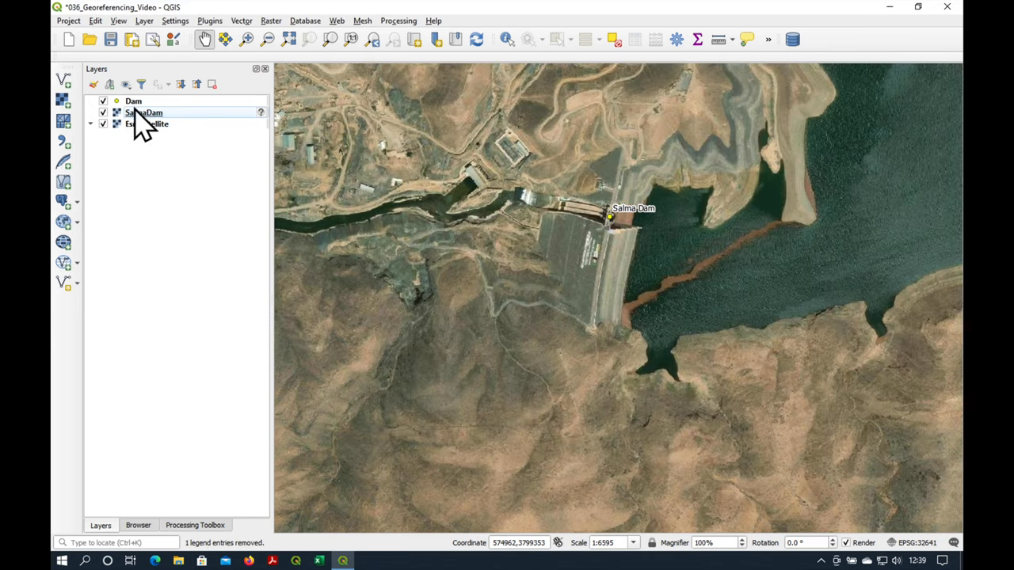
# - Reopen the Georeferencer and load the Salma_Dam.jpg.points control points
pyautogui.click(271, 20)
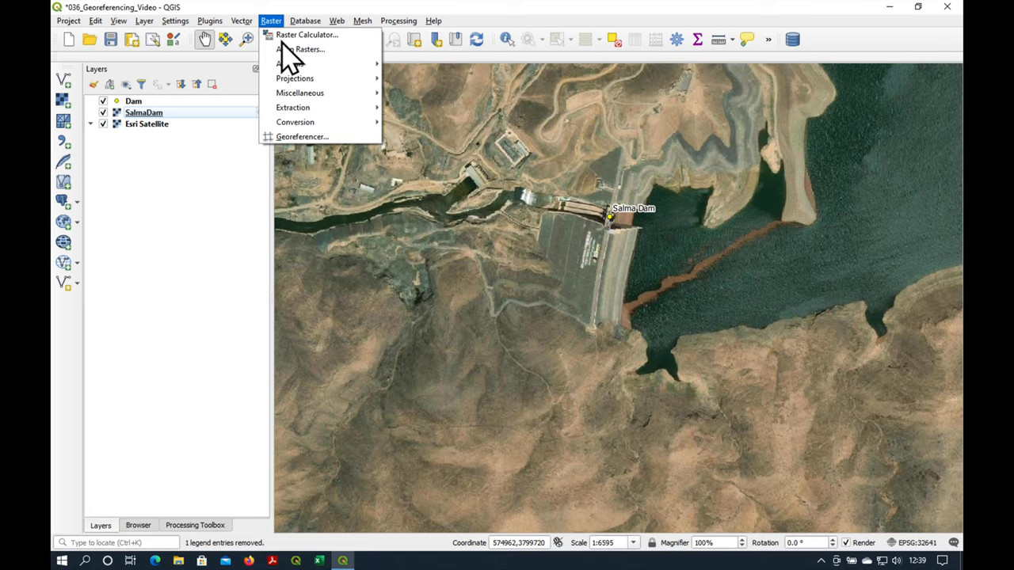
pyautogui.click(302, 137)
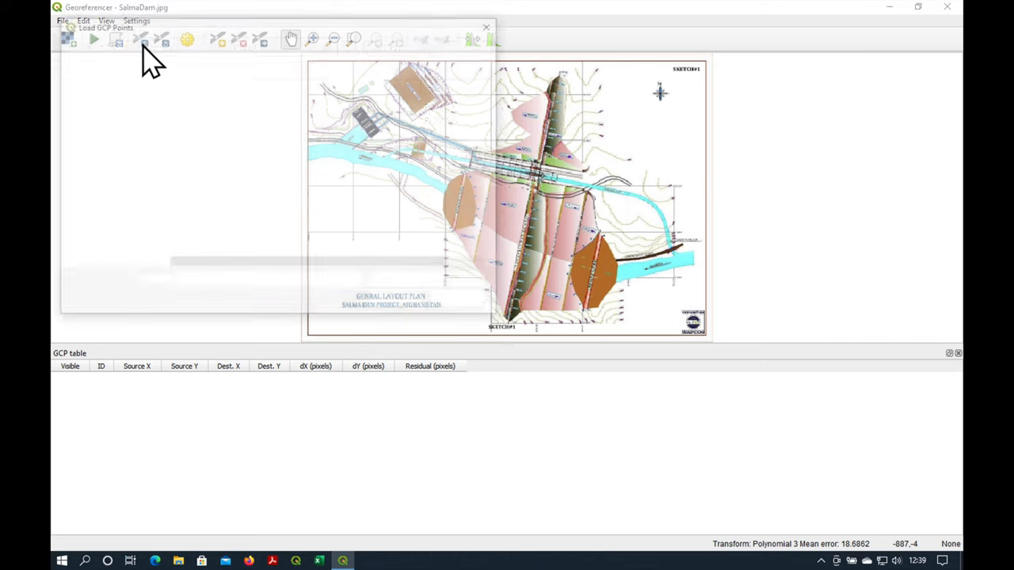
pyautogui.click(105, 27)
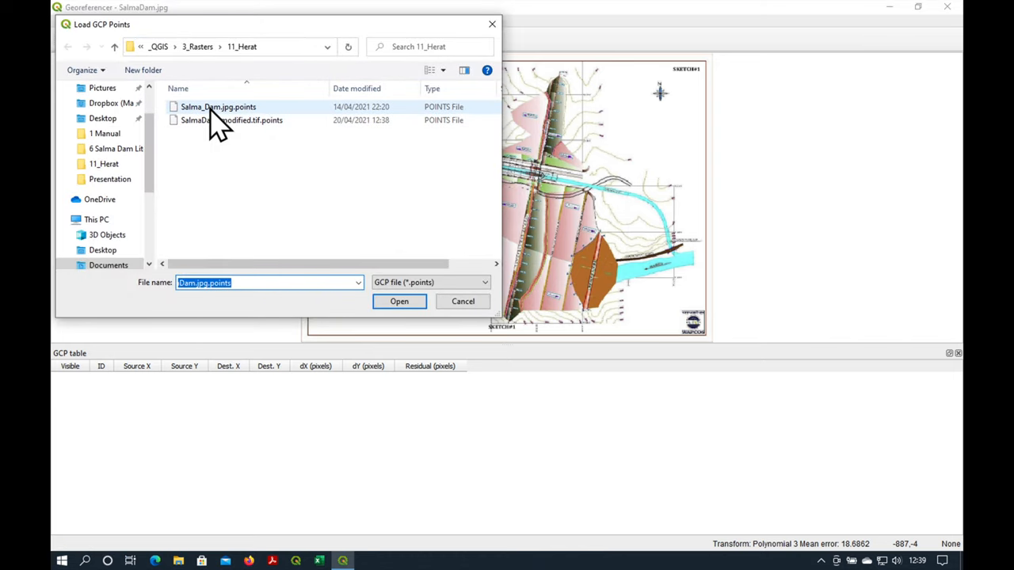
pyautogui.click(399, 301)
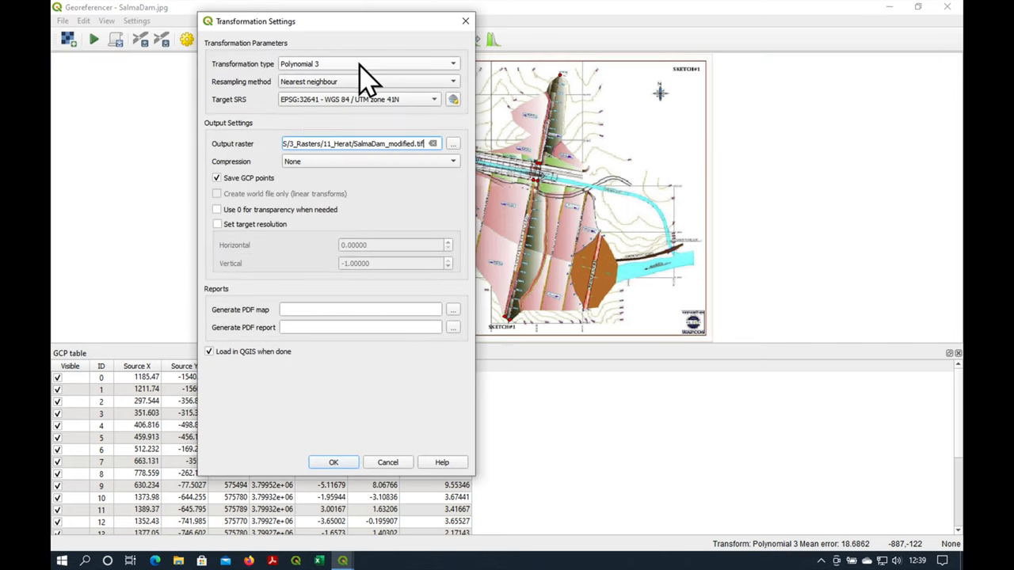
# - Set the transformation type to Linear and run georeferencing
pyautogui.click(368, 64)
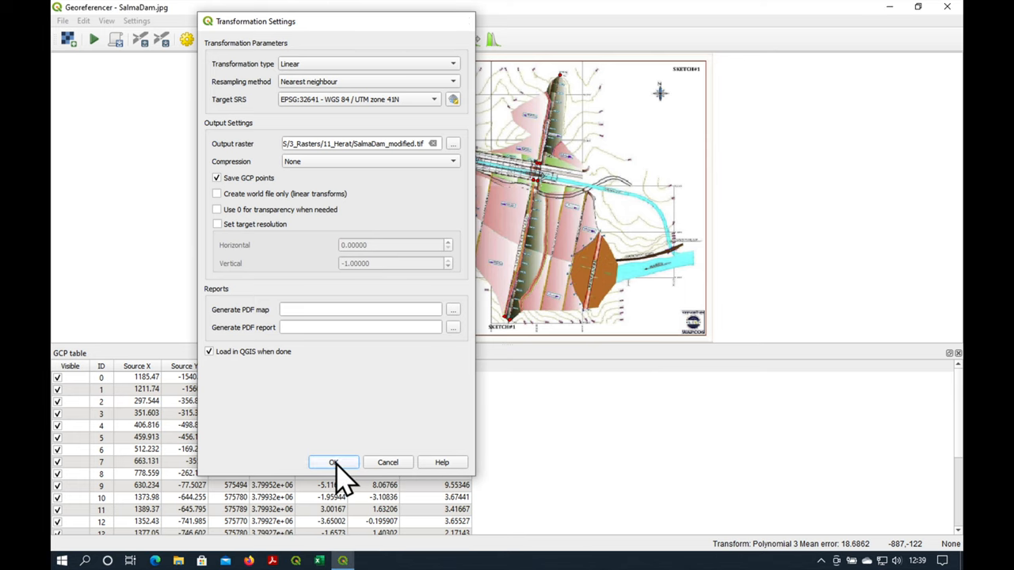
pyautogui.click(332, 462)
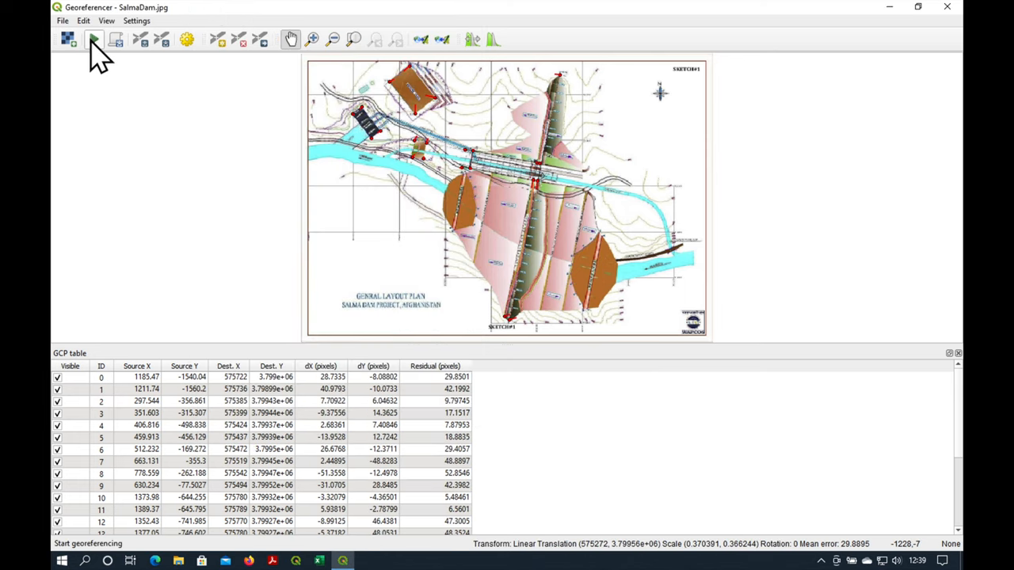
pyautogui.click(93, 40)
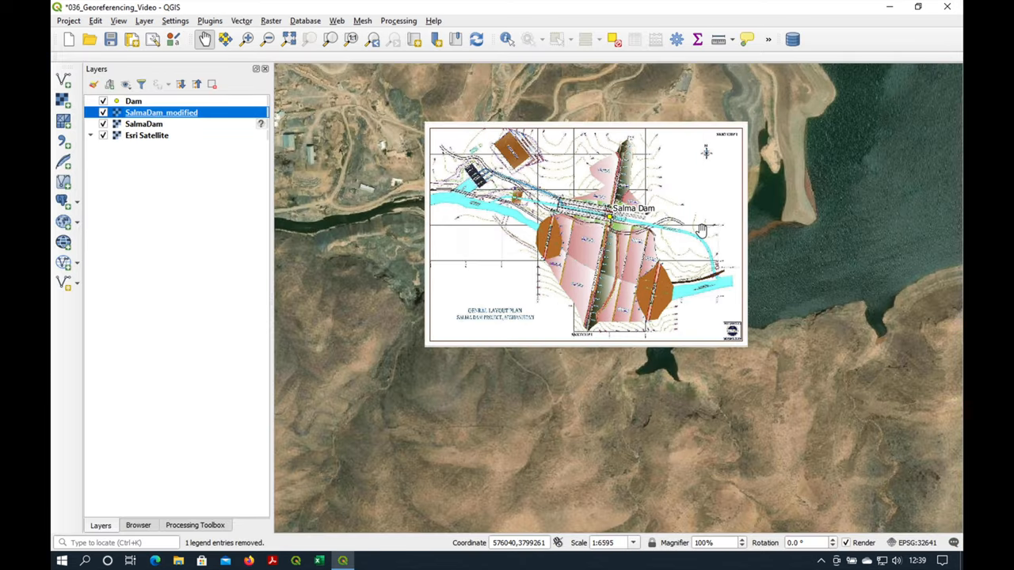
pyautogui.scroll(-3)
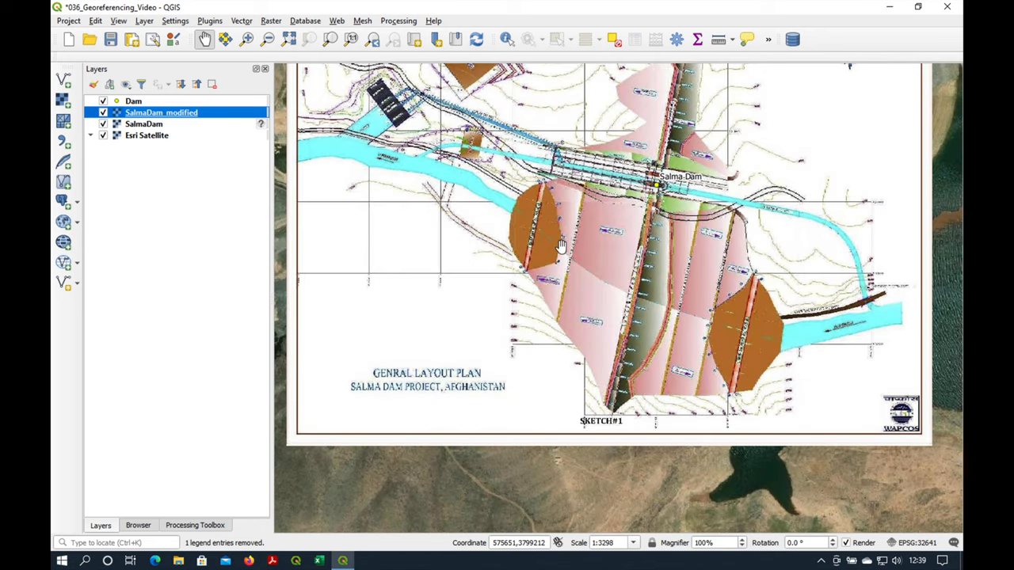
pyautogui.scroll(-3)
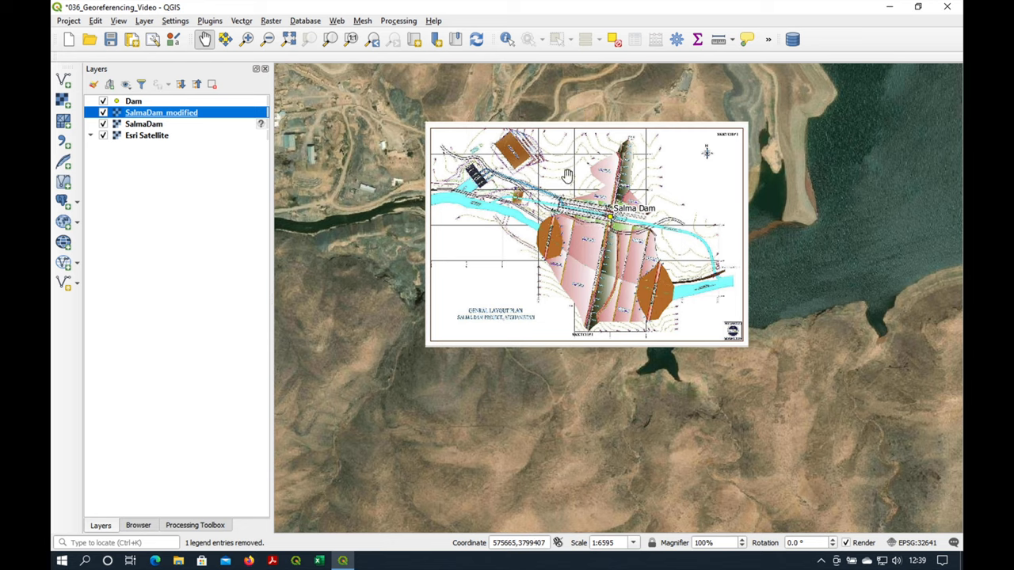
pyautogui.moveTo(554, 181)
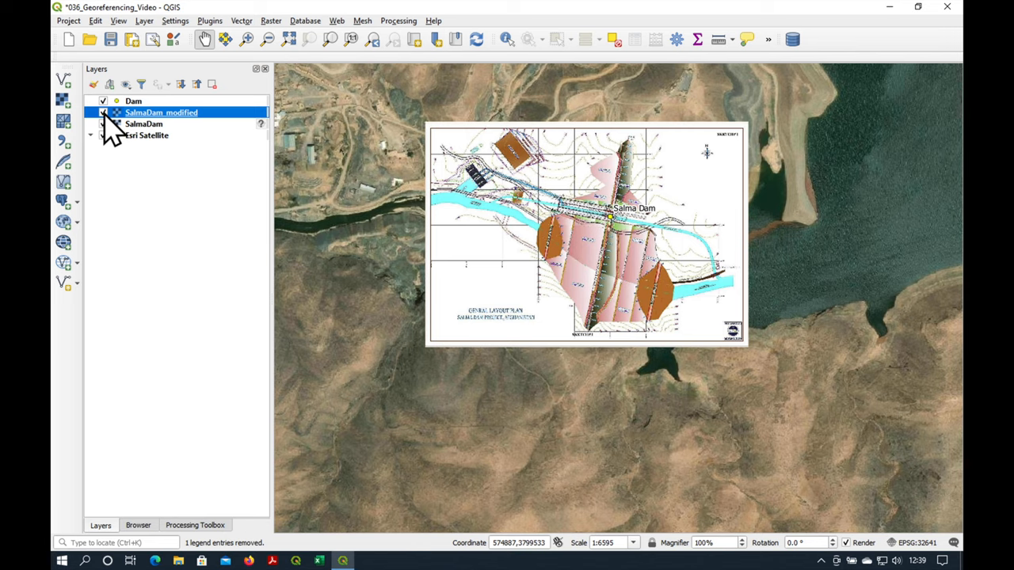
pyautogui.click(102, 112)
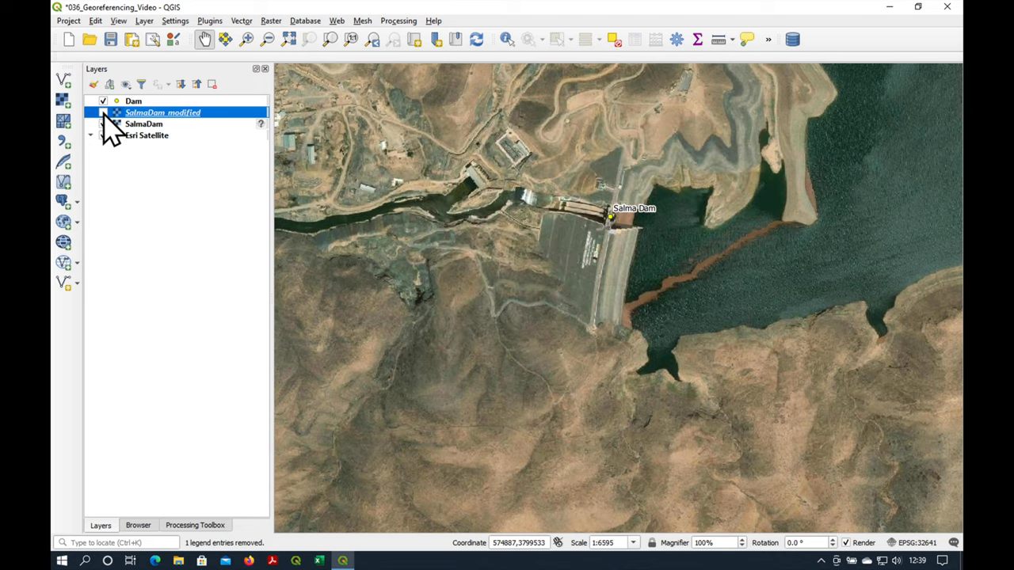
pyautogui.click(103, 112)
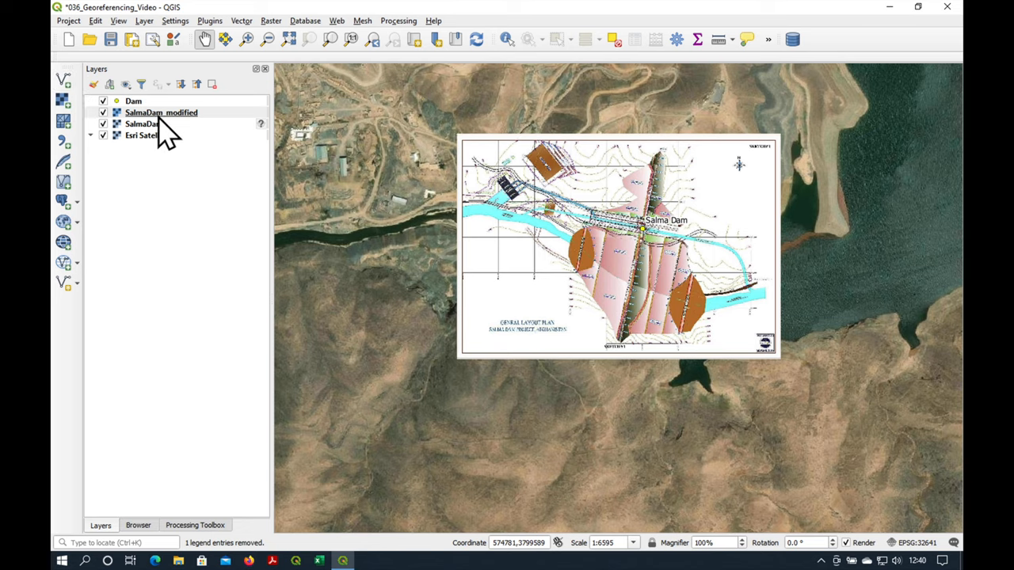
# - Set the SalmaDam_modified layer's Symbology blending mode to Multiply
pyautogui.doubleClick(161, 113)
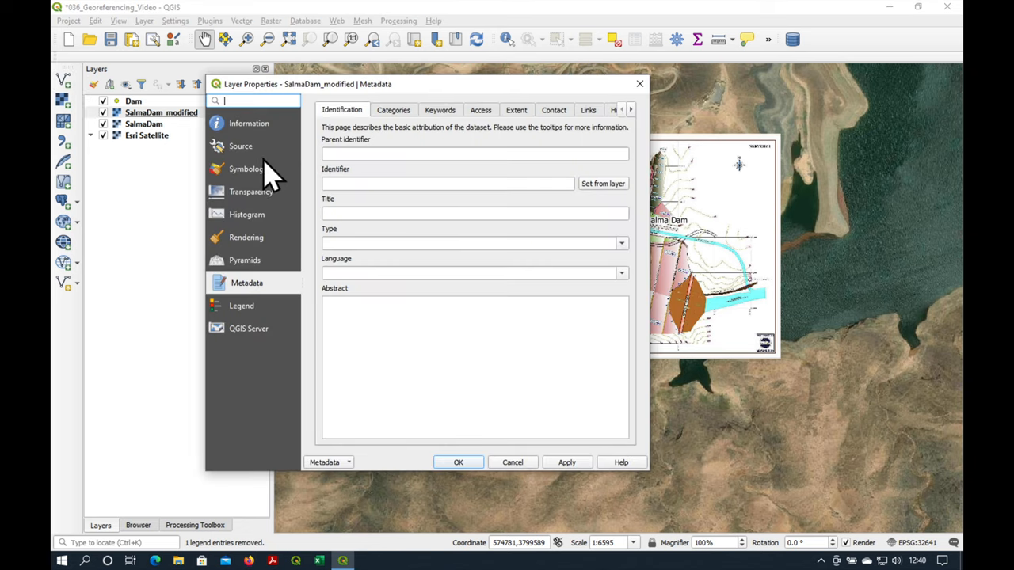
pyautogui.click(250, 169)
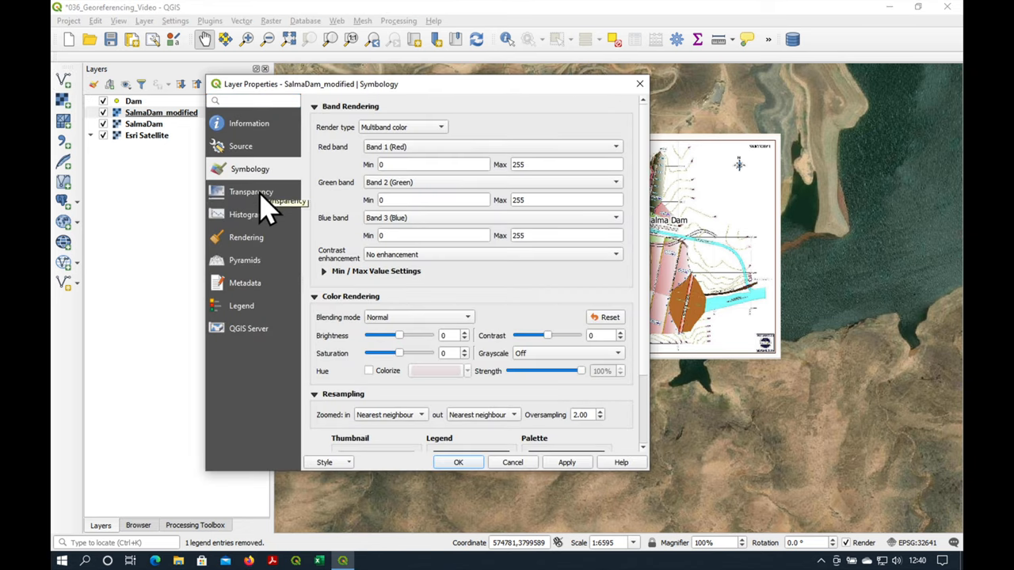
pyautogui.moveTo(400, 325)
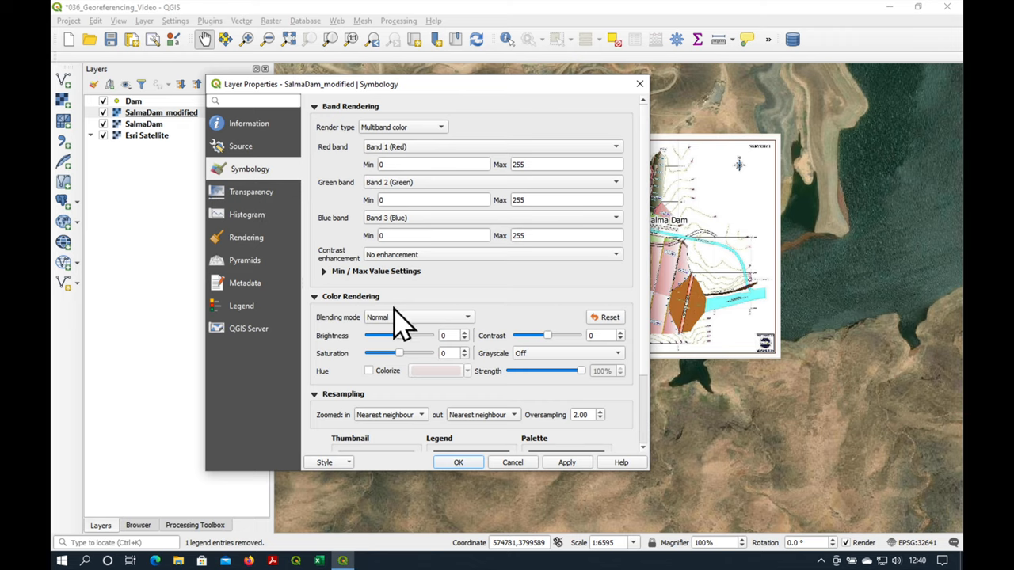
pyautogui.click(420, 317)
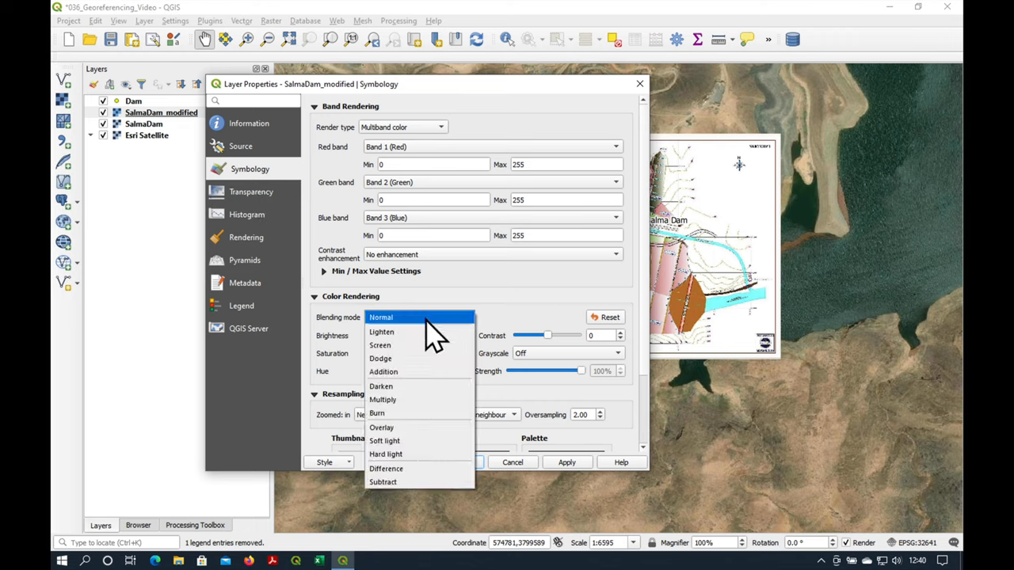
pyautogui.click(383, 400)
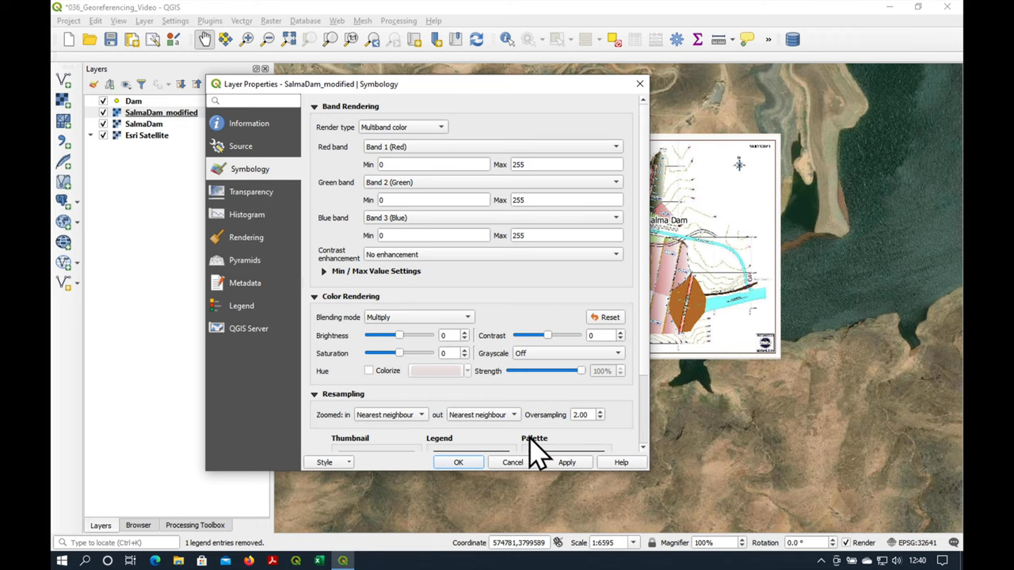
pyautogui.click(458, 462)
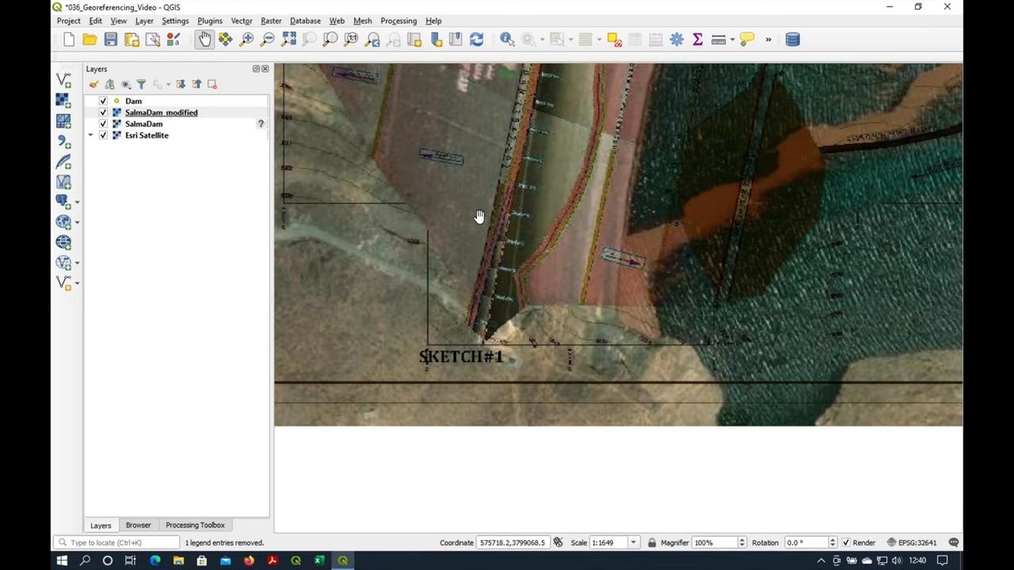
pyautogui.moveTo(479, 216); pyautogui.dragTo(518, 311)
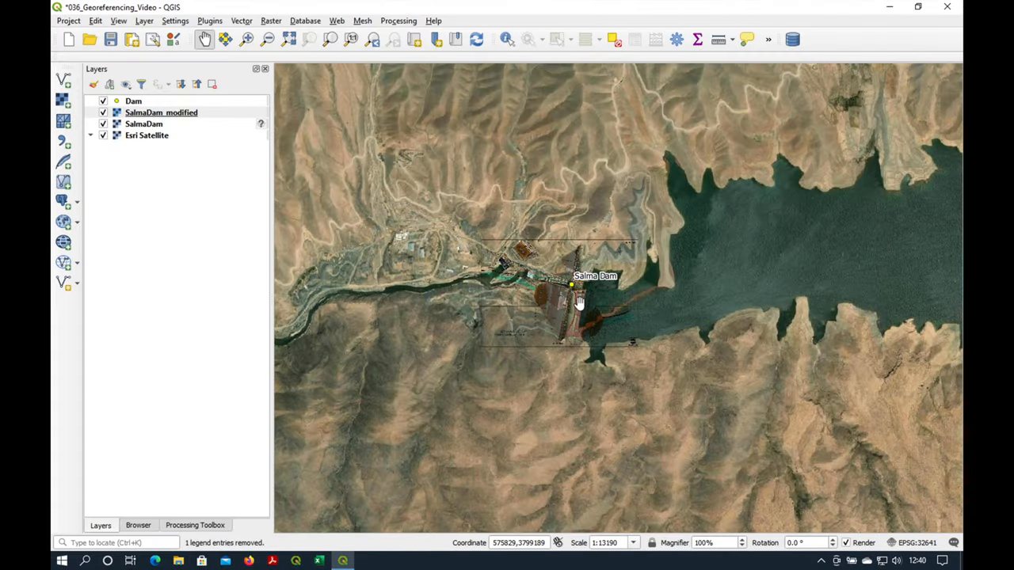
pyautogui.scroll(3)
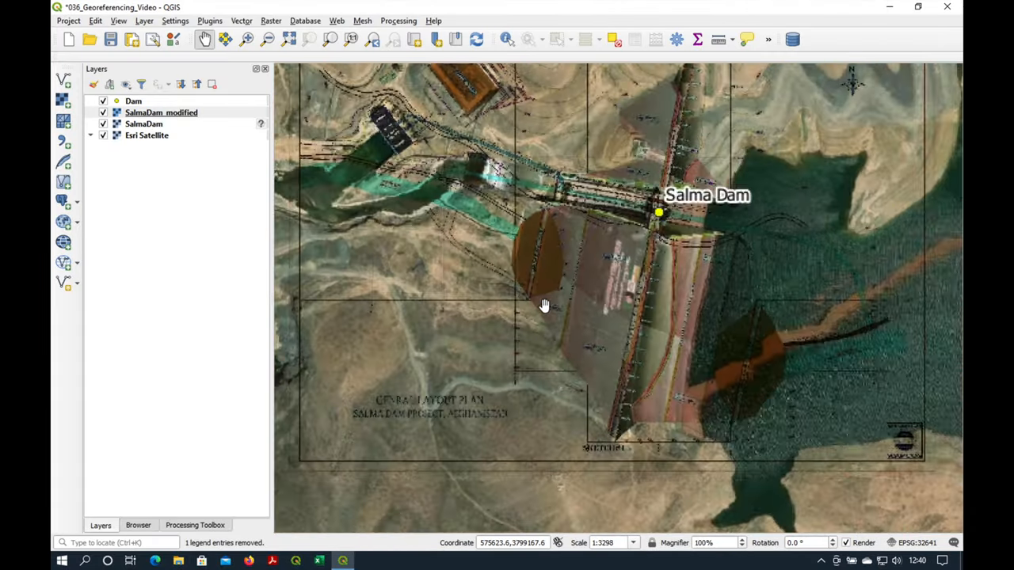
pyautogui.scroll(3)
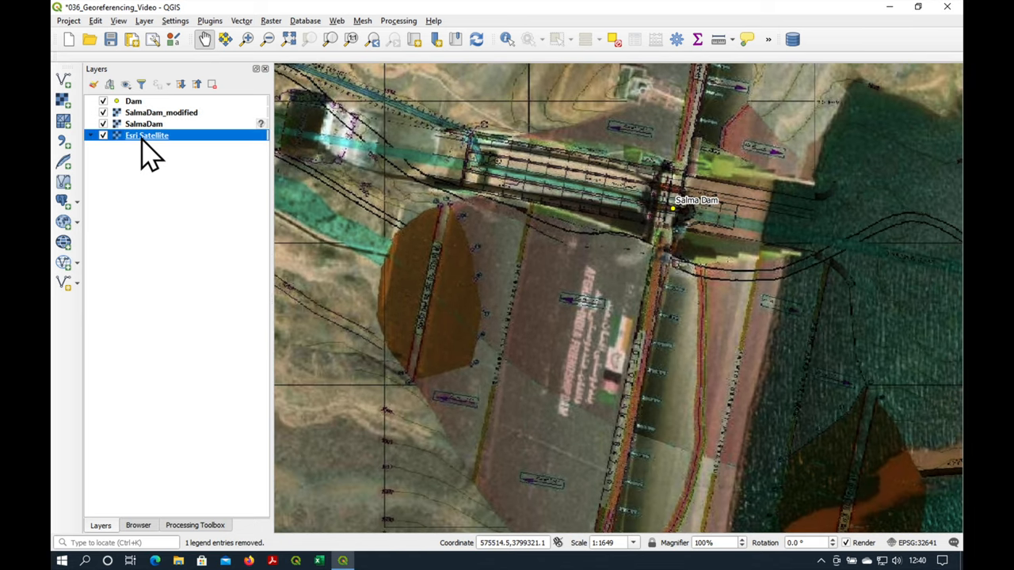
# - Lower Esri Satellite opacity to about 56% and set its grayscale to By average
pyautogui.doubleClick(147, 135)
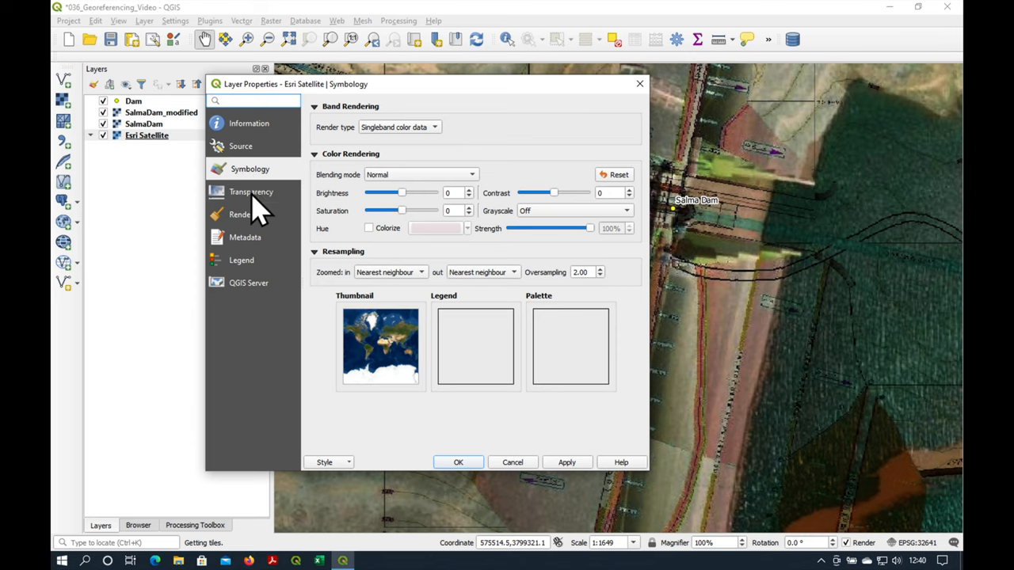
pyautogui.click(253, 191)
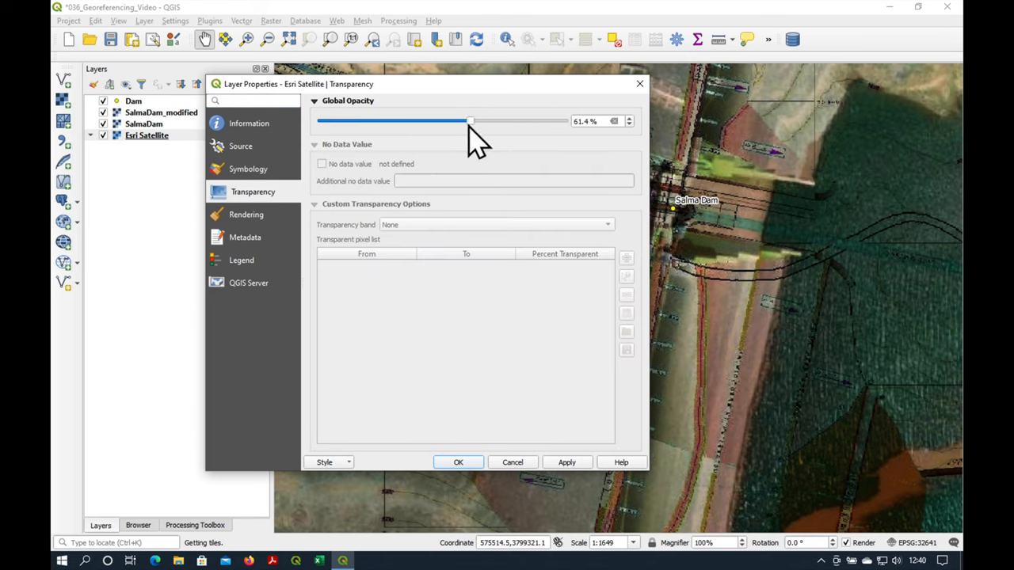
pyautogui.click(567, 462)
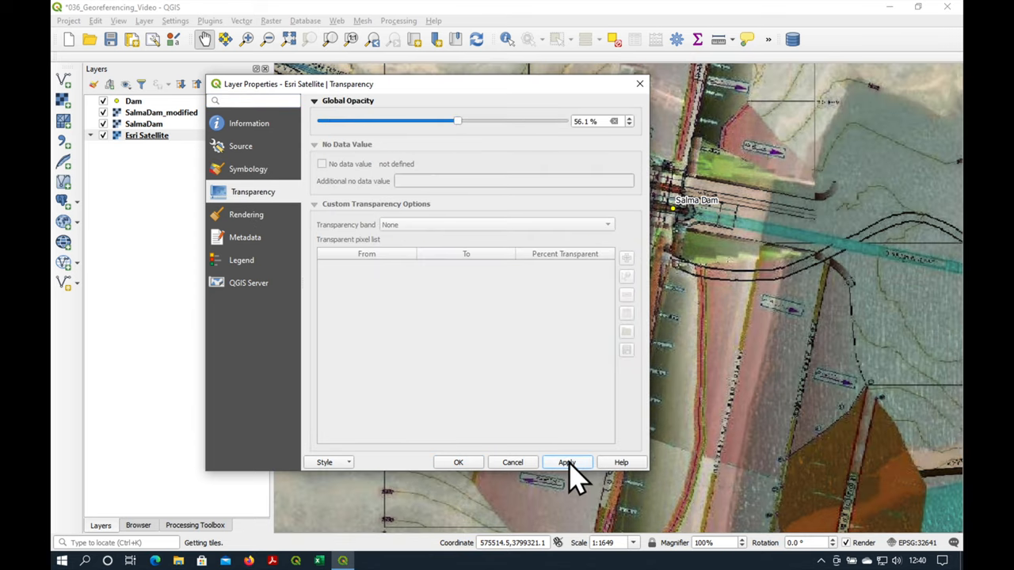
pyautogui.click(248, 169)
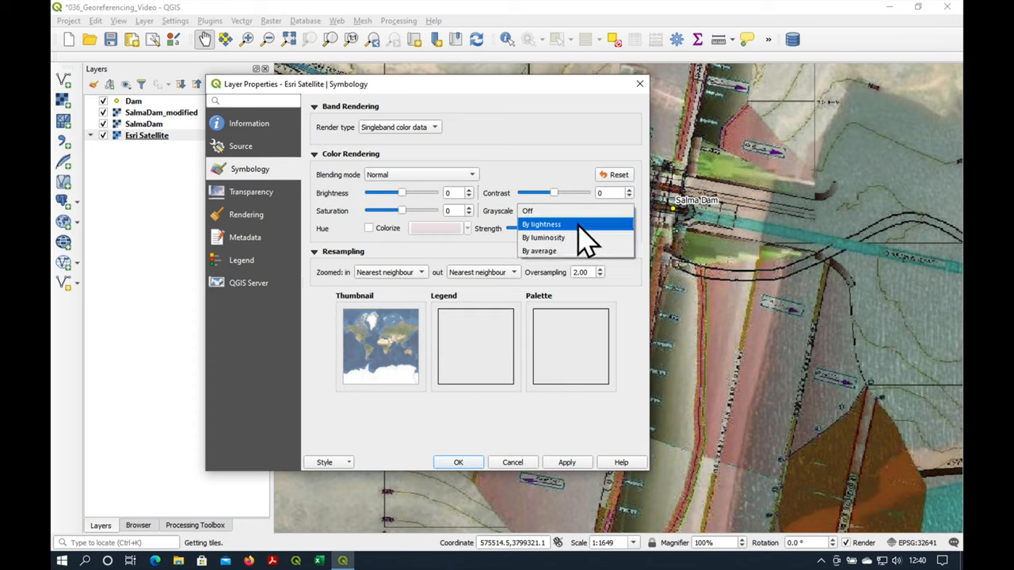
pyautogui.click(539, 251)
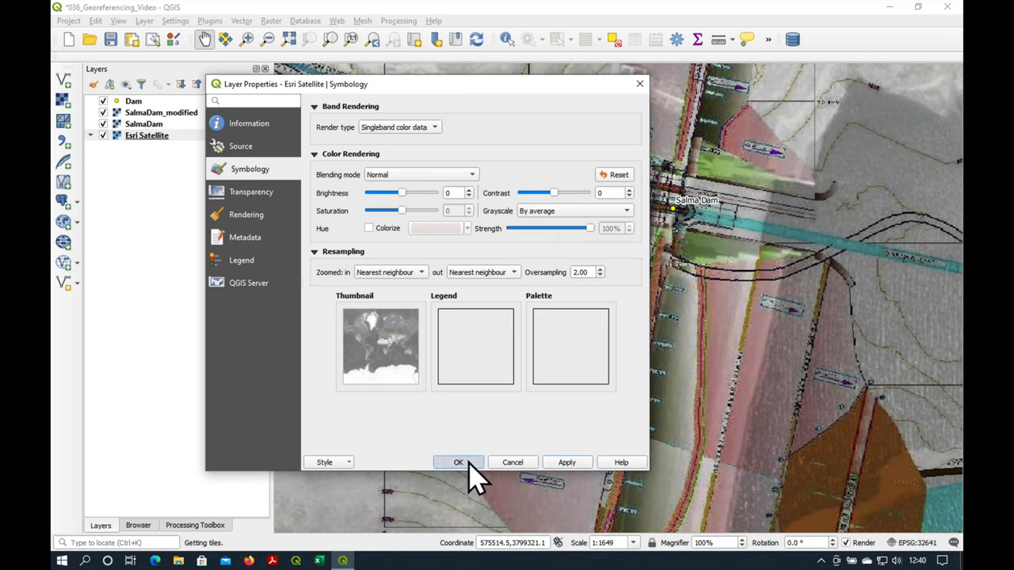
pyautogui.click(458, 462)
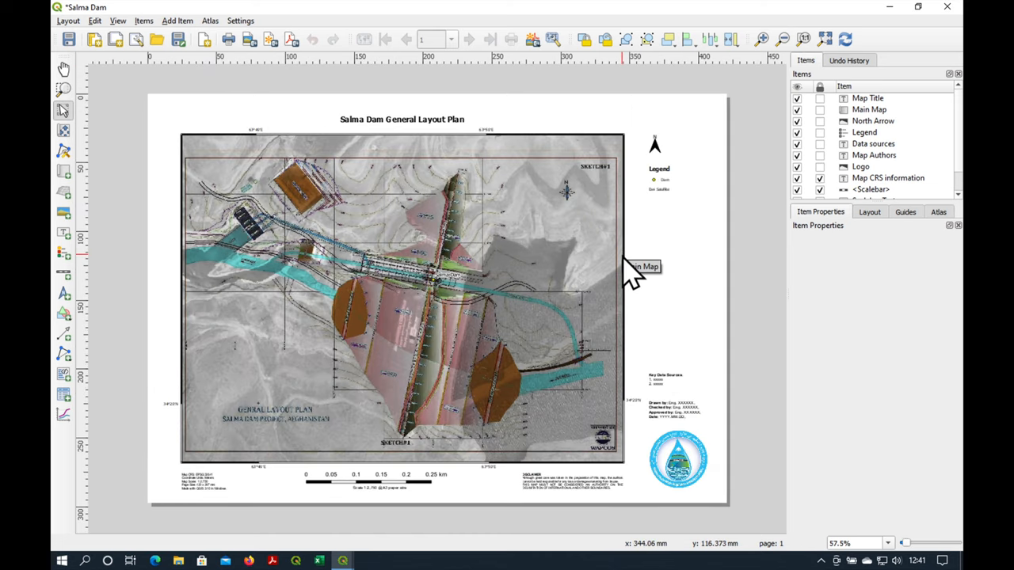
pyautogui.moveTo(404, 388)
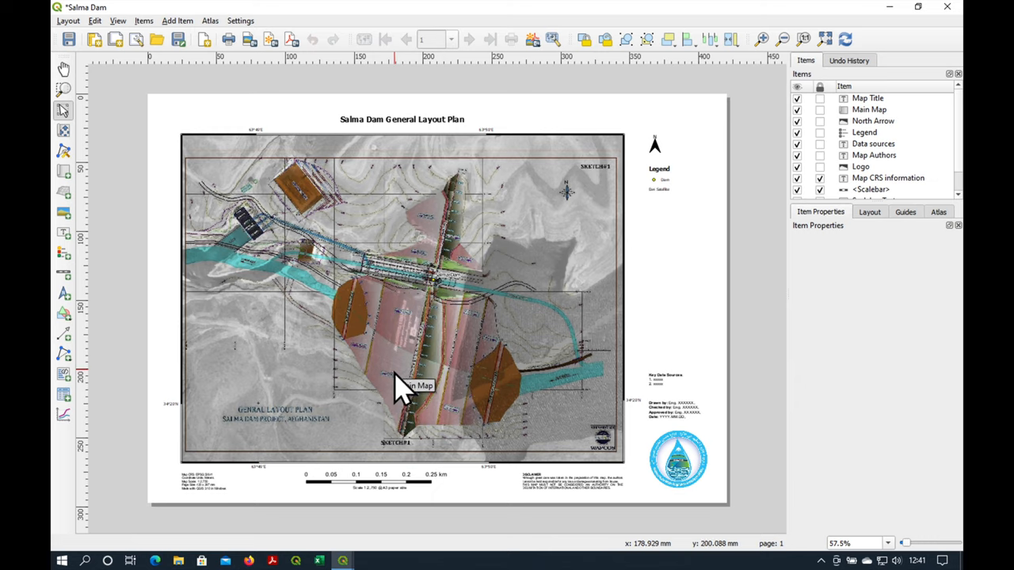
pyautogui.moveTo(380, 408)
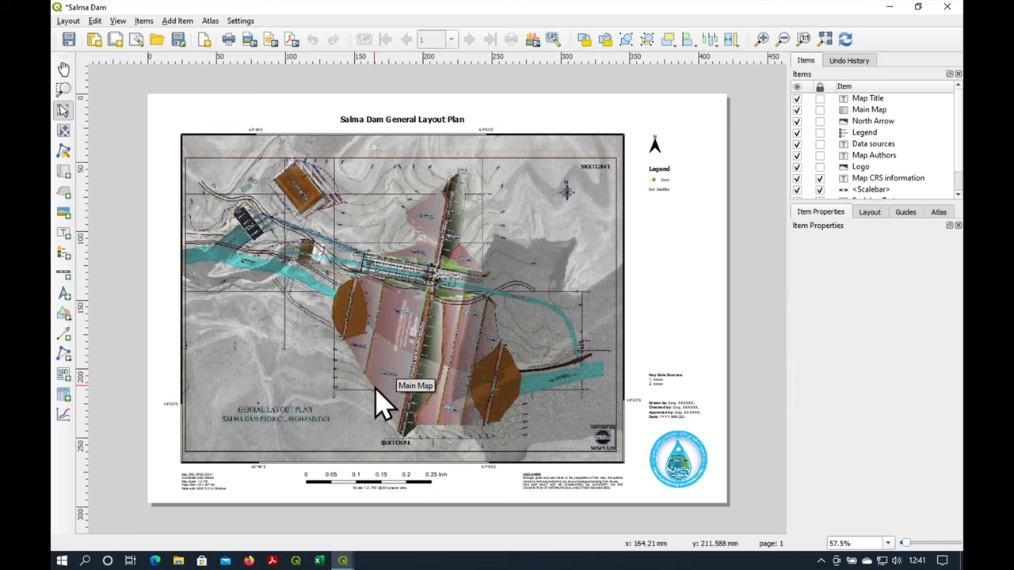
pyautogui.moveTo(389, 428)
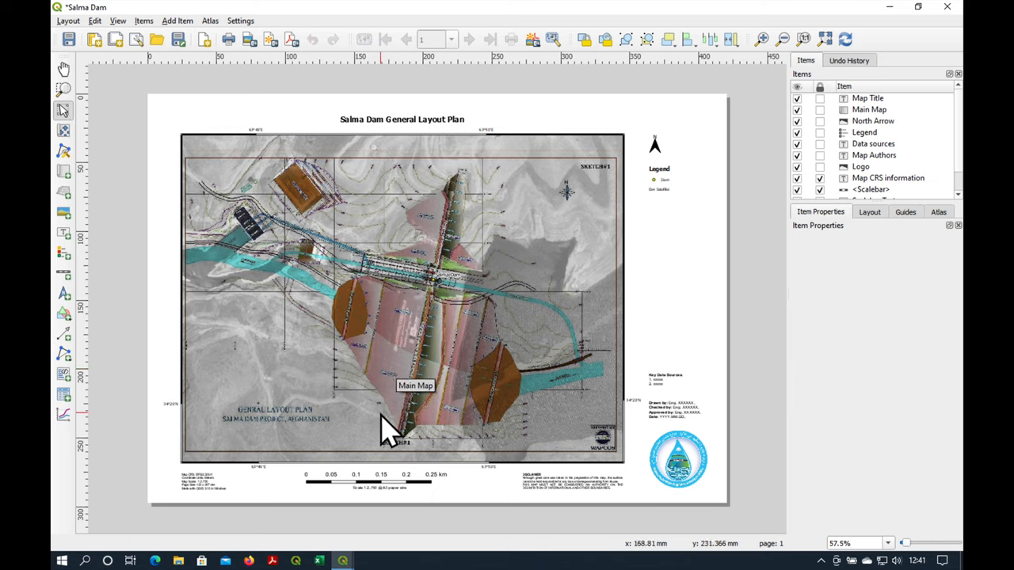
pyautogui.moveTo(392, 416)
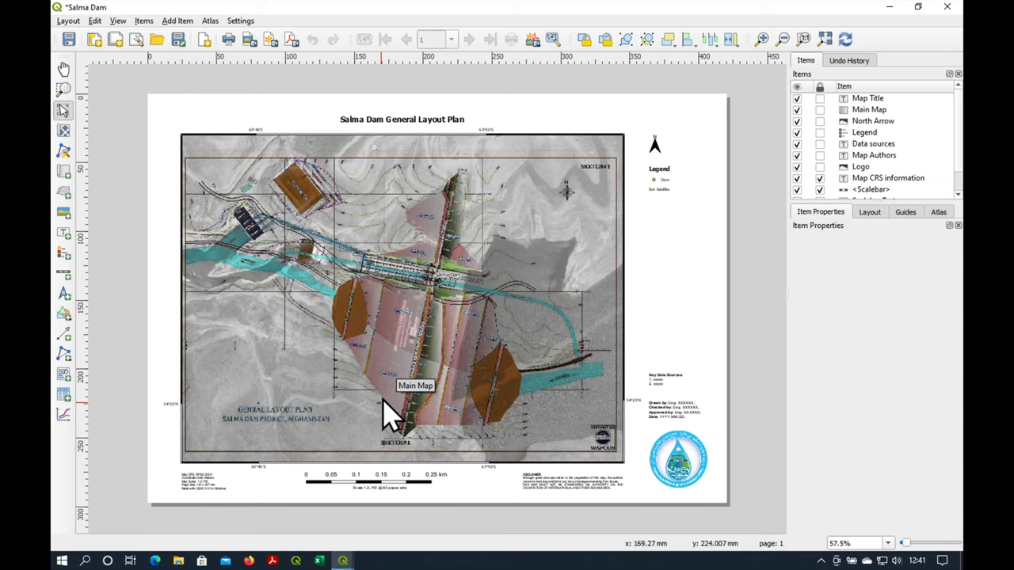